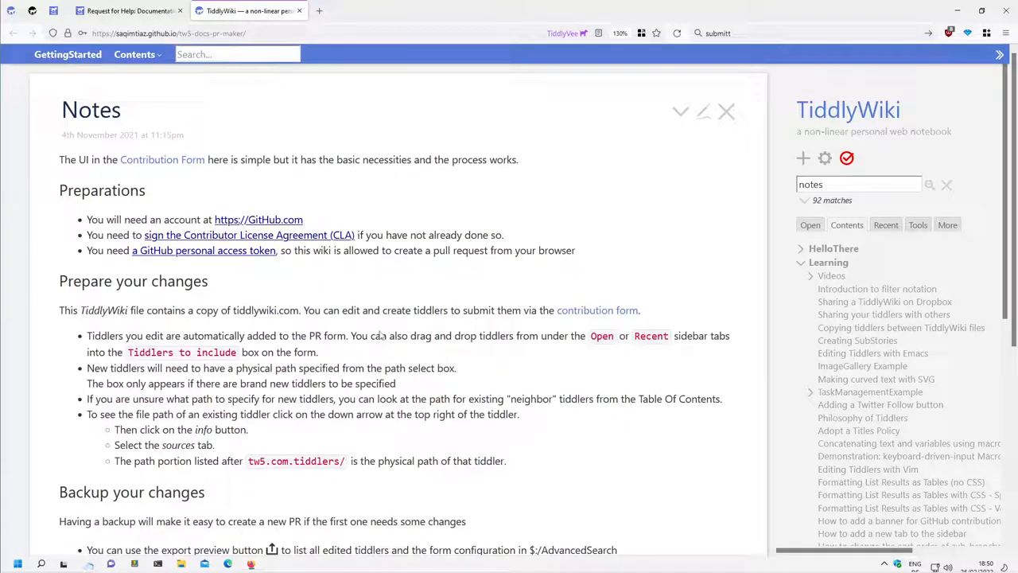
pyautogui.moveTo(337, 302)
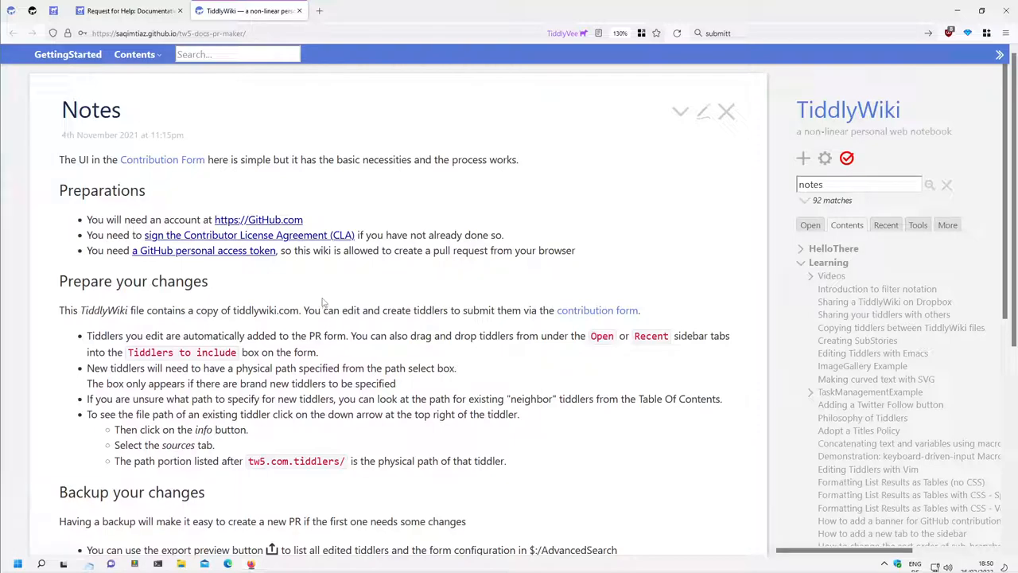
pyautogui.moveTo(273, 286)
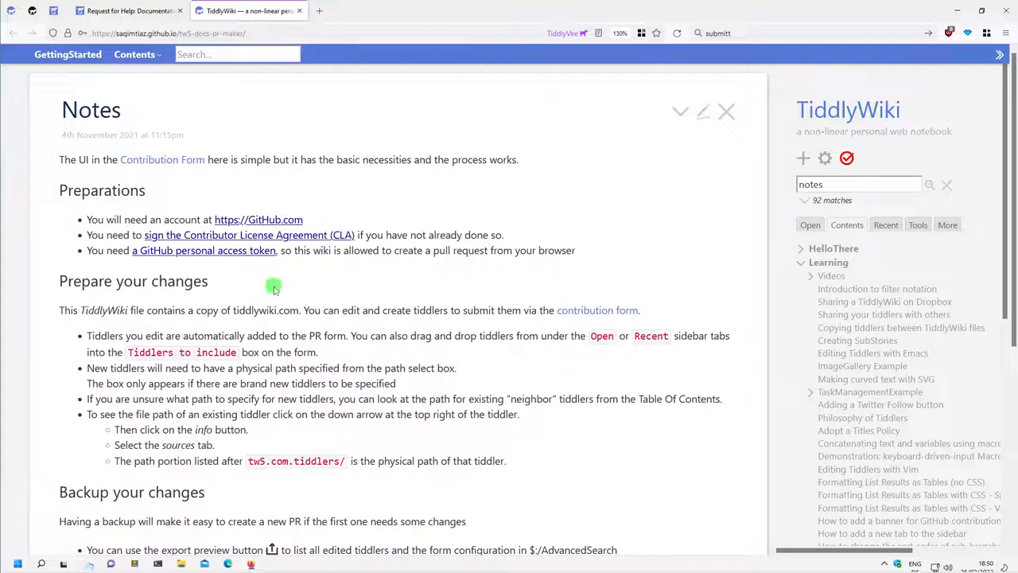
# - Read the Notes tiddler, collapse Learning in Contents and switch the sidebar to Recent
pyautogui.doubleClick(177, 280)
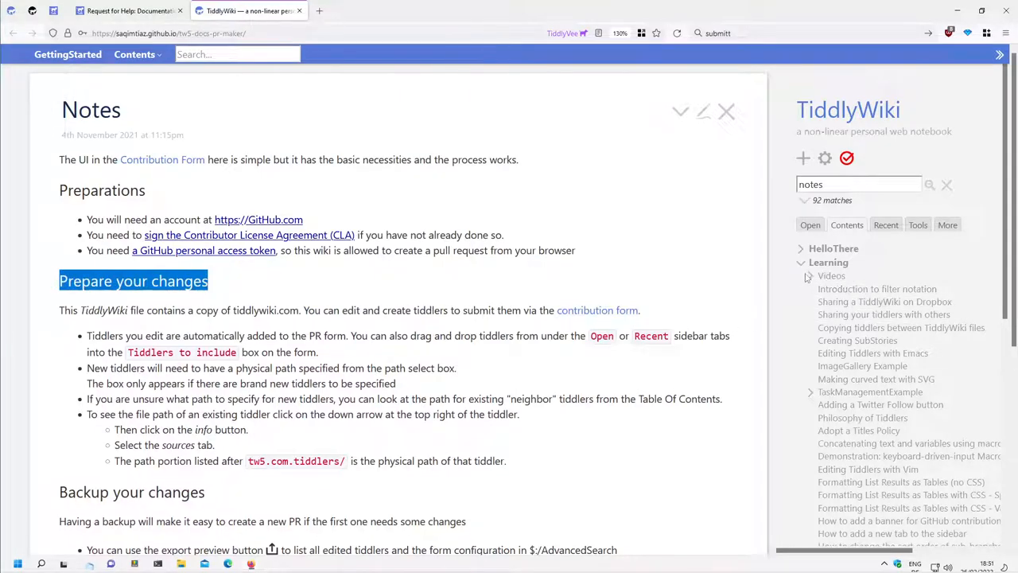
pyautogui.click(827, 261)
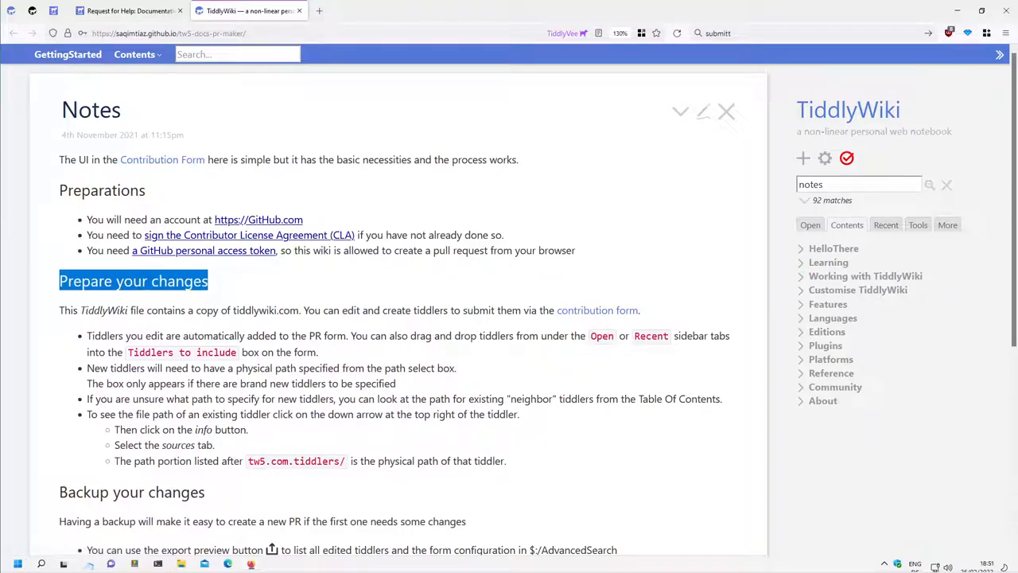
pyautogui.click(167, 32)
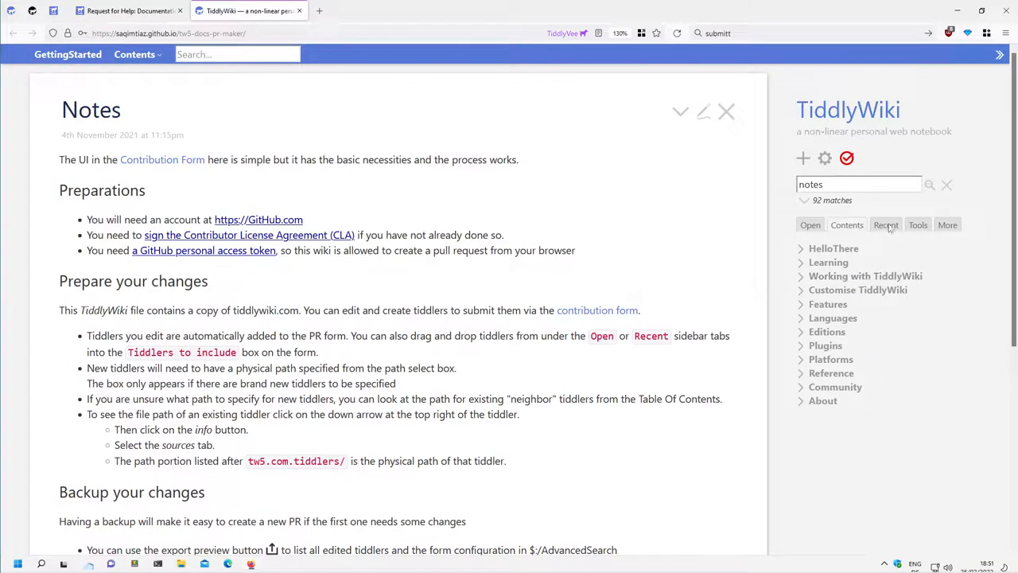
pyautogui.click(884, 224)
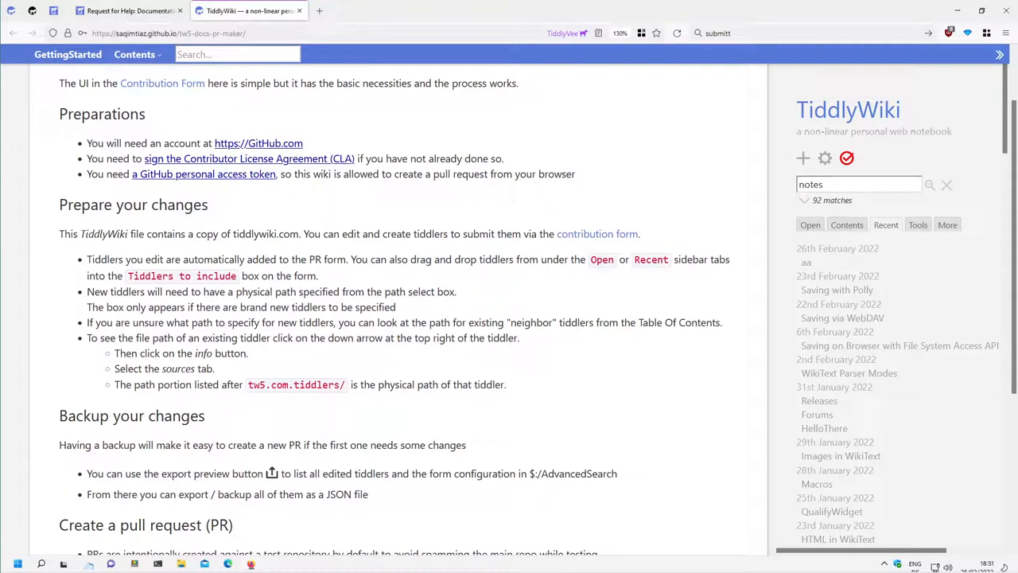
pyautogui.scroll(-3)
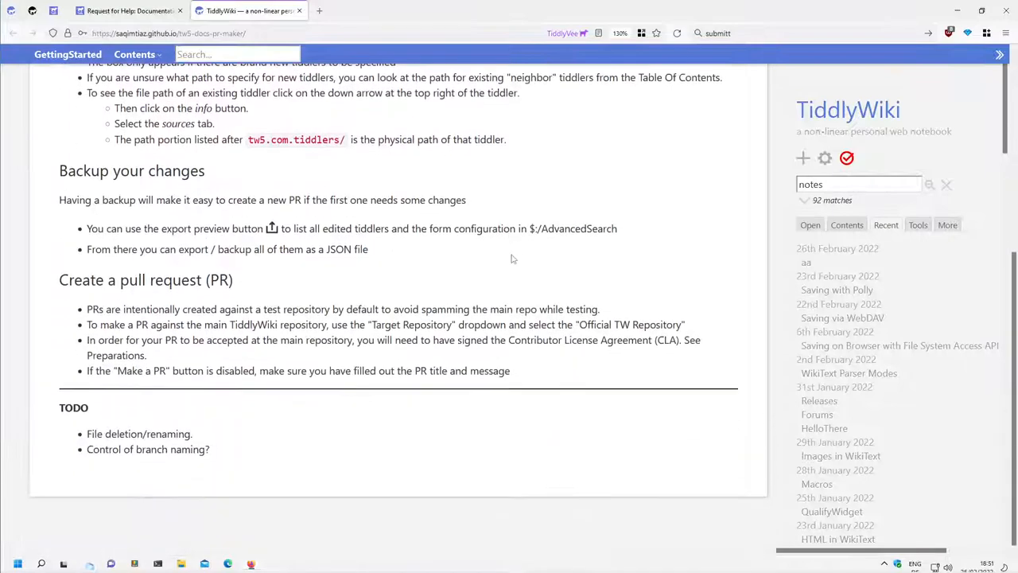
pyautogui.scroll(3)
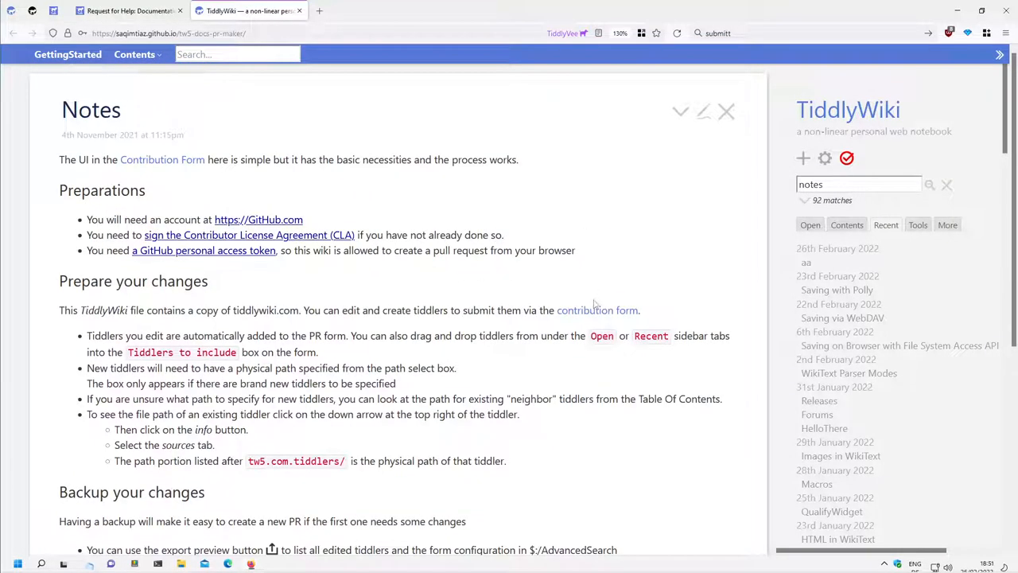
# - Bring up the Make a PR form listing tiddler aa and expand Learning in the Contents sidebar
pyautogui.click(598, 309)
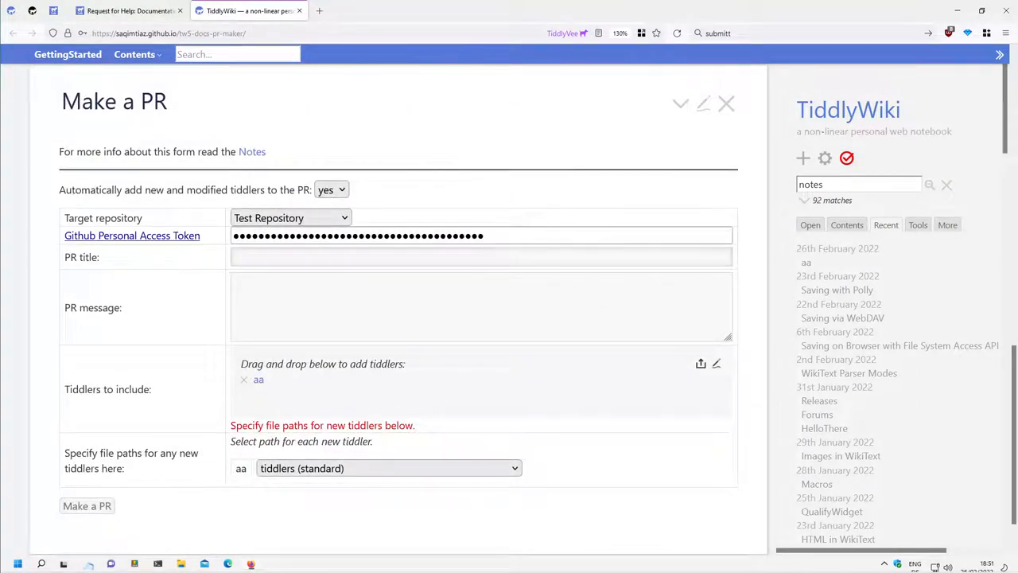
pyautogui.click(805, 262)
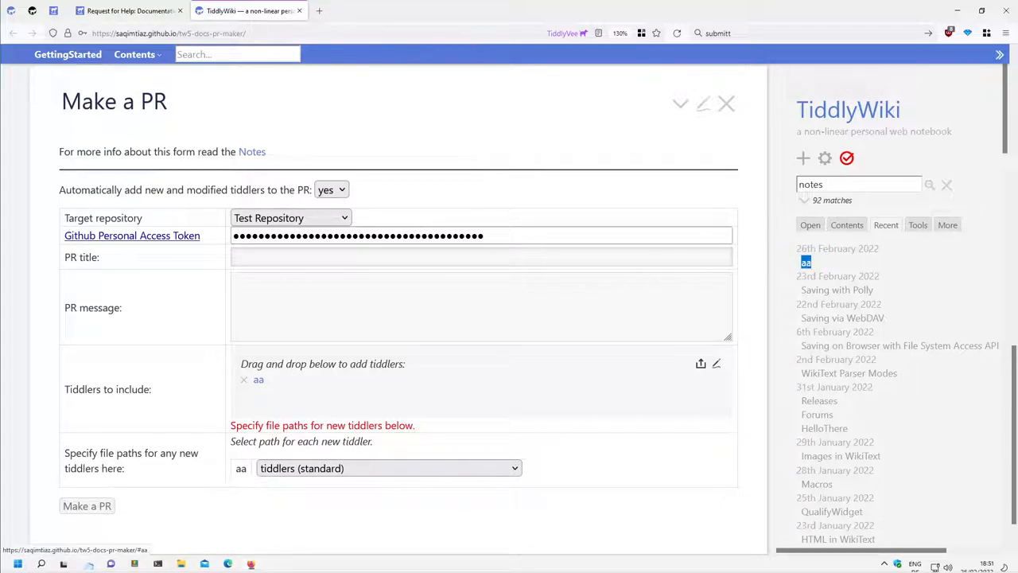
pyautogui.moveTo(258, 381)
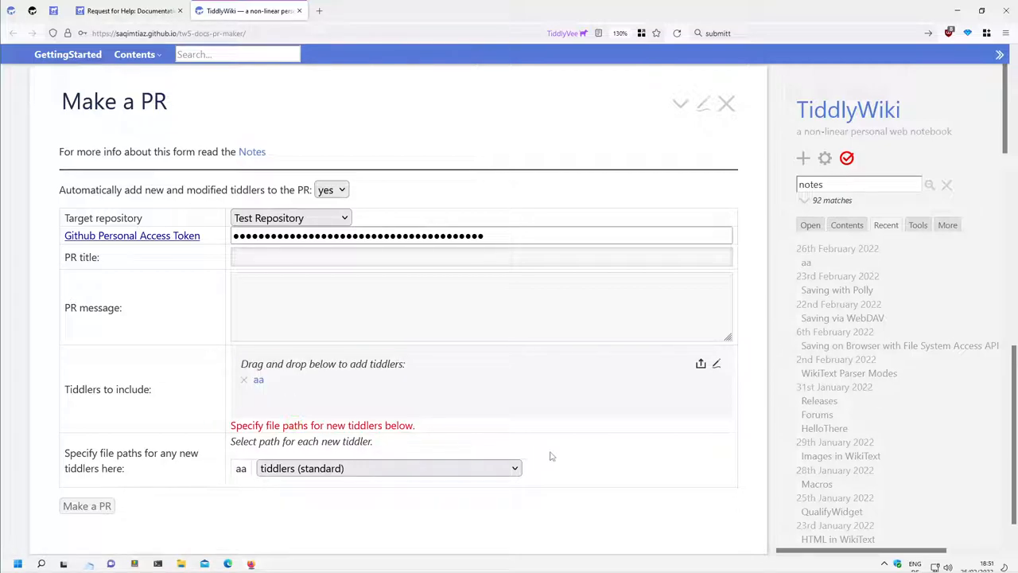
pyautogui.click(388, 467)
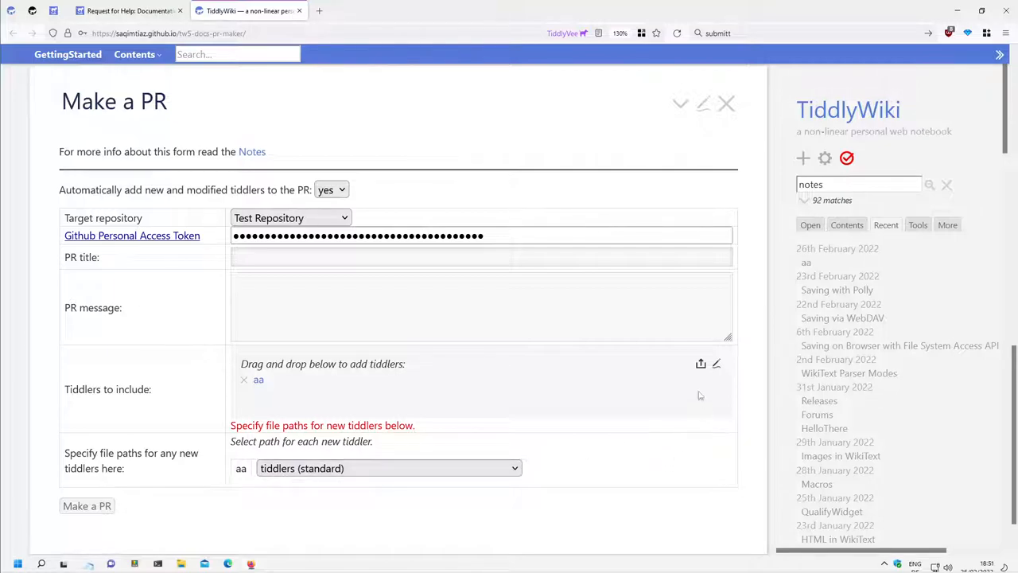
pyautogui.click(846, 226)
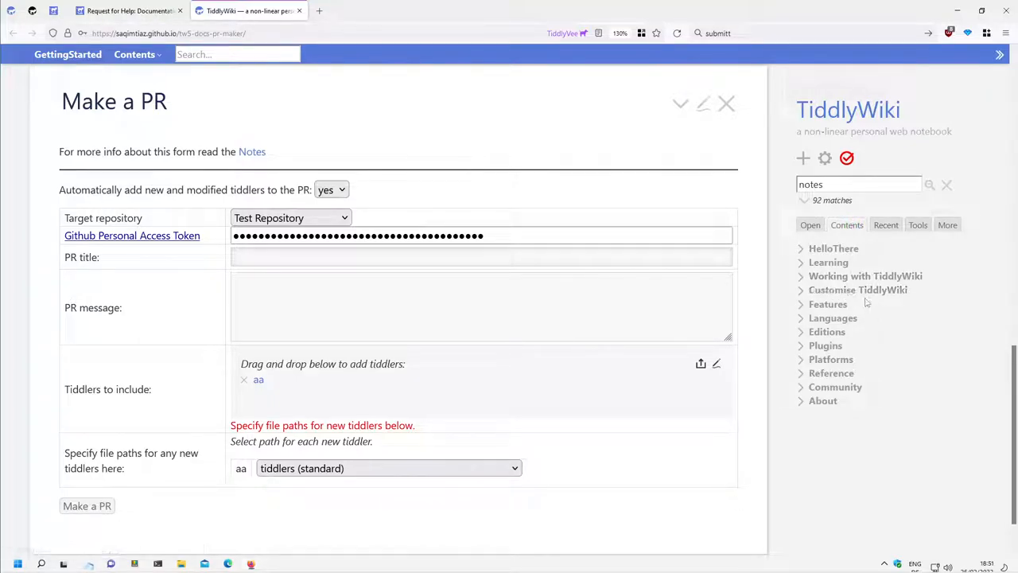
pyautogui.click(828, 261)
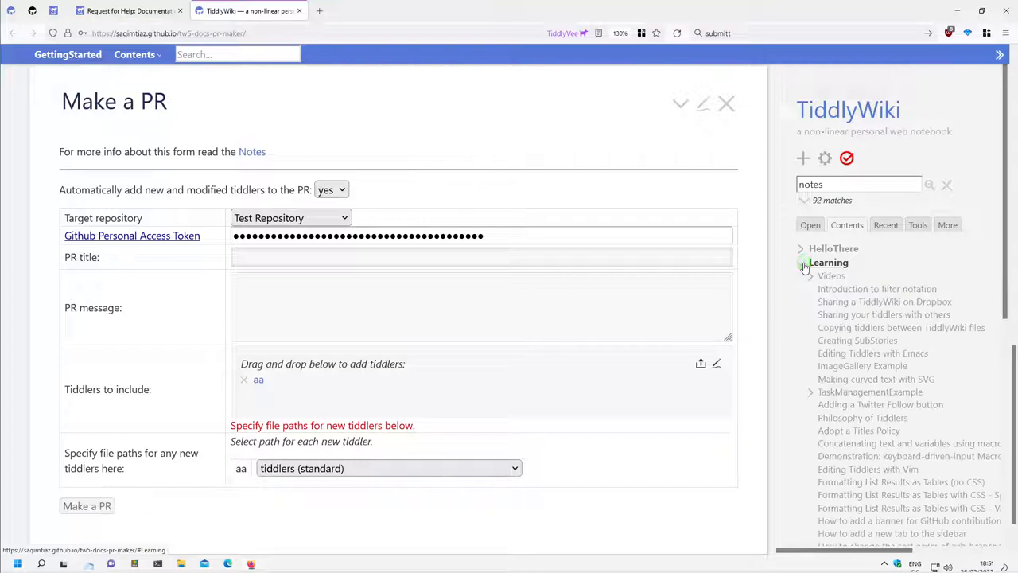
pyautogui.click(800, 263)
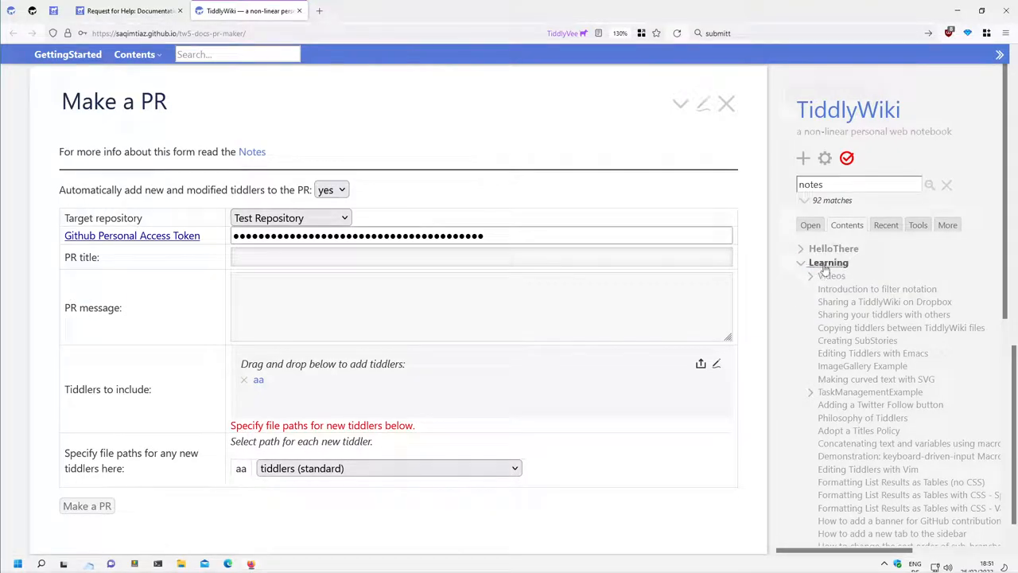
pyautogui.moveTo(875, 379)
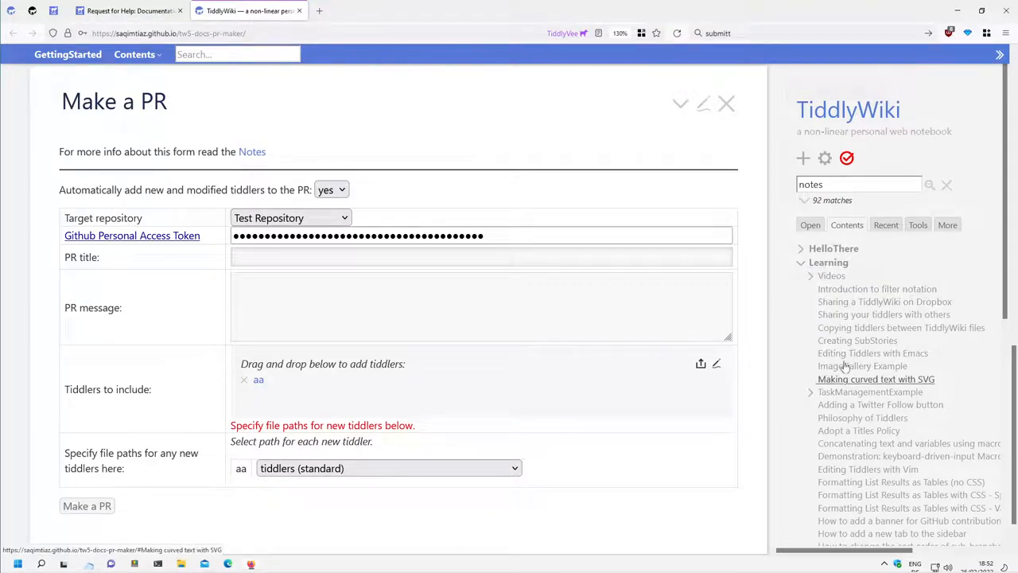
pyautogui.moveTo(872, 353)
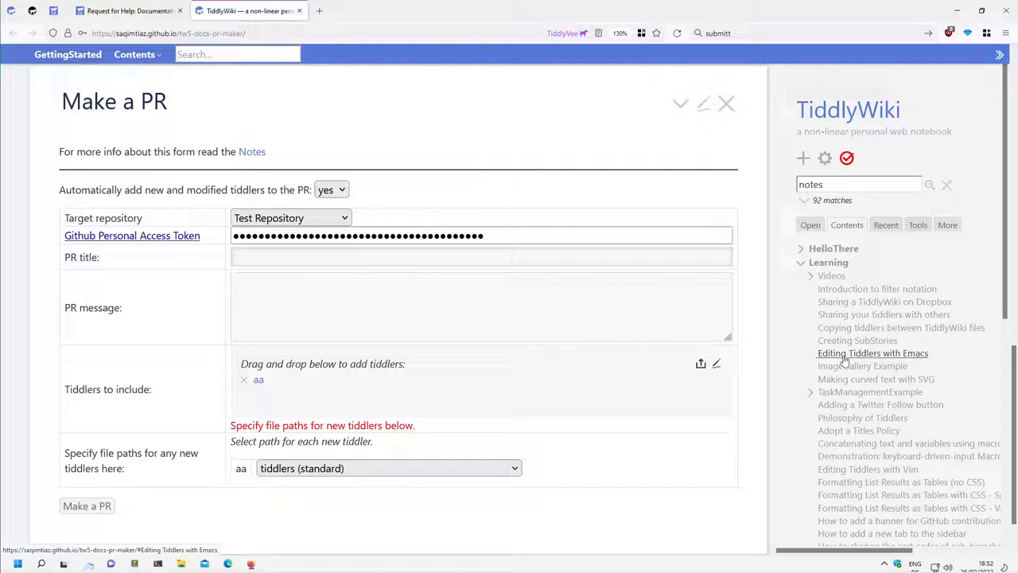
# - View the Sources info for Editing Tiddlers with Emacs showing its GitHub file path
pyautogui.click(872, 353)
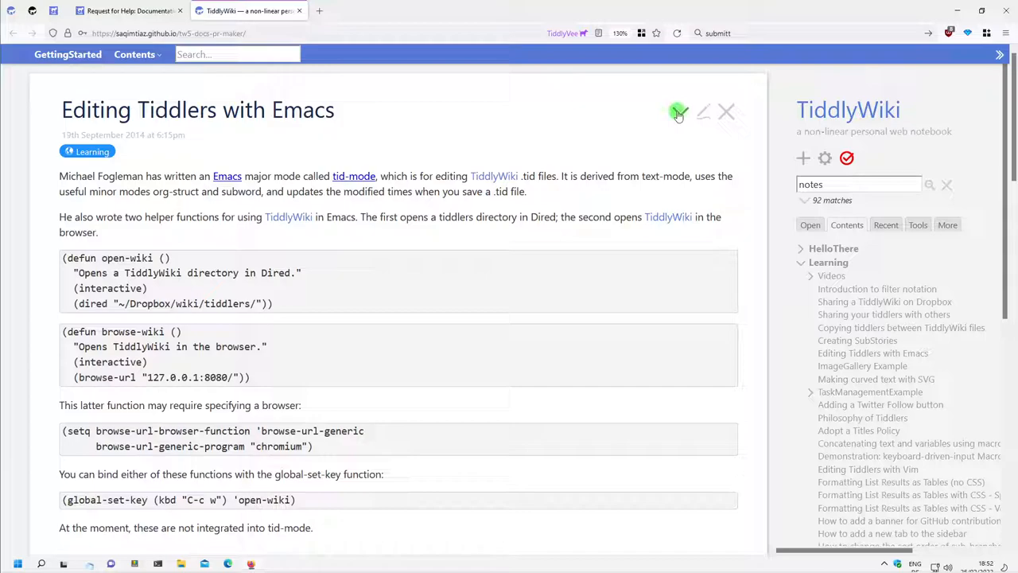
pyautogui.click(678, 112)
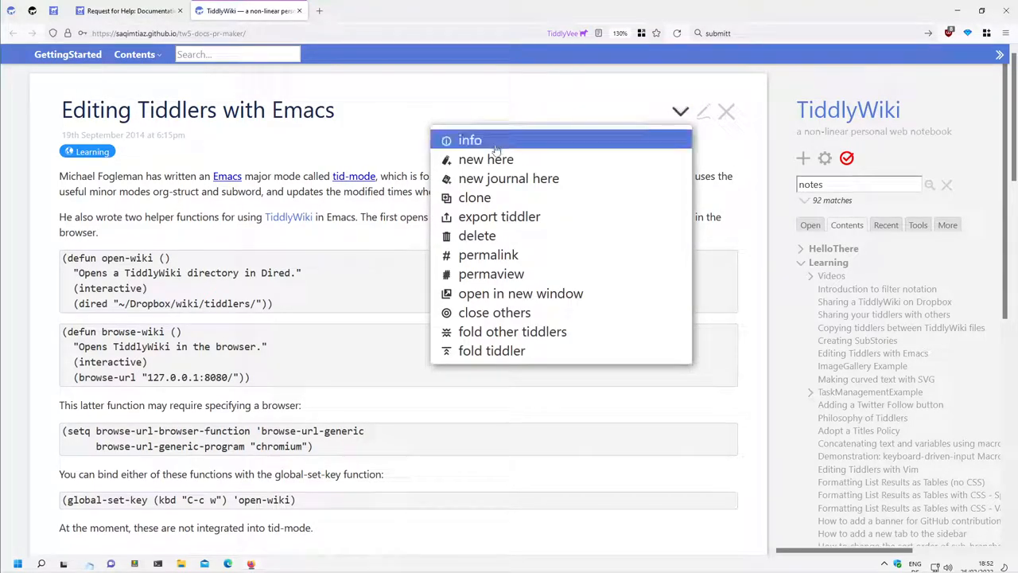
pyautogui.click(471, 140)
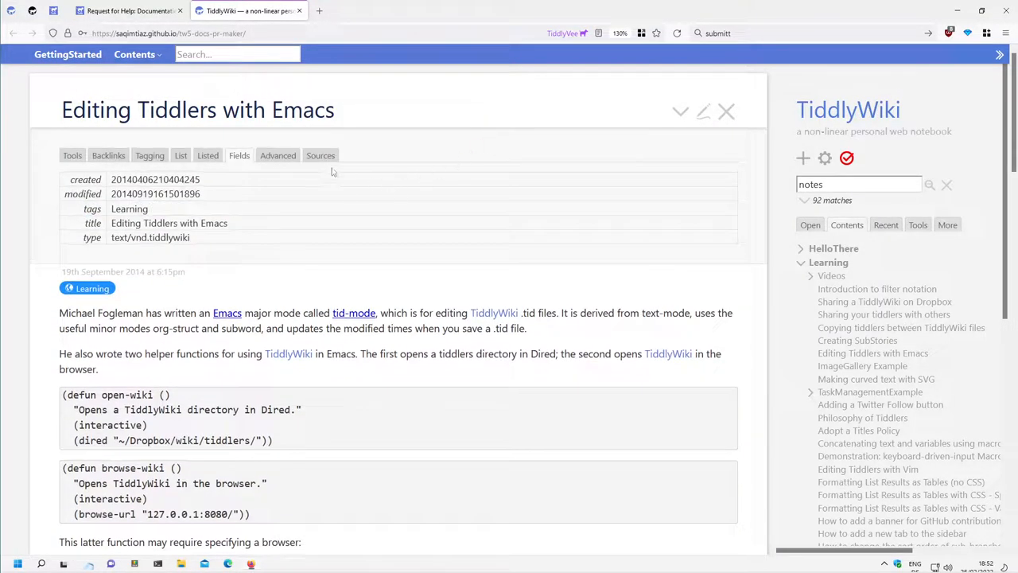
pyautogui.click(320, 156)
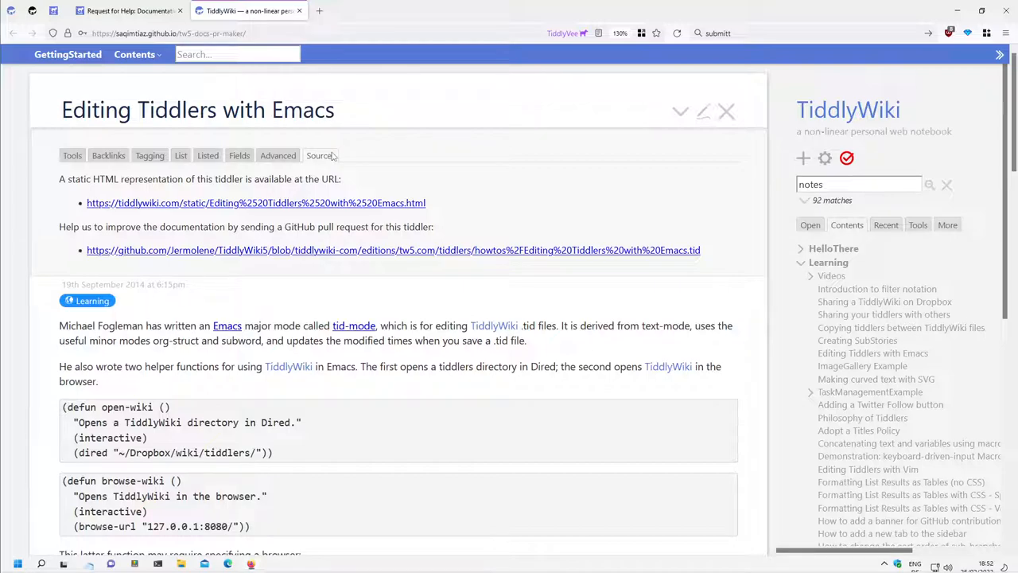
pyautogui.moveTo(481, 265)
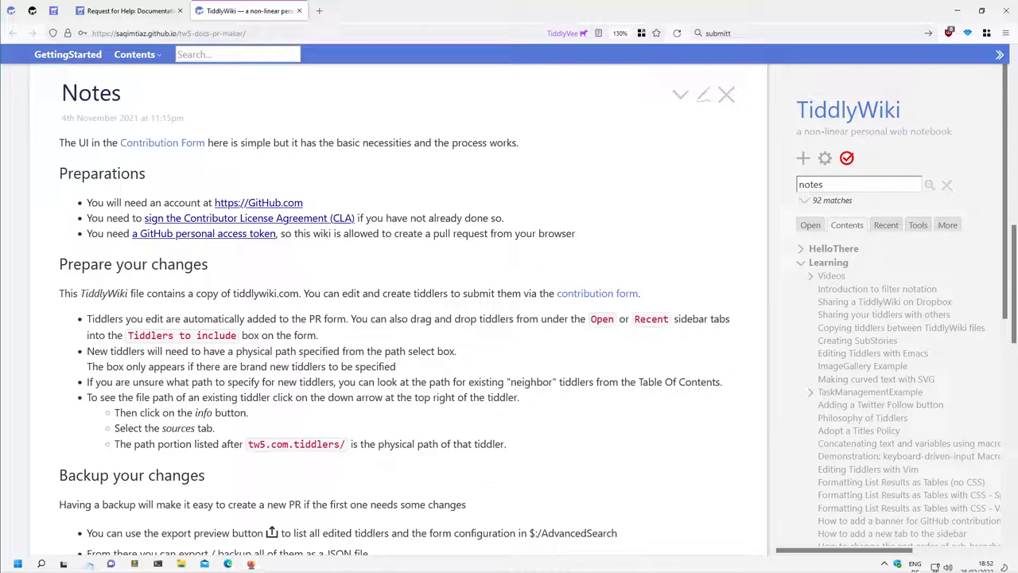
pyautogui.click(872, 353)
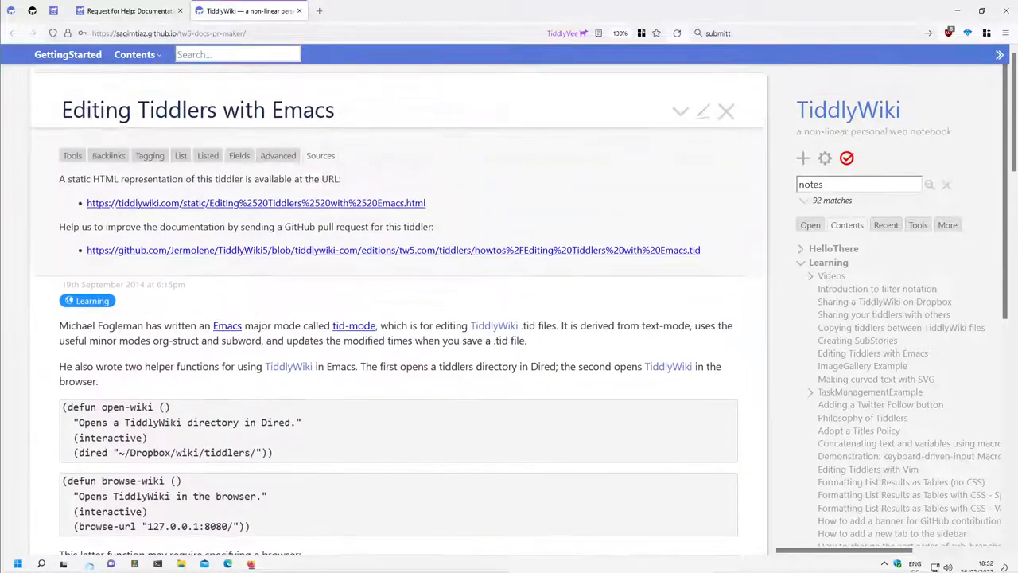
pyautogui.moveTo(429, 250)
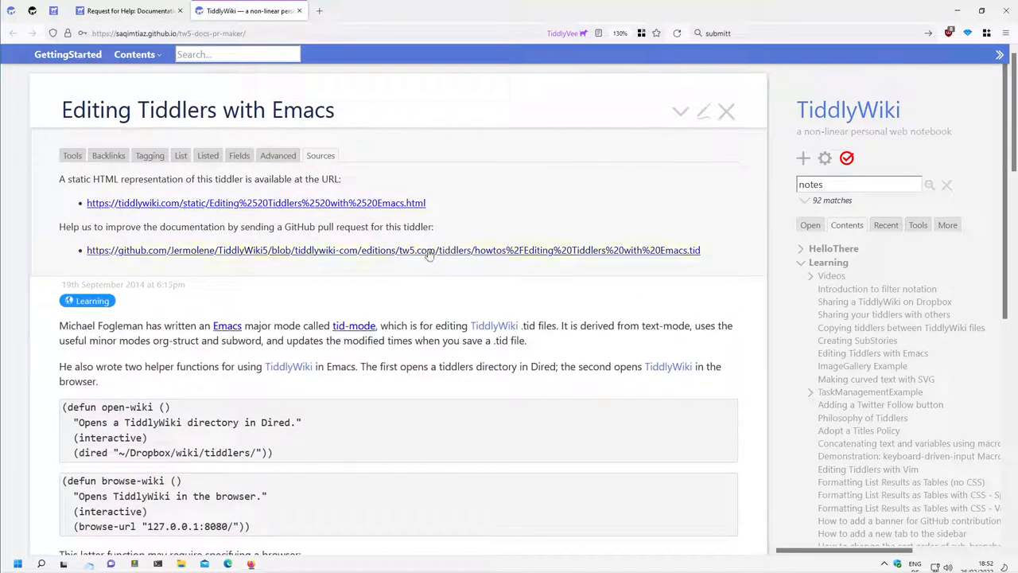
pyautogui.moveTo(477, 256)
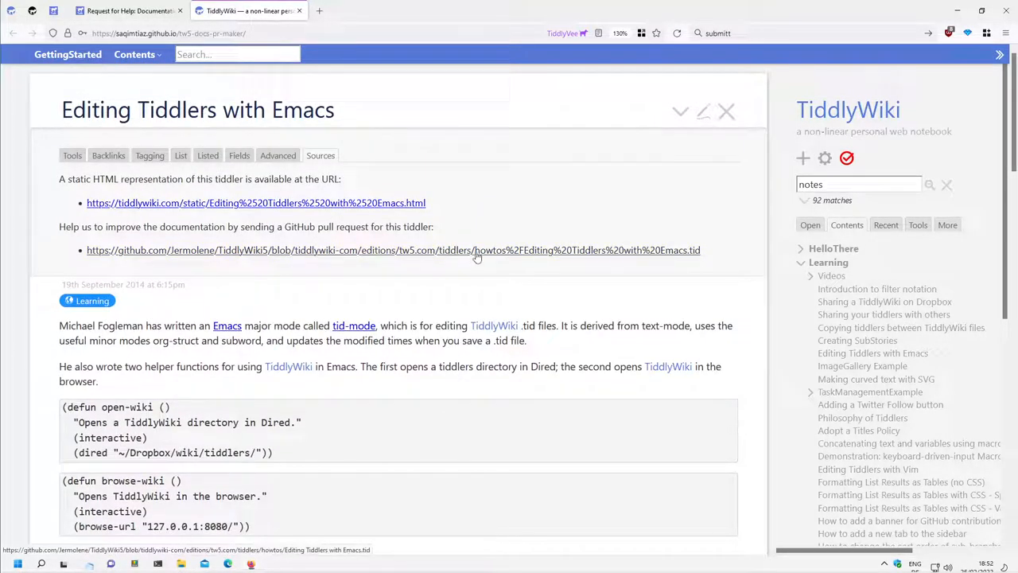
pyautogui.moveTo(505, 258)
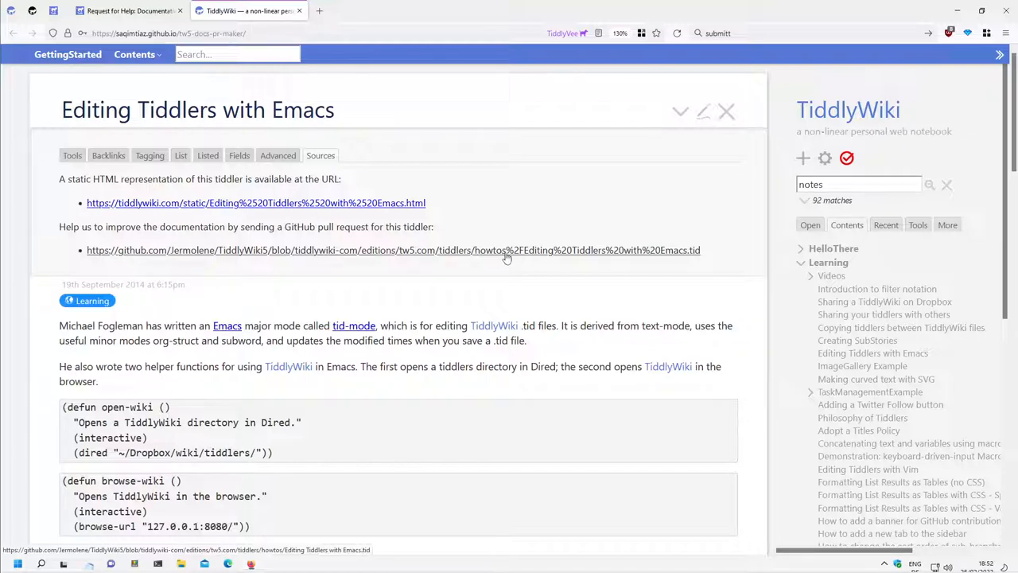
pyautogui.moveTo(515, 258)
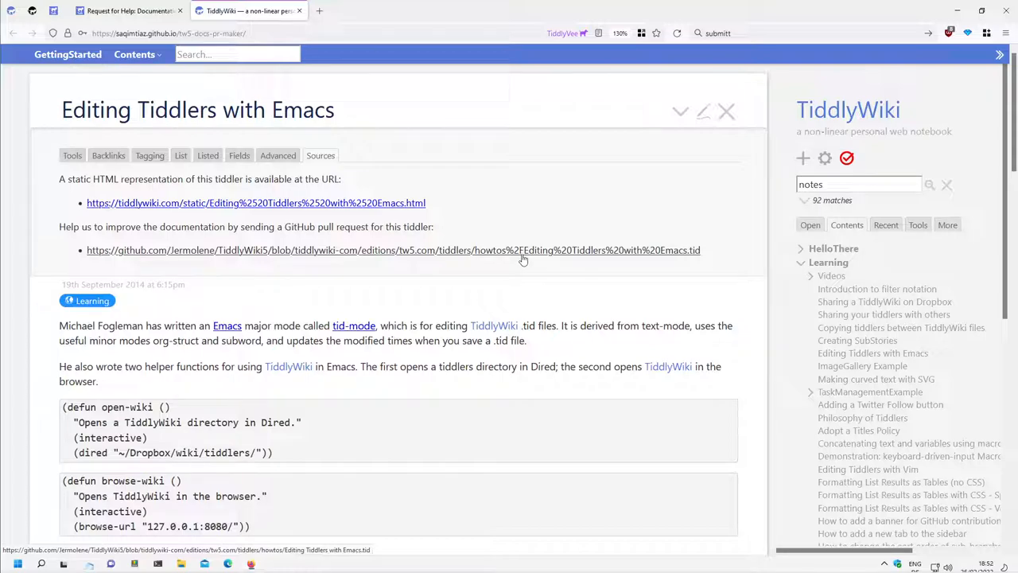
pyautogui.moveTo(509, 259)
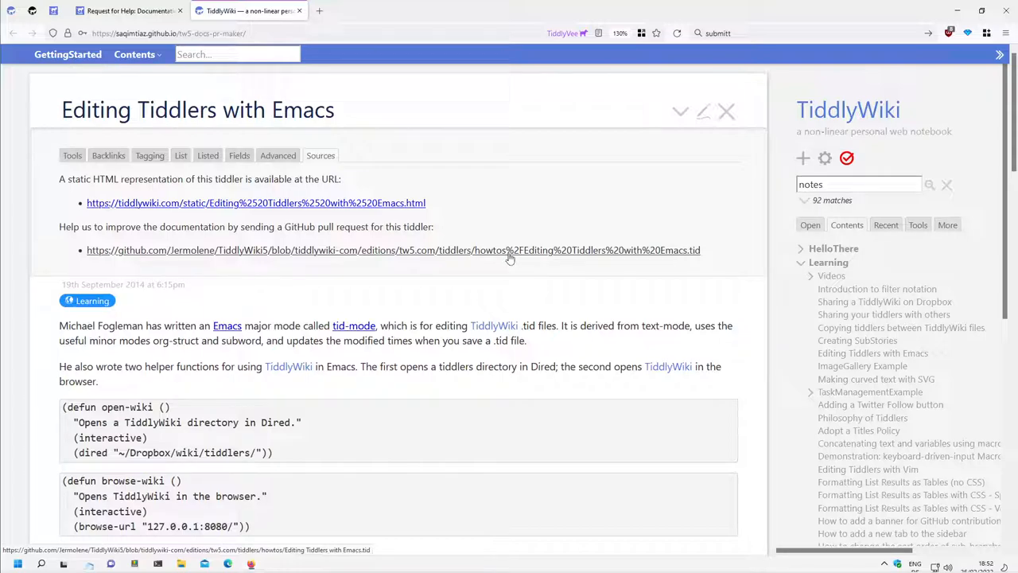
pyautogui.moveTo(517, 261)
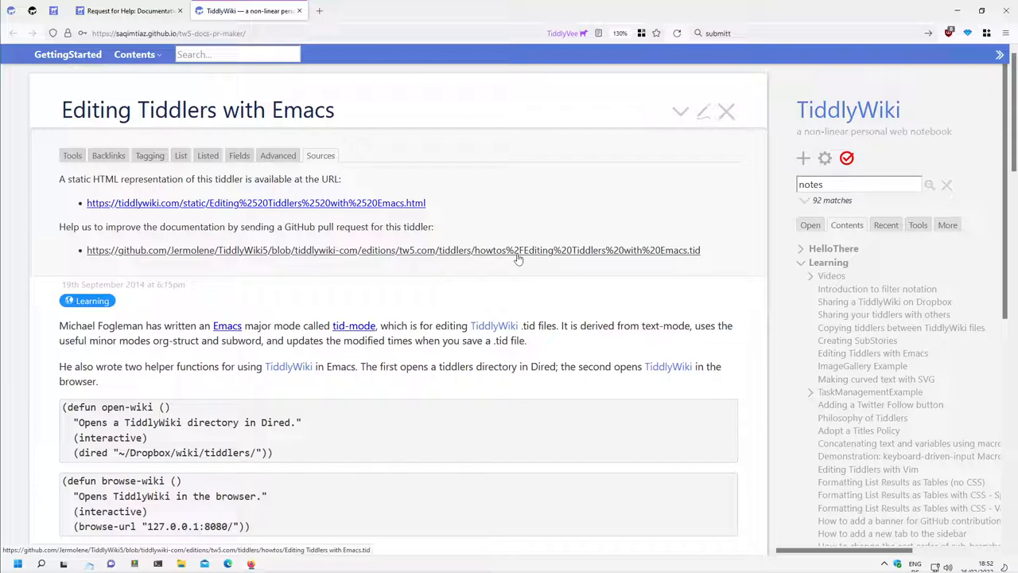
pyautogui.moveTo(493, 261)
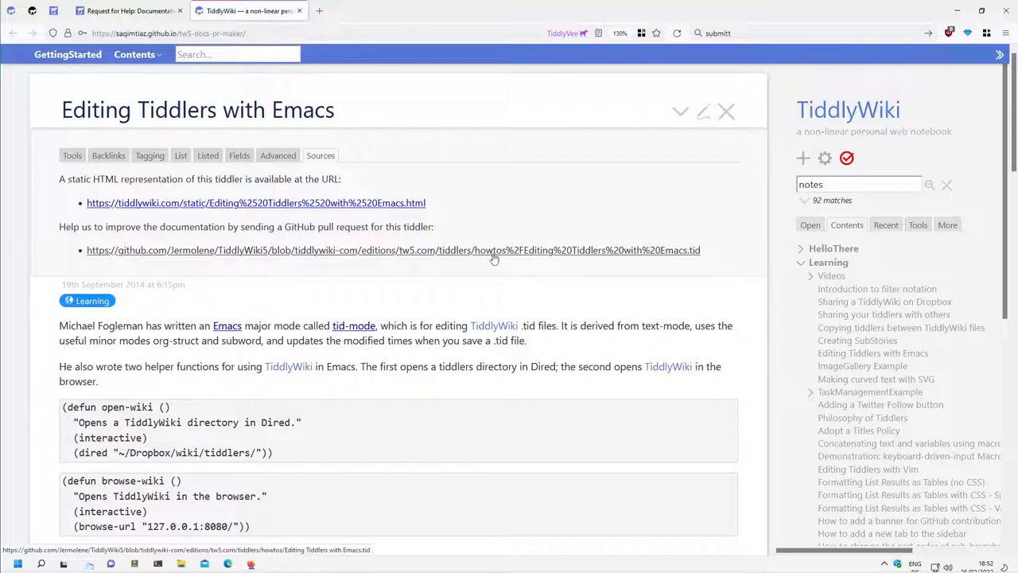
pyautogui.moveTo(701, 310)
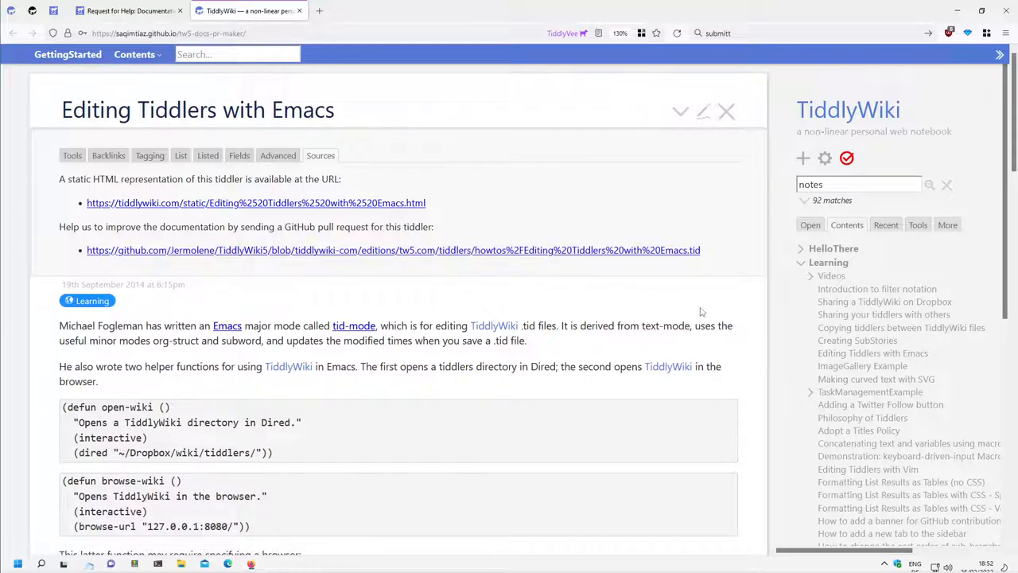
# - Choose howtos as the file path for new tiddler aa in the Make a PR form
pyautogui.scroll(-3)
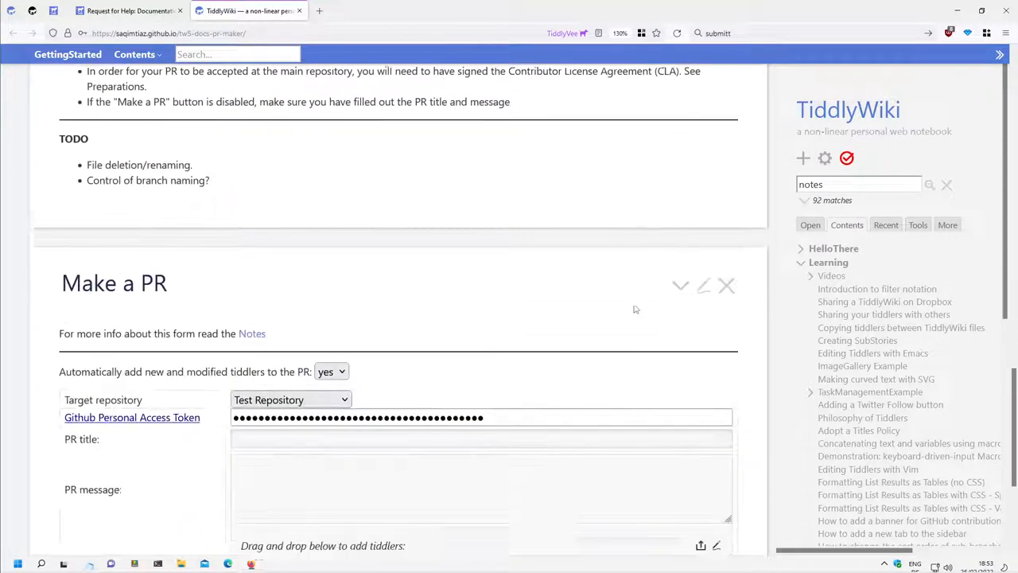
pyautogui.click(390, 411)
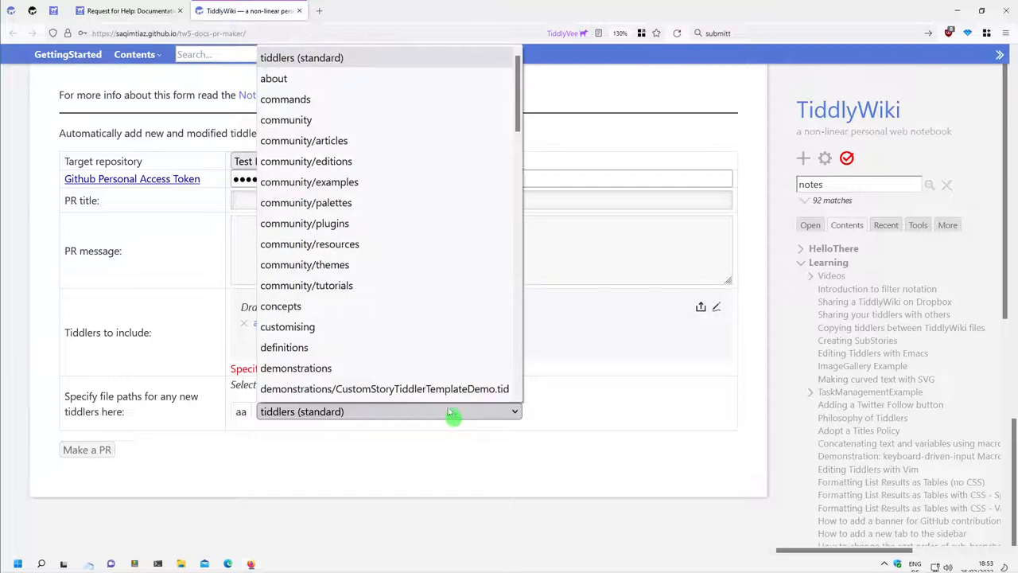
pyautogui.scroll(-3)
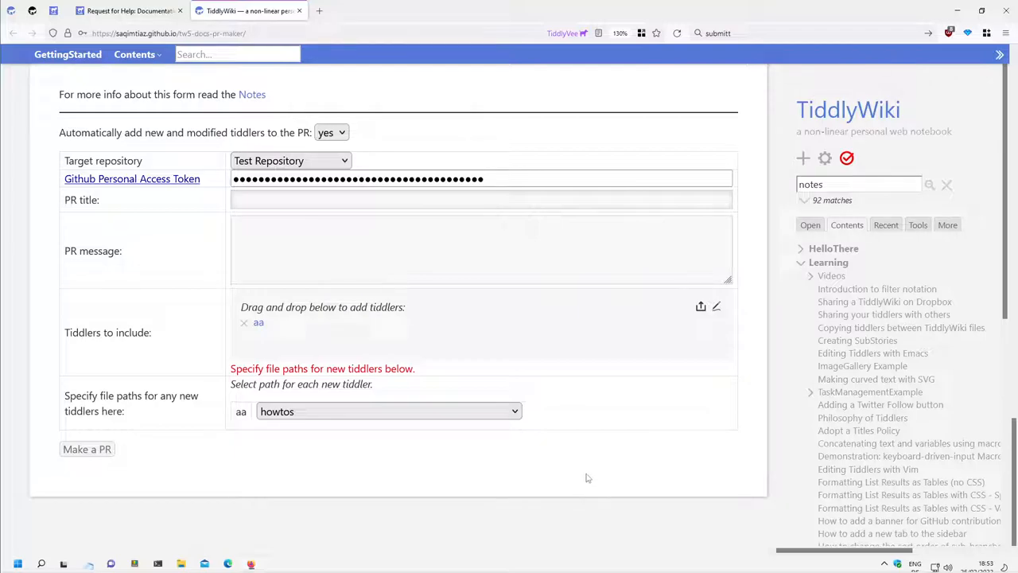
pyautogui.moveTo(608, 428)
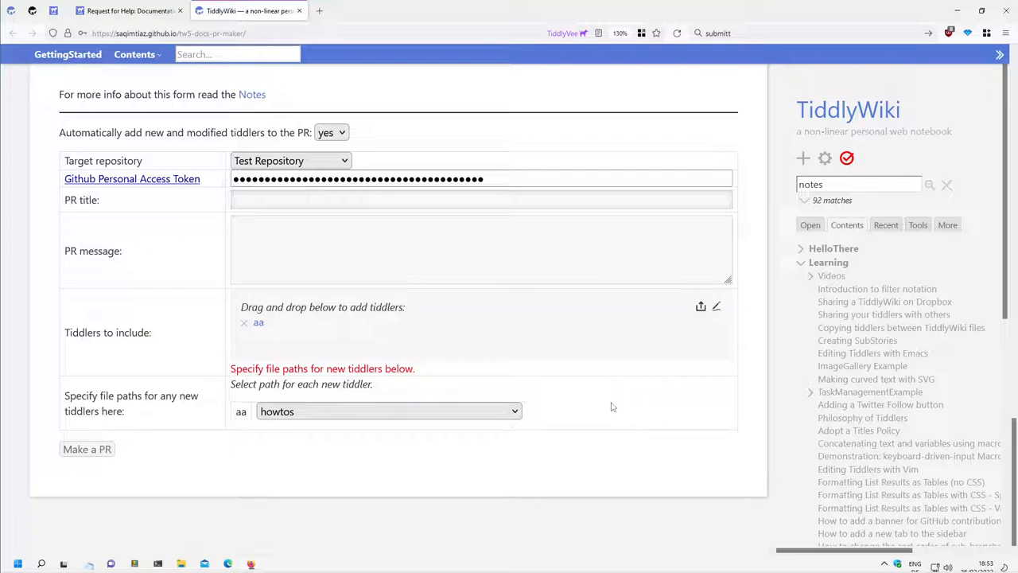
pyautogui.moveTo(677, 345)
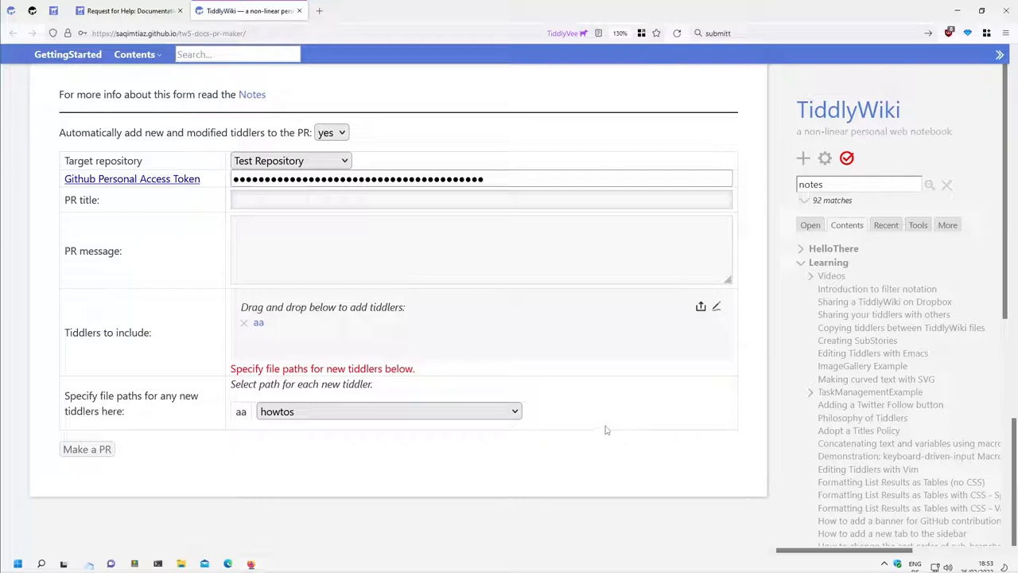
pyautogui.moveTo(271, 429)
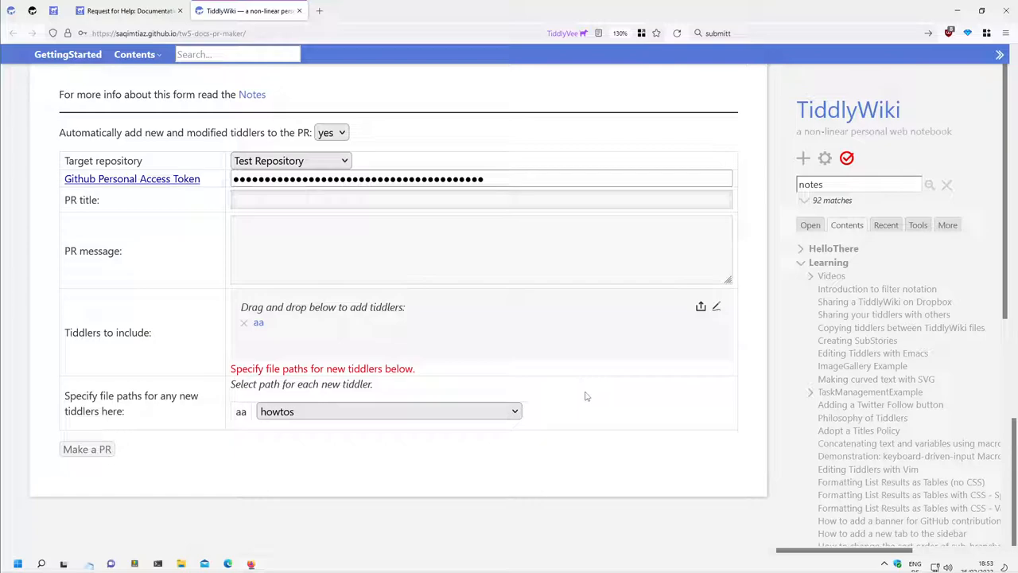
# - Show the Learning tiddler's tutorial topics and scroll to the Notes Preparations section
pyautogui.scroll(3)
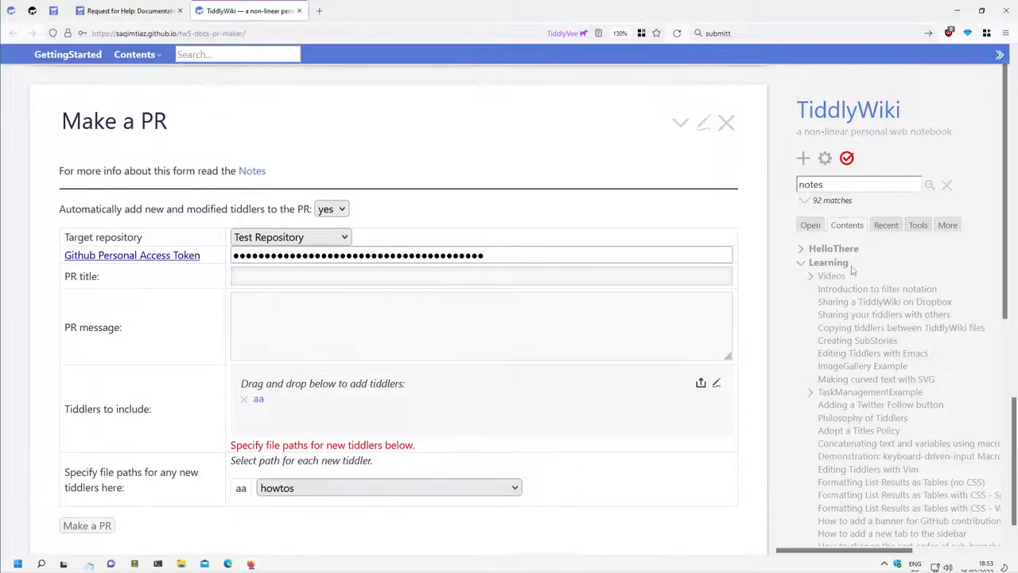
pyautogui.click(827, 260)
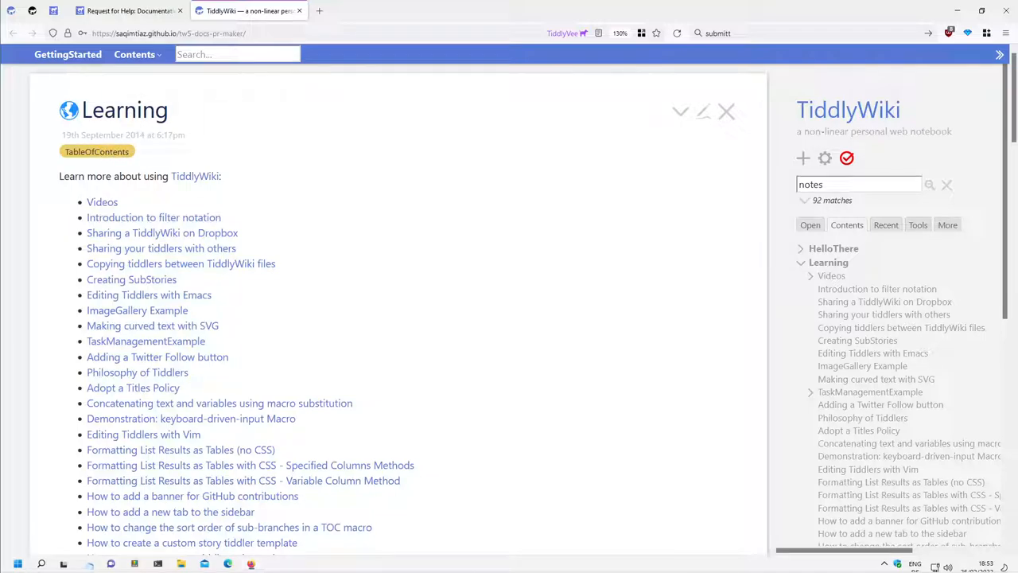
pyautogui.moveTo(501, 353)
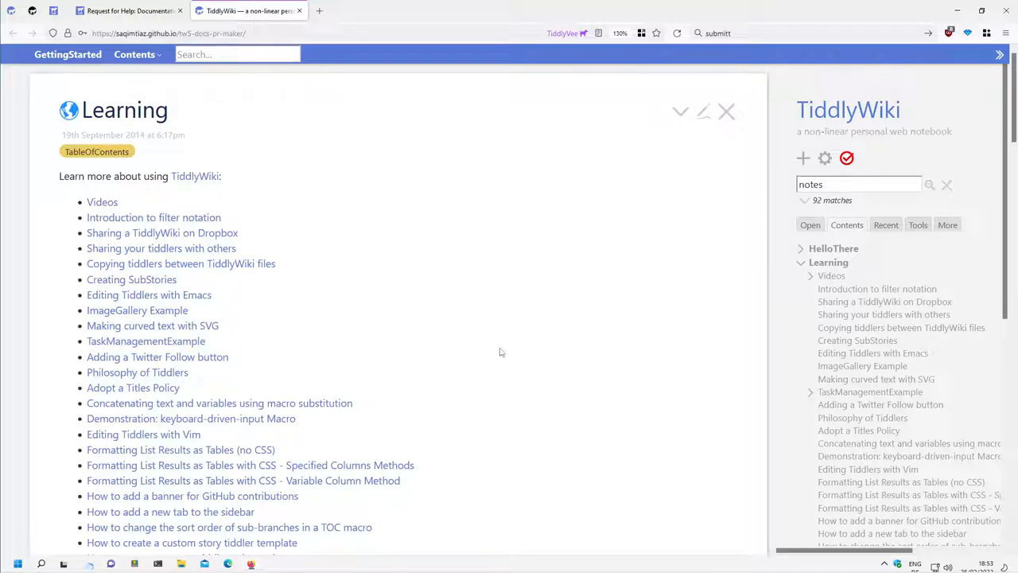
pyautogui.moveTo(727, 112)
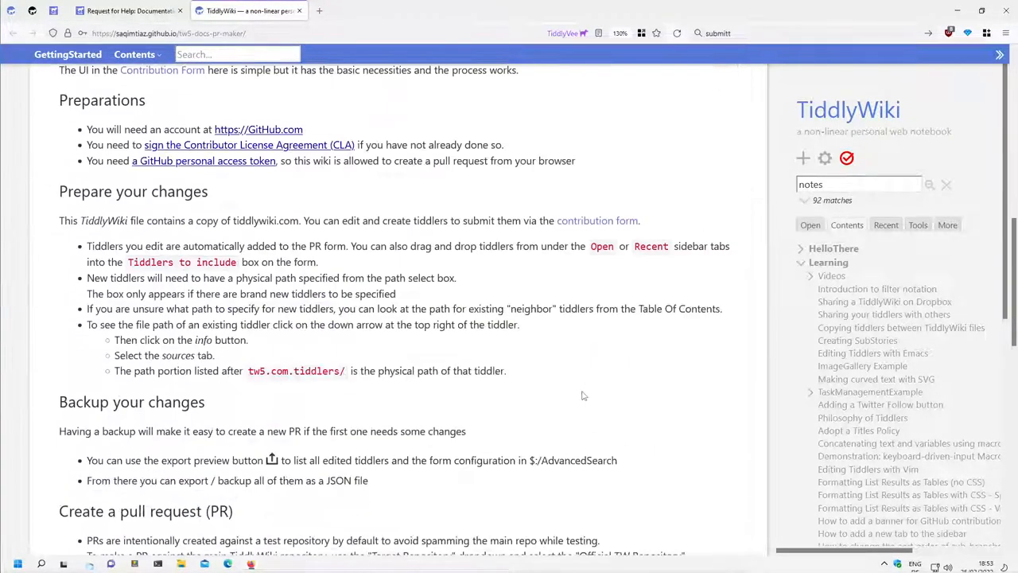
pyautogui.scroll(-3)
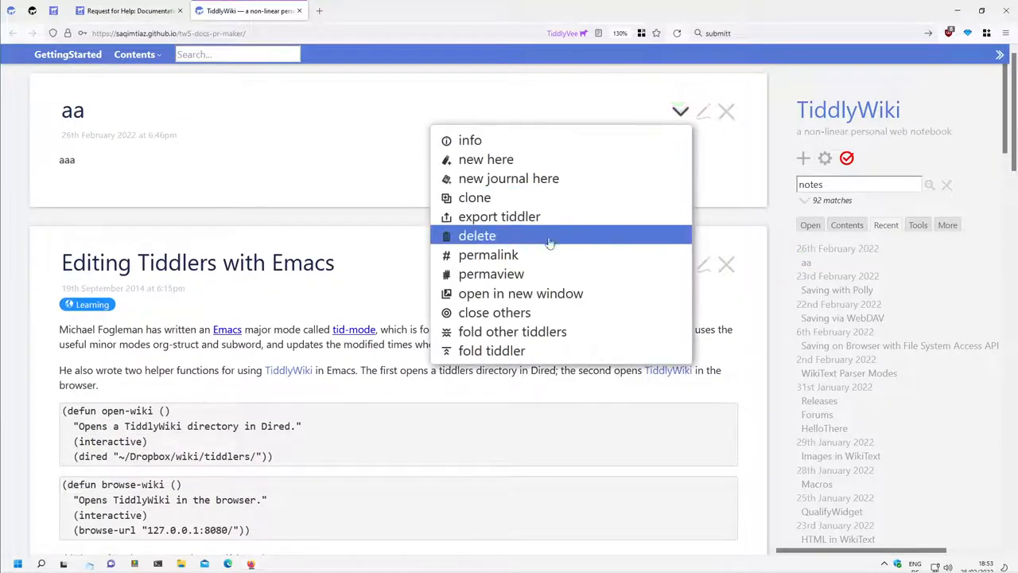
# - Confirm deleting test tiddler aa and select the previous sidebar search text to replace it
pyautogui.click(477, 235)
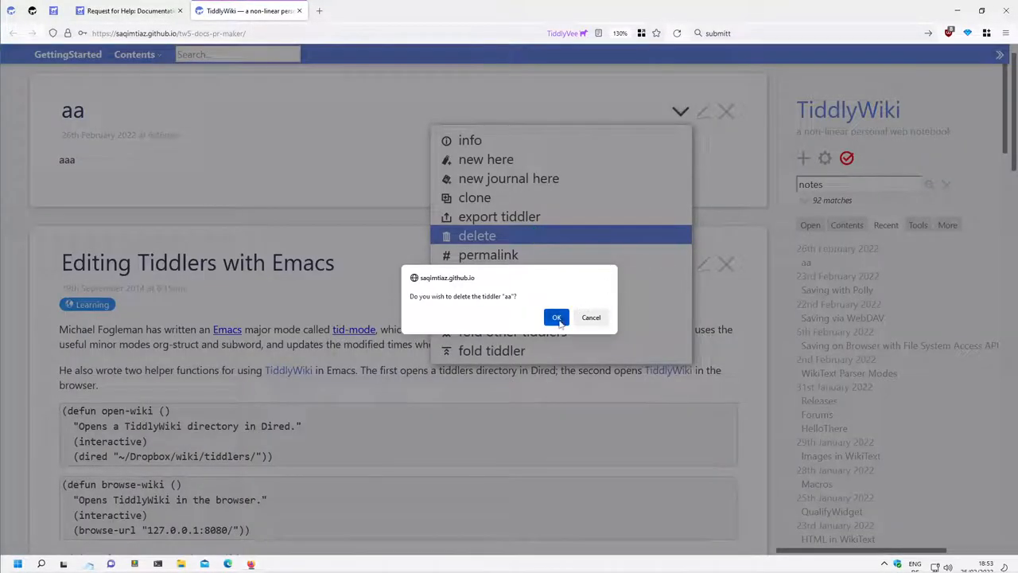
pyautogui.click(557, 316)
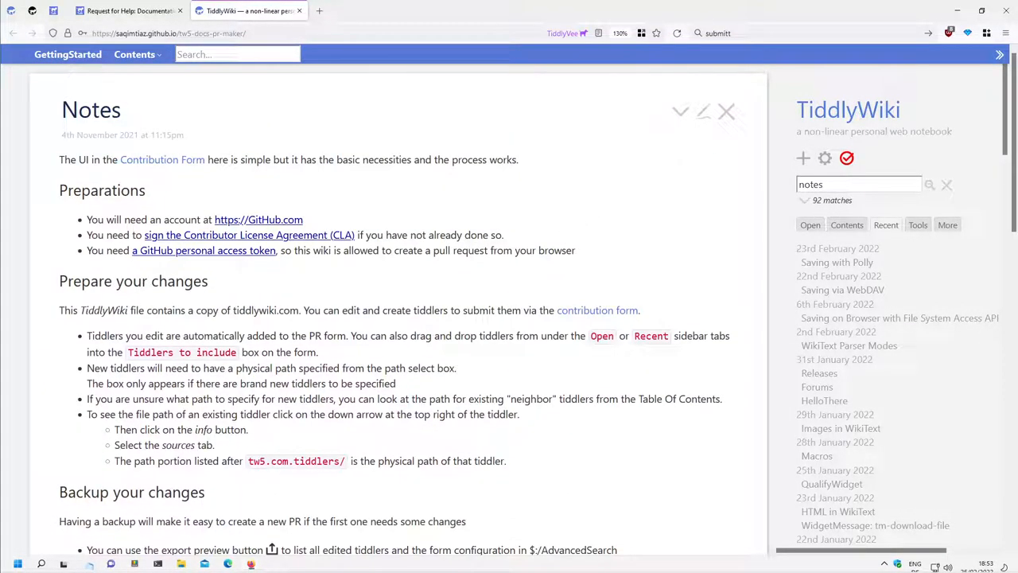
pyautogui.doubleClick(242, 236)
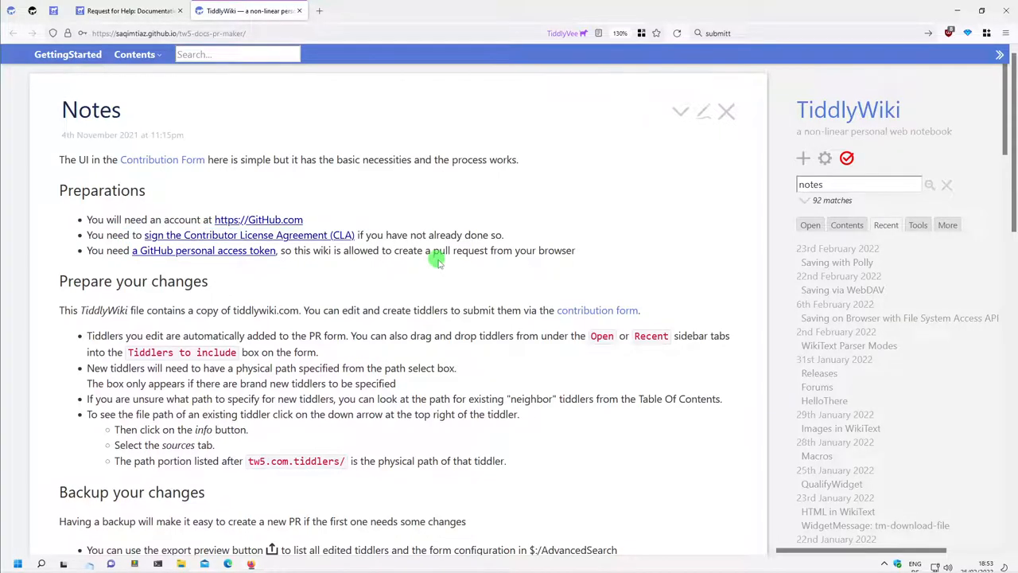
pyautogui.moveTo(420, 283)
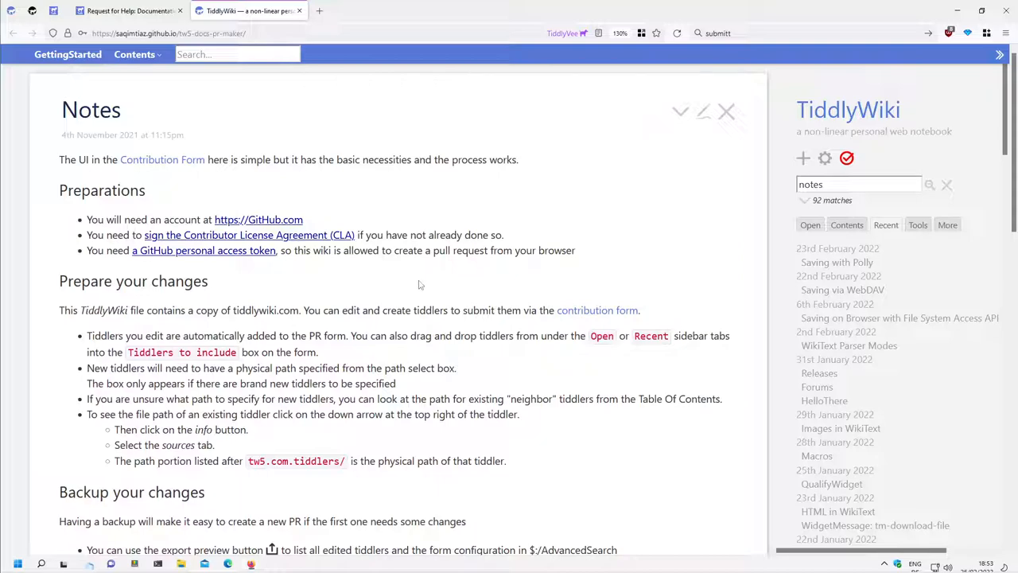
pyautogui.moveTo(471, 275)
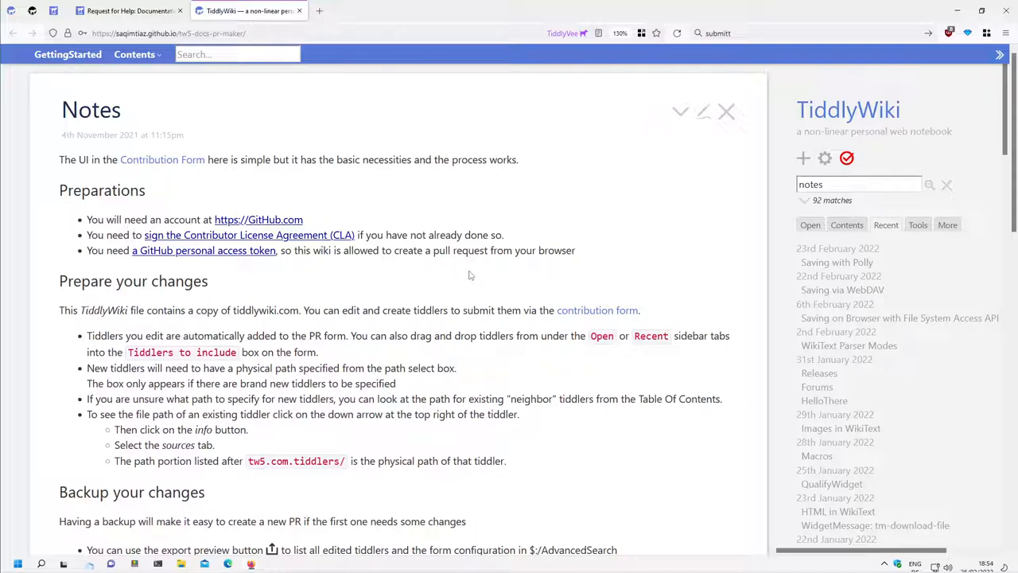
pyautogui.moveTo(623, 235)
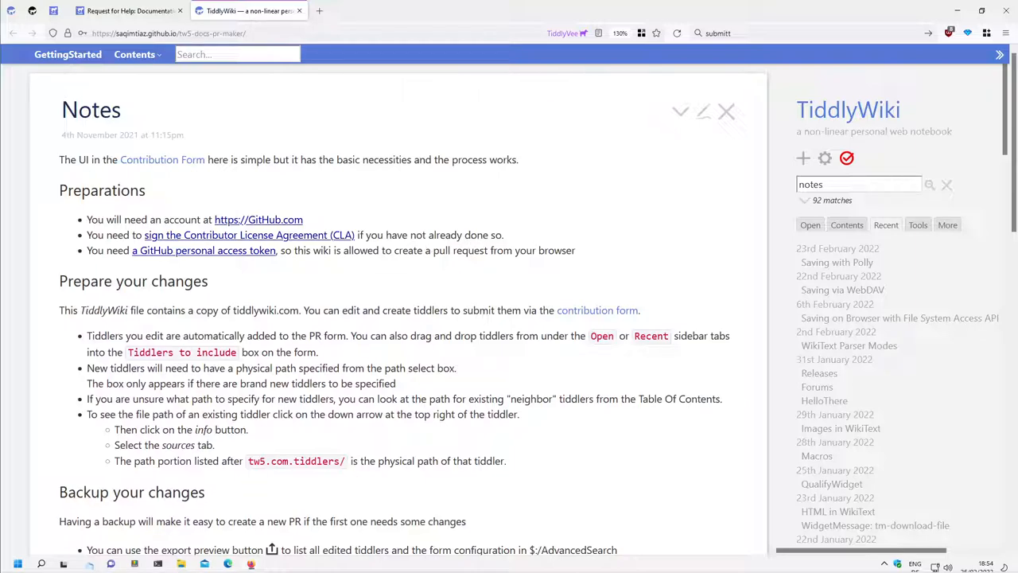
pyautogui.moveTo(394, 236); pyautogui.dragTo(458, 236)
pyautogui.write('cls')
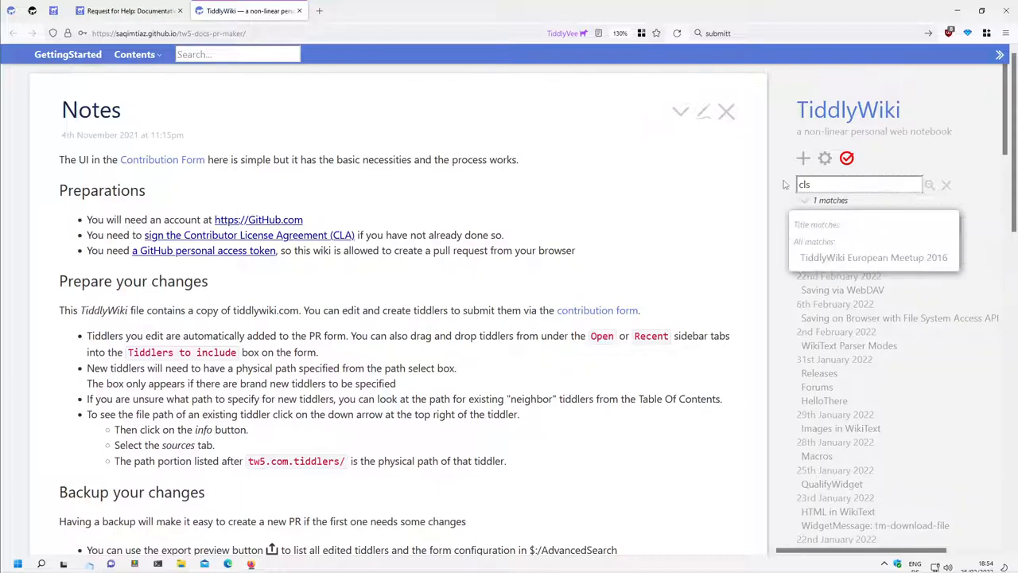
# - Search for 'contrib' and open the Signing the Contributor License Agreement tiddler
pyautogui.click(945, 184)
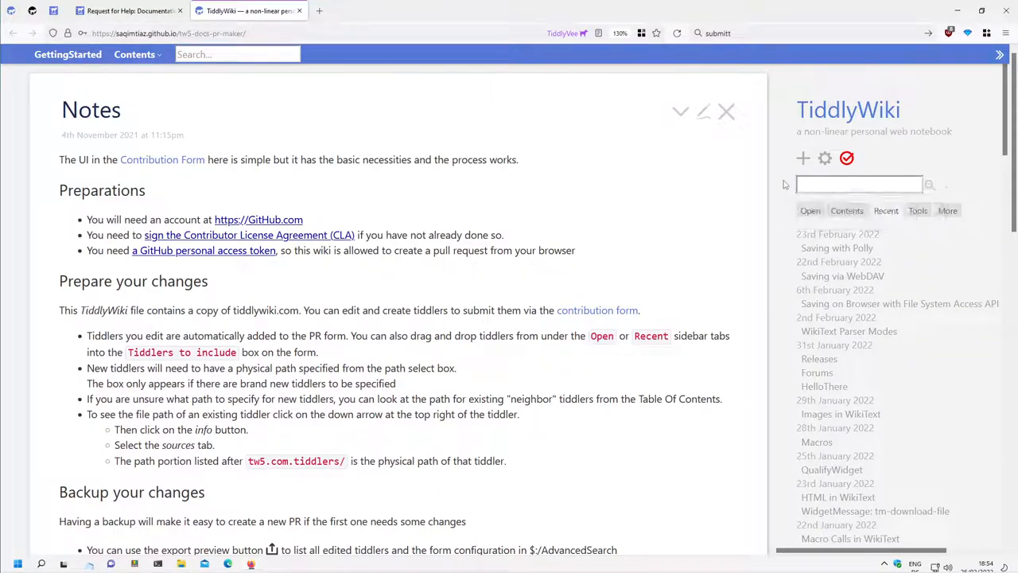
pyautogui.write('cla')
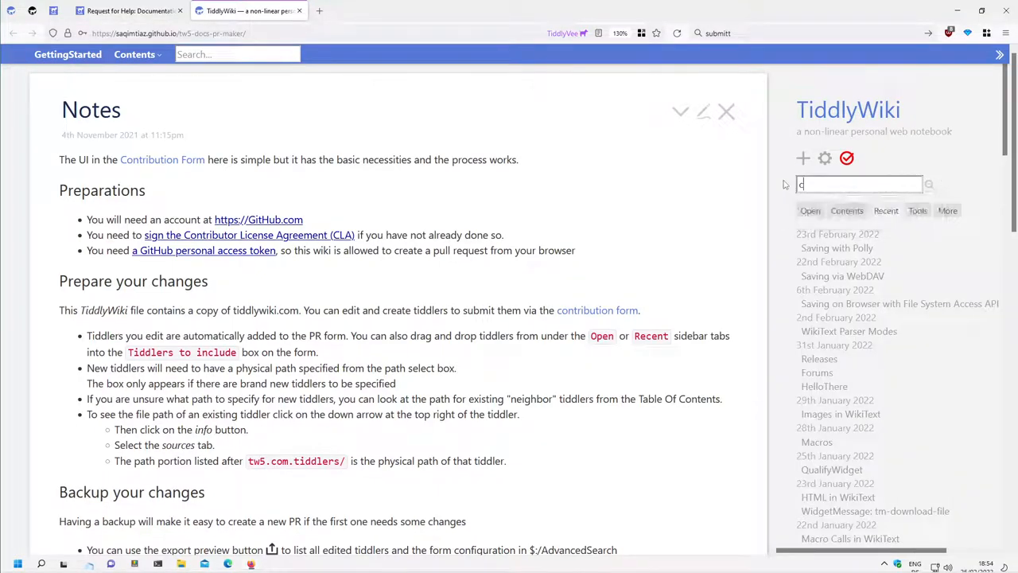
pyautogui.write('ontribu')
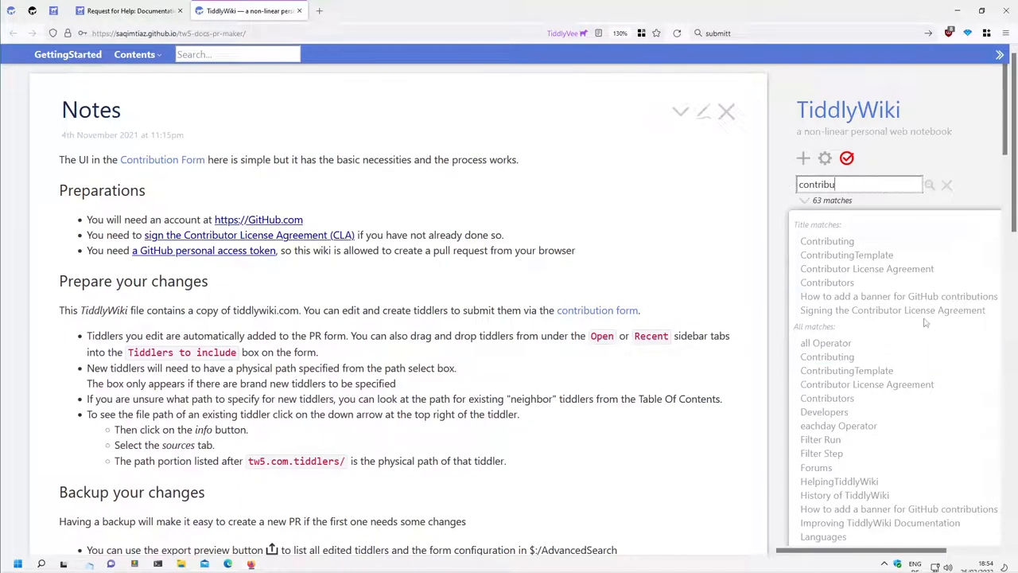
pyautogui.moveTo(893, 309)
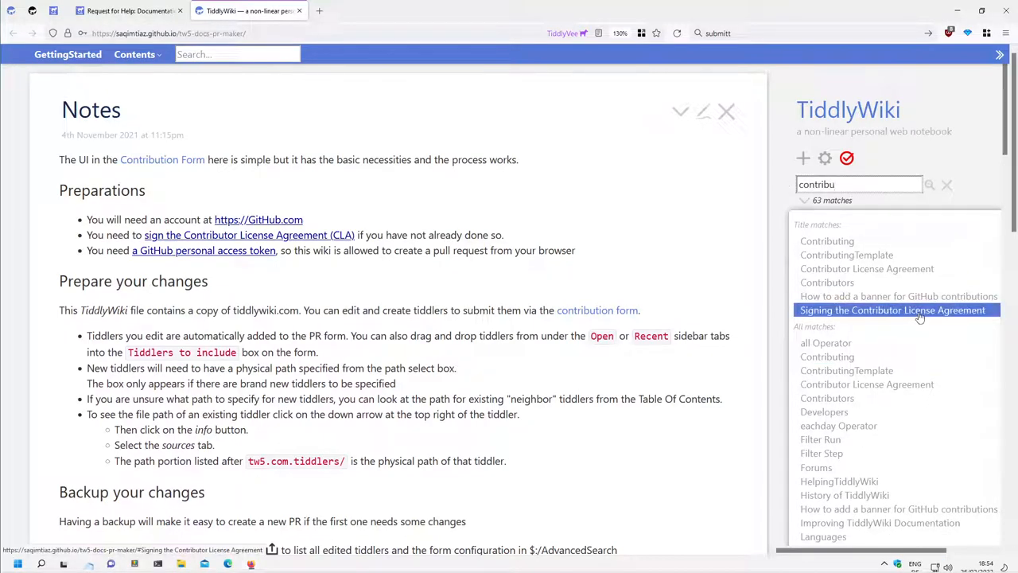
pyautogui.click(892, 310)
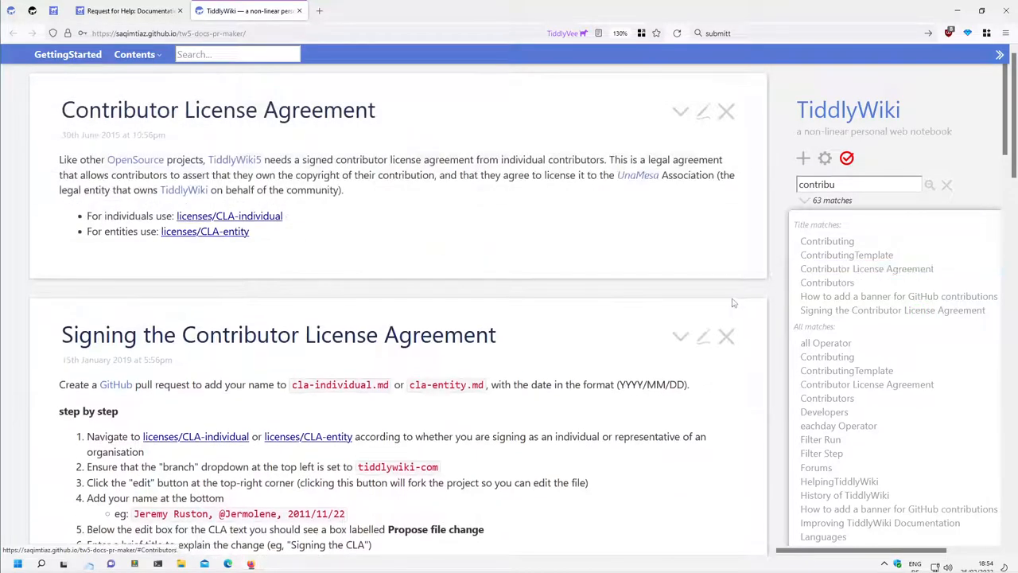
pyautogui.click(885, 224)
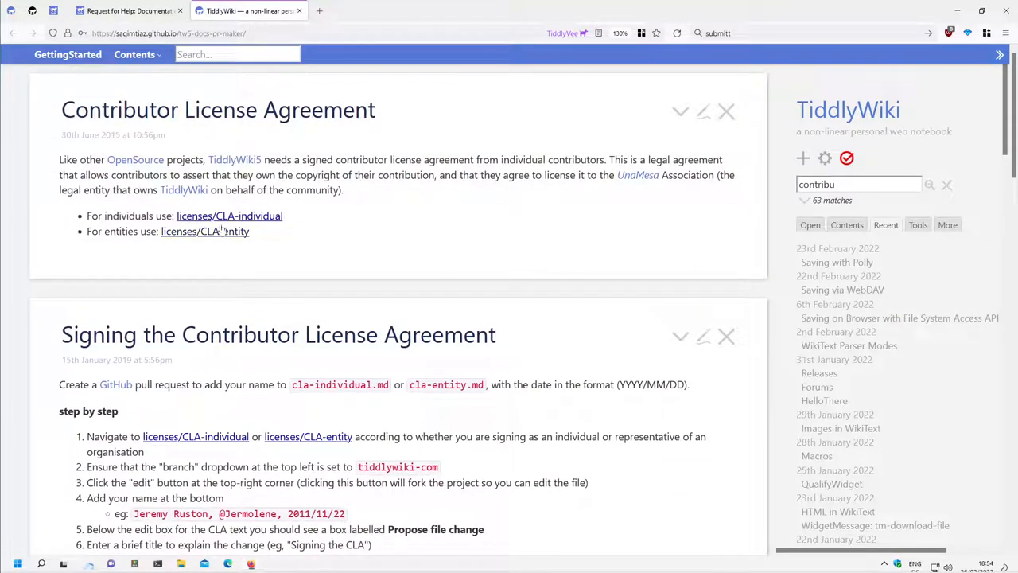
pyautogui.moveTo(263, 220)
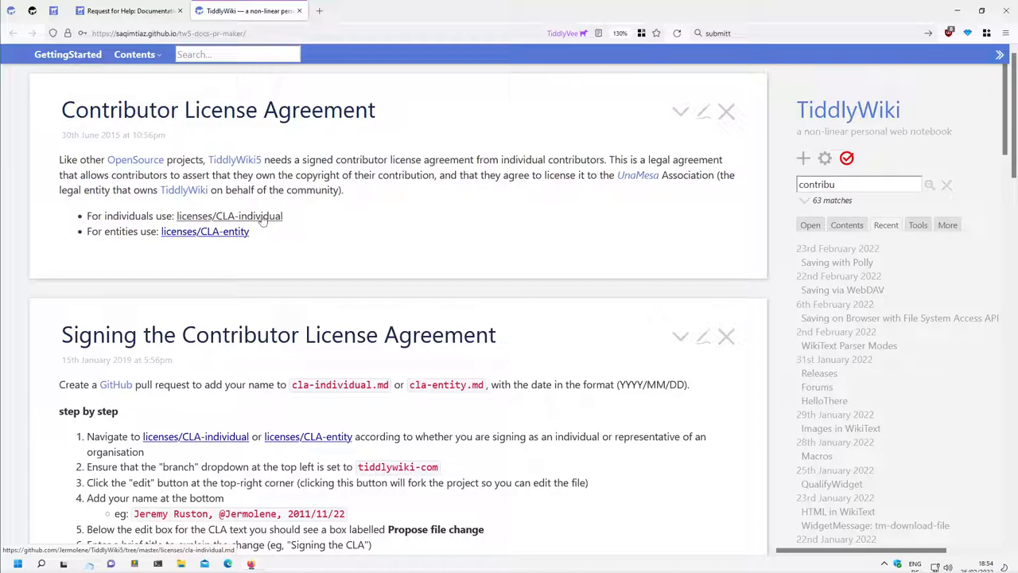
# - Start editing Contributor License Agreement, discard the edit and close the tiddler
pyautogui.click(706, 108)
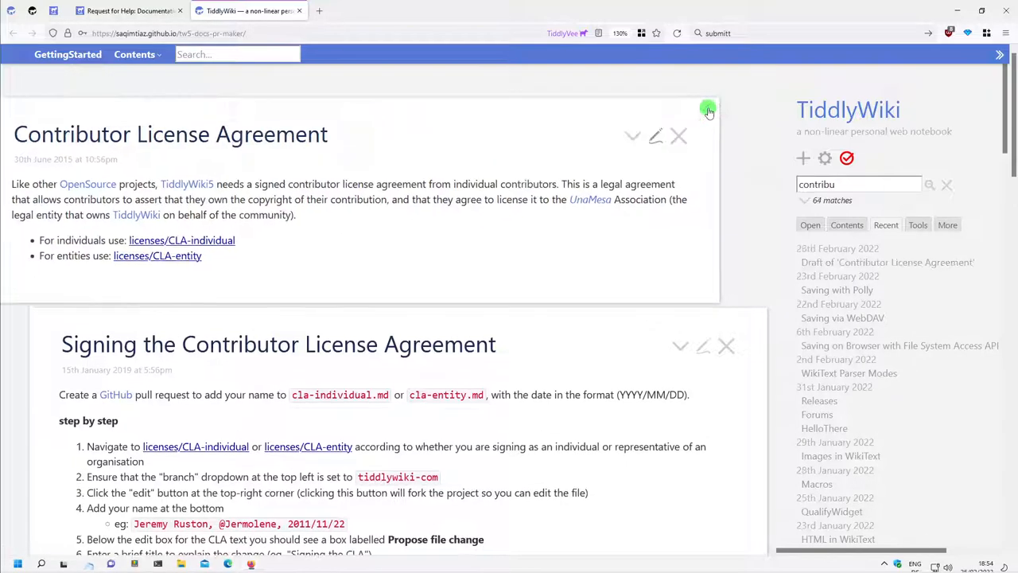
pyautogui.click(656, 137)
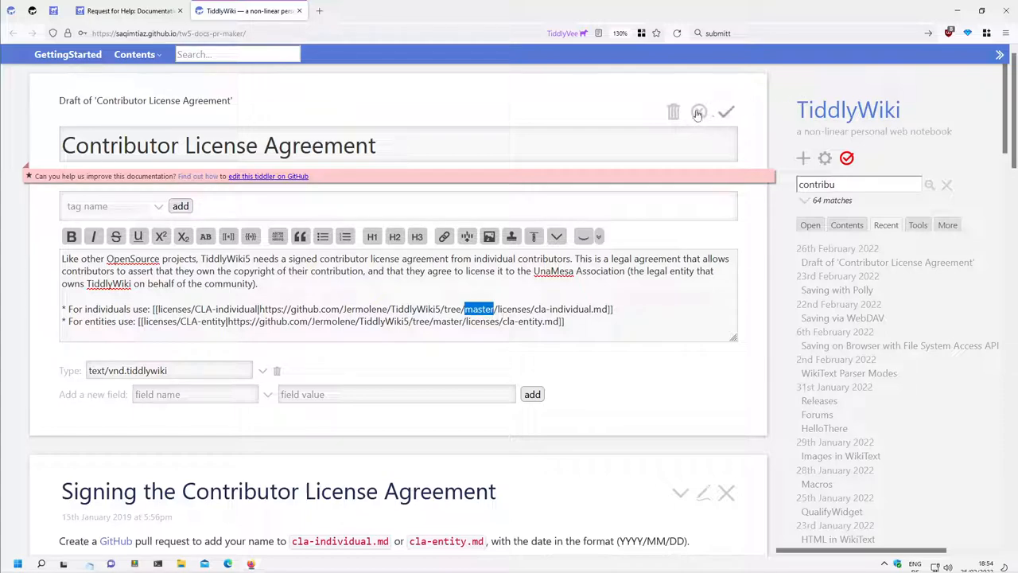
pyautogui.click(725, 111)
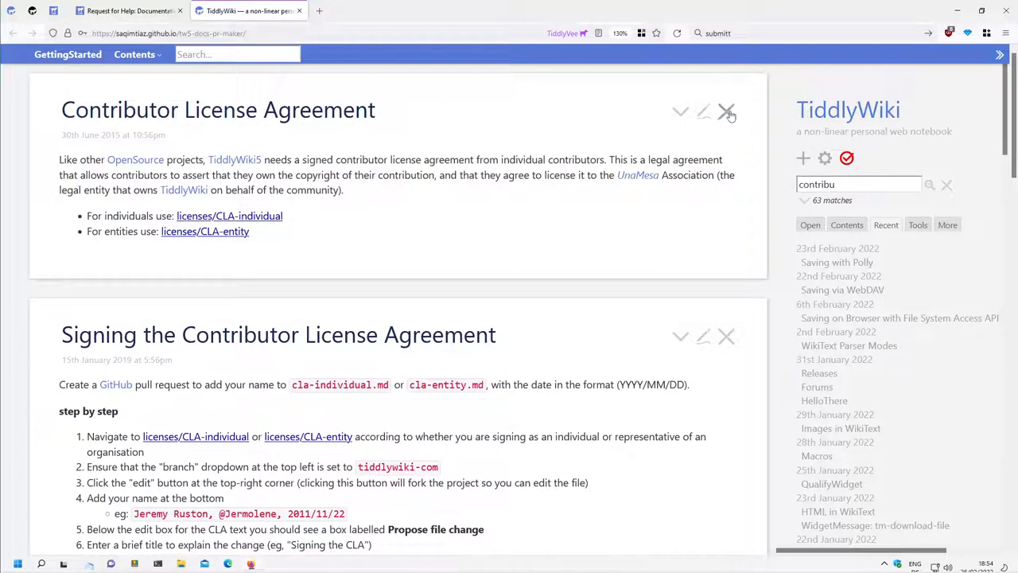
pyautogui.click(725, 111)
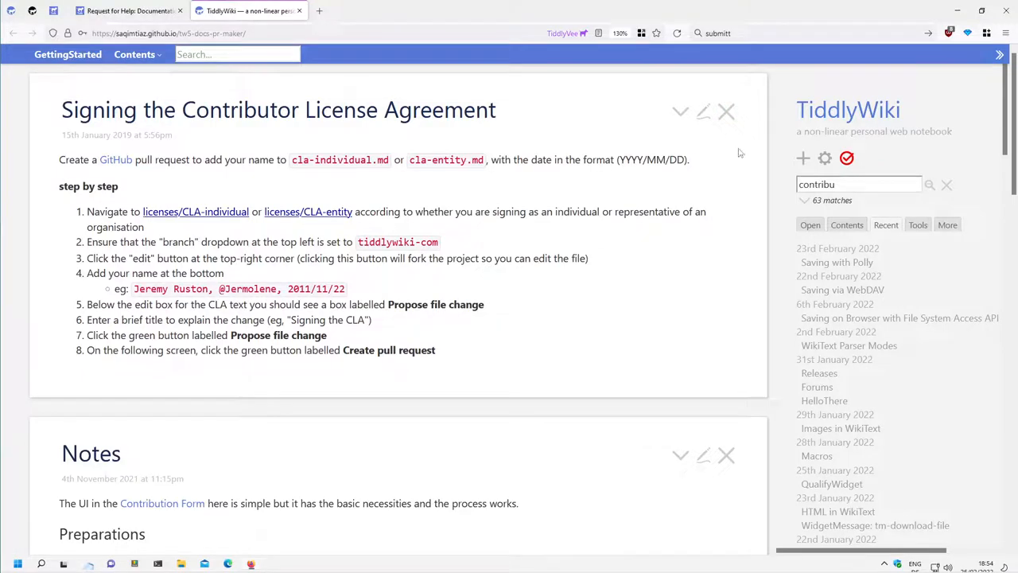
# - Change both license link URLs from master to tiddlywiki-com in the signing steps and save
pyautogui.click(703, 112)
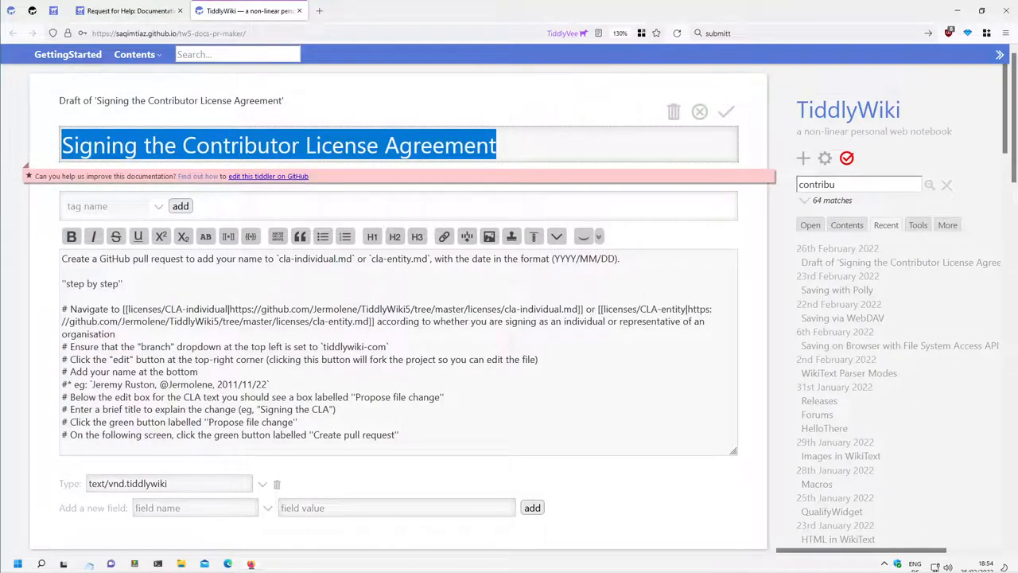
pyautogui.doubleClick(448, 309)
pyautogui.write('tiddlywiki-co')
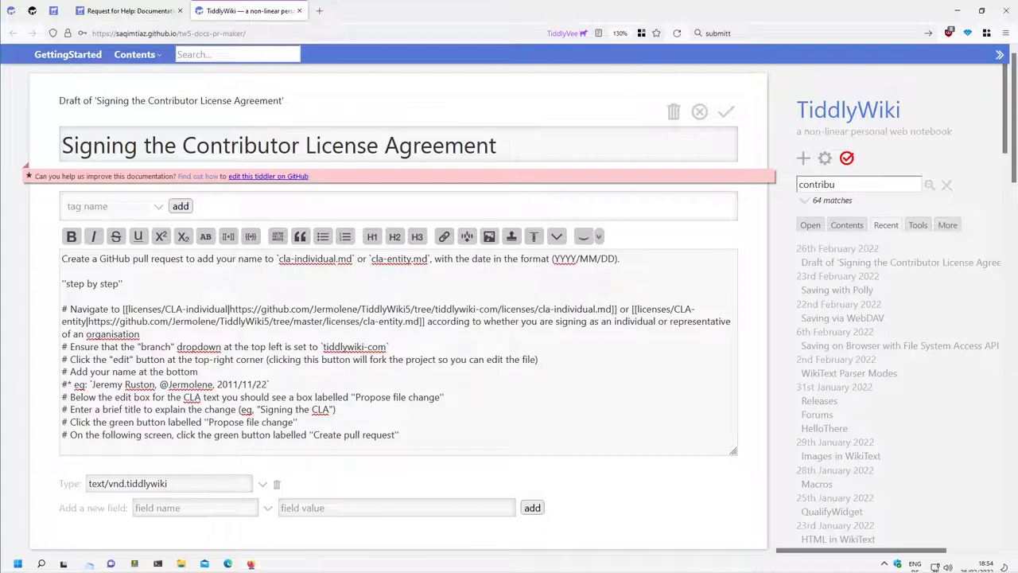
pyautogui.doubleClick(466, 309)
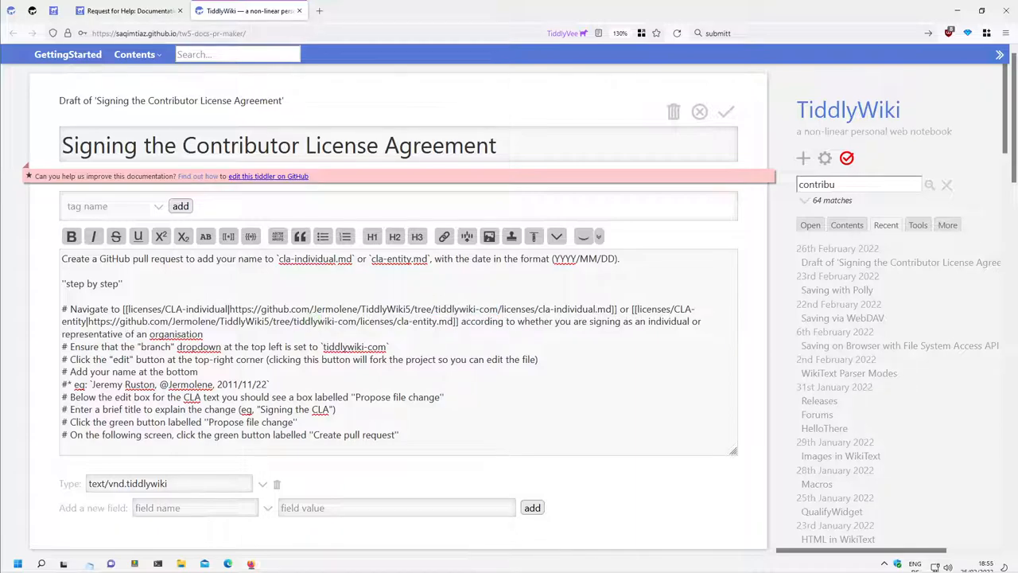
pyautogui.click(725, 111)
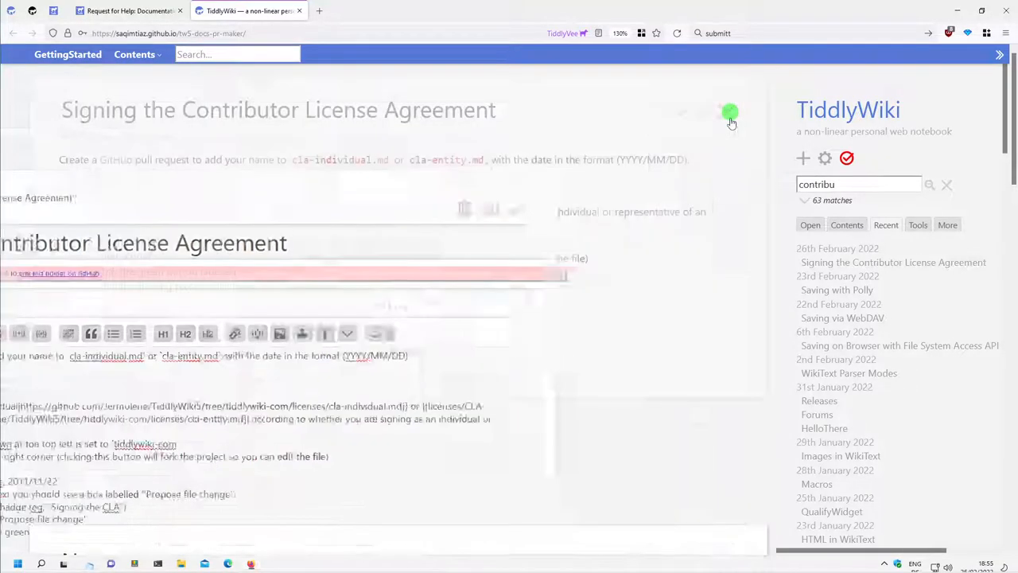
pyautogui.click(726, 112)
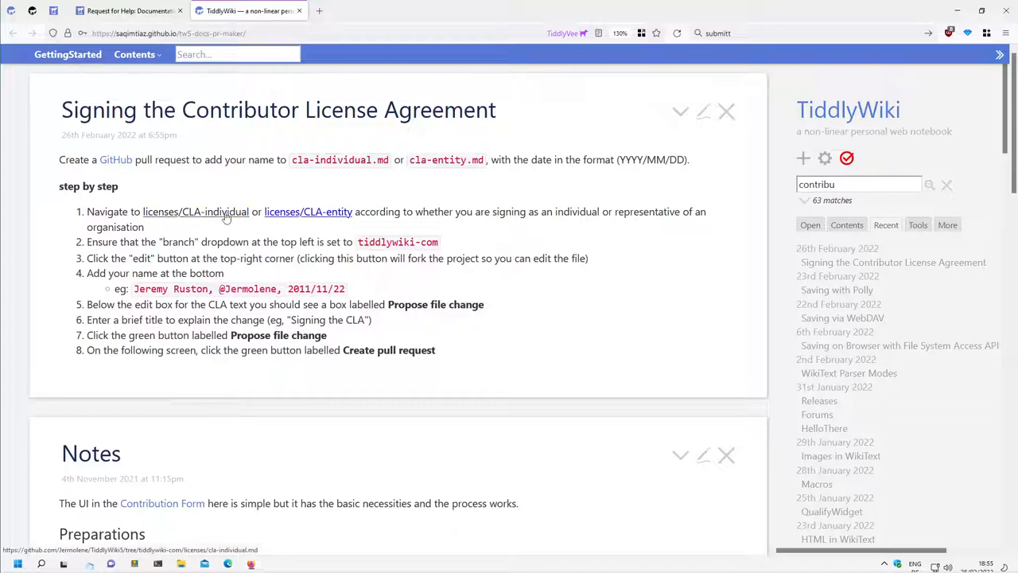
# - View cla-individual.md on GitHub and confirm it is shown from the tiddlywiki-com branch
pyautogui.click(194, 210)
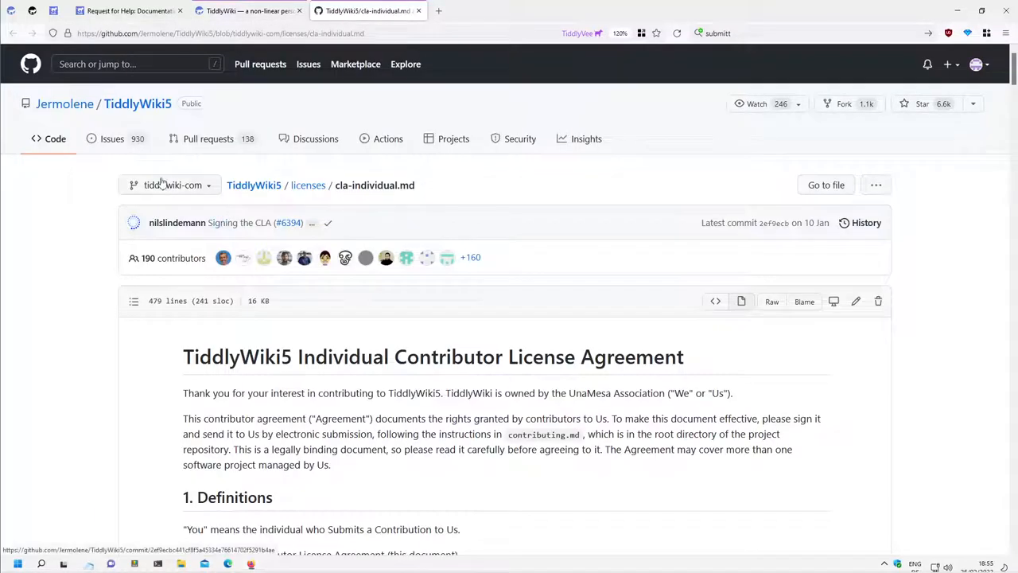
pyautogui.click(168, 185)
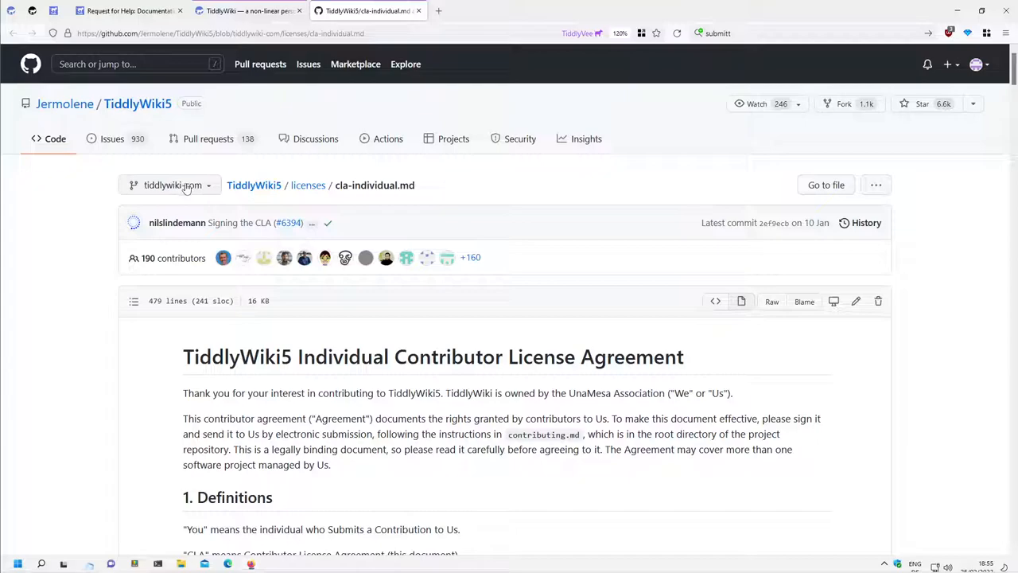
pyautogui.click(170, 185)
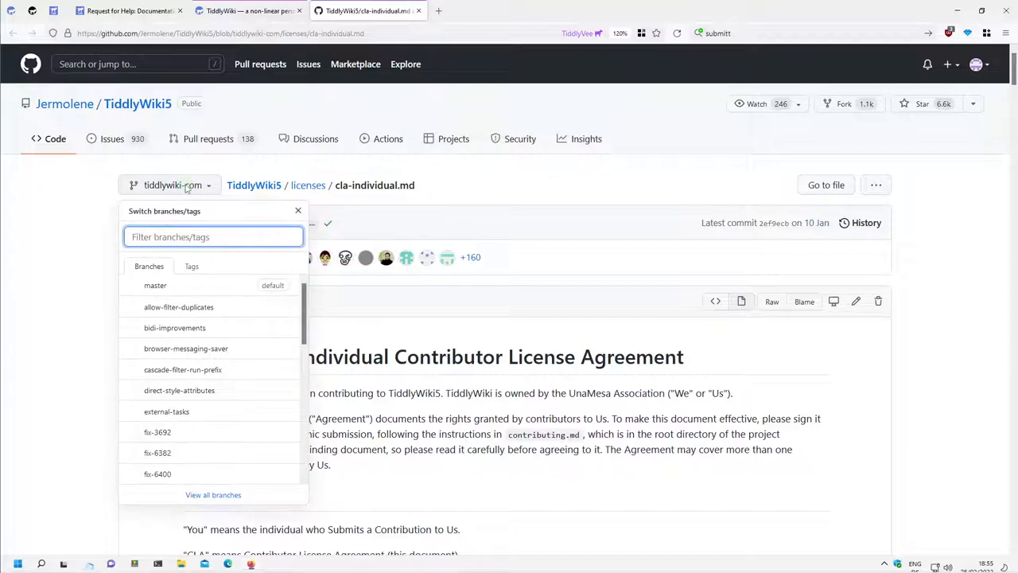
pyautogui.click(299, 210)
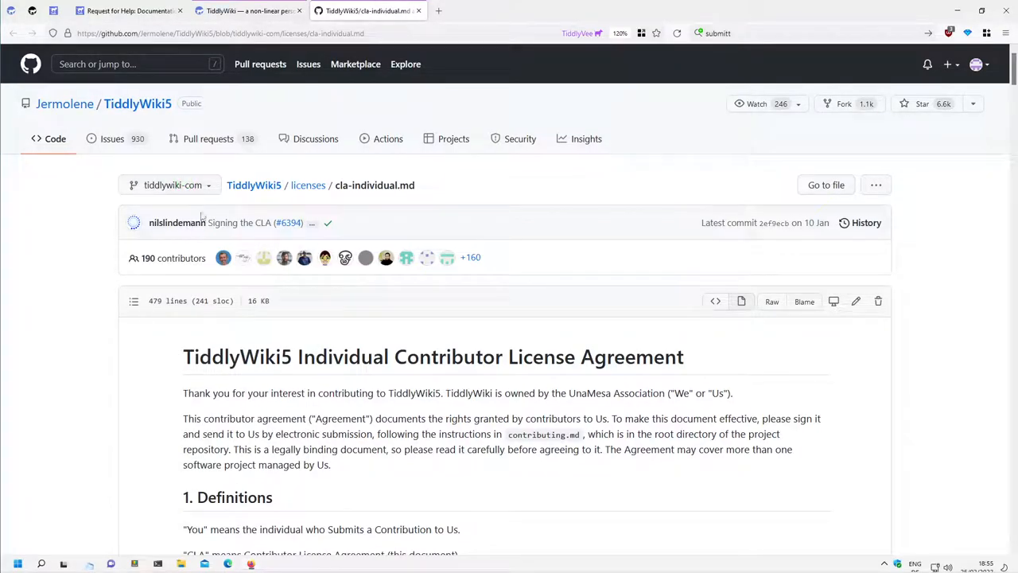
# - Scroll through the individual license agreement down to its list of signers
pyautogui.scroll(-3)
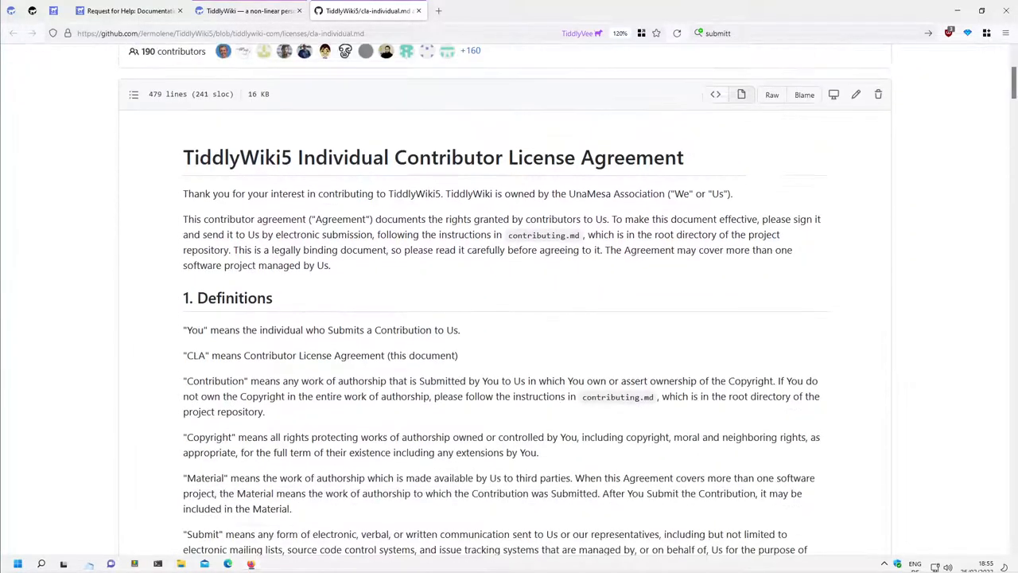
pyautogui.scroll(-3)
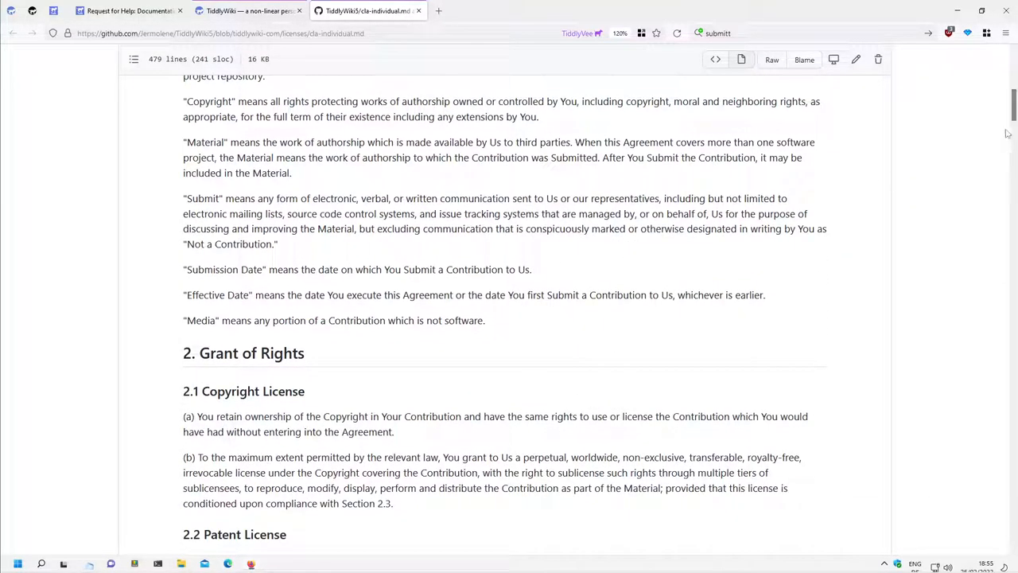
pyautogui.scroll(-3)
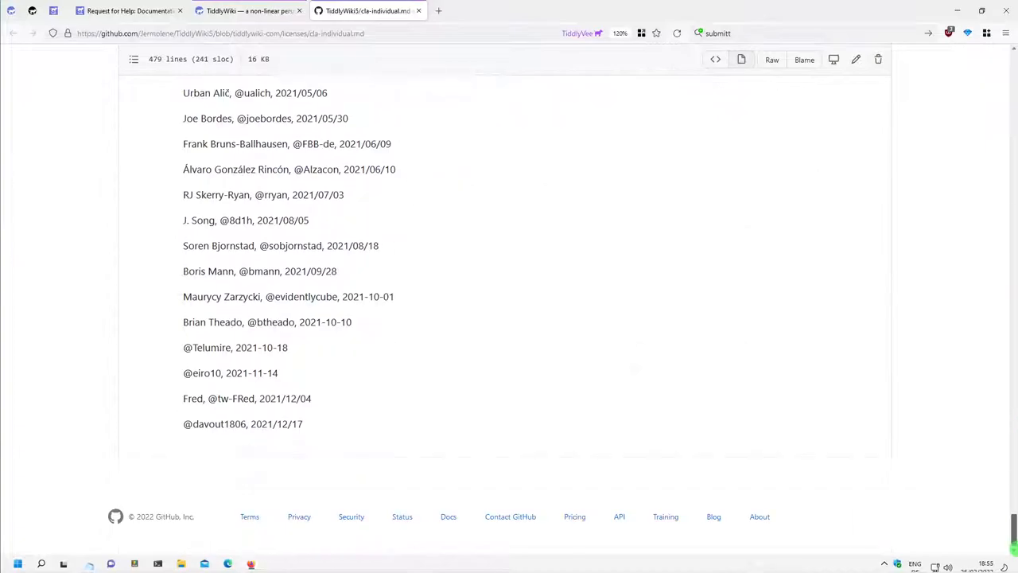
pyautogui.scroll(3)
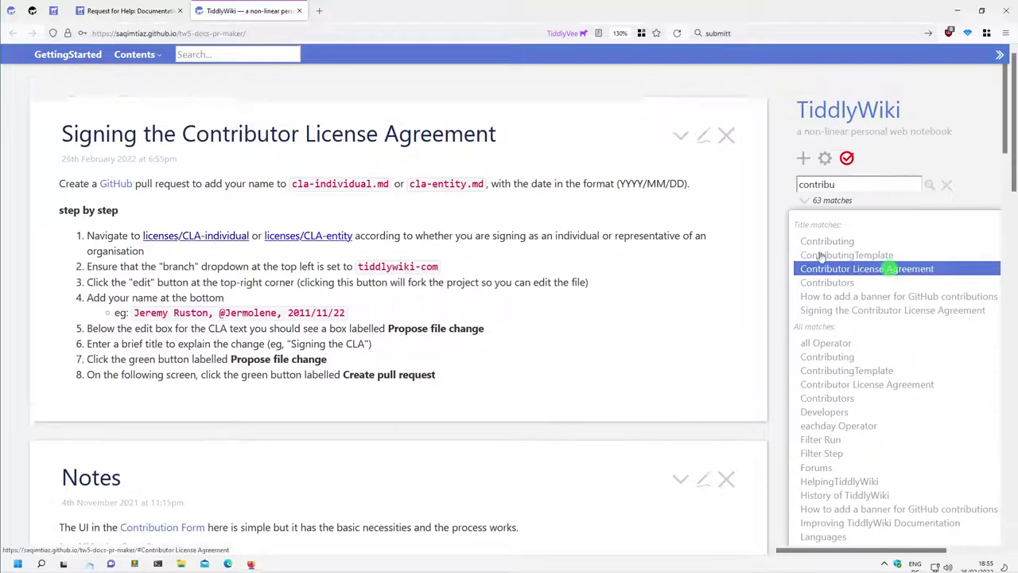
# - Change the individual and entity links from master to tiddlywiki-com, save, and follow the entity link
pyautogui.click(865, 267)
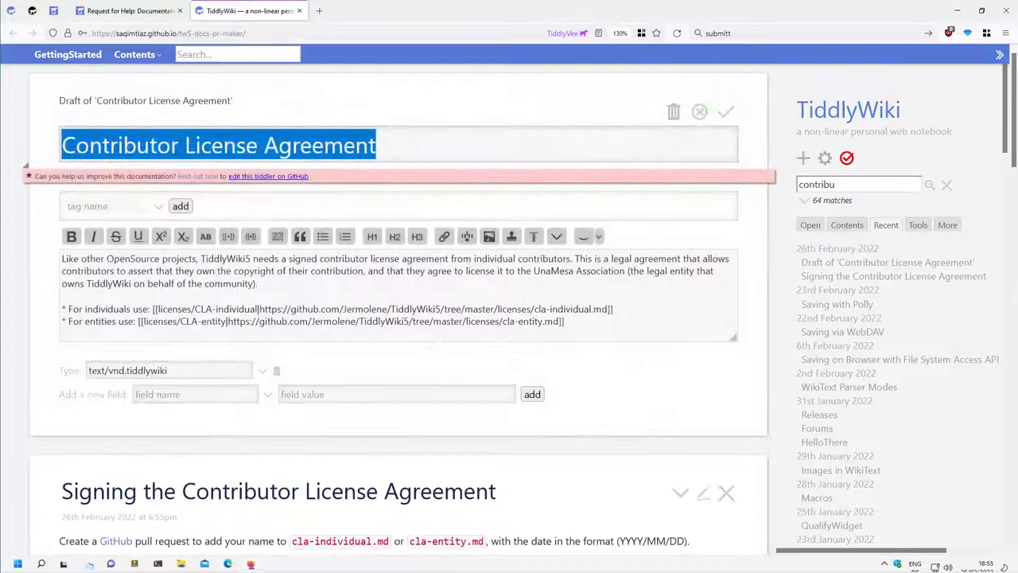
pyautogui.click(477, 308)
pyautogui.write('tiddlywiki-co')
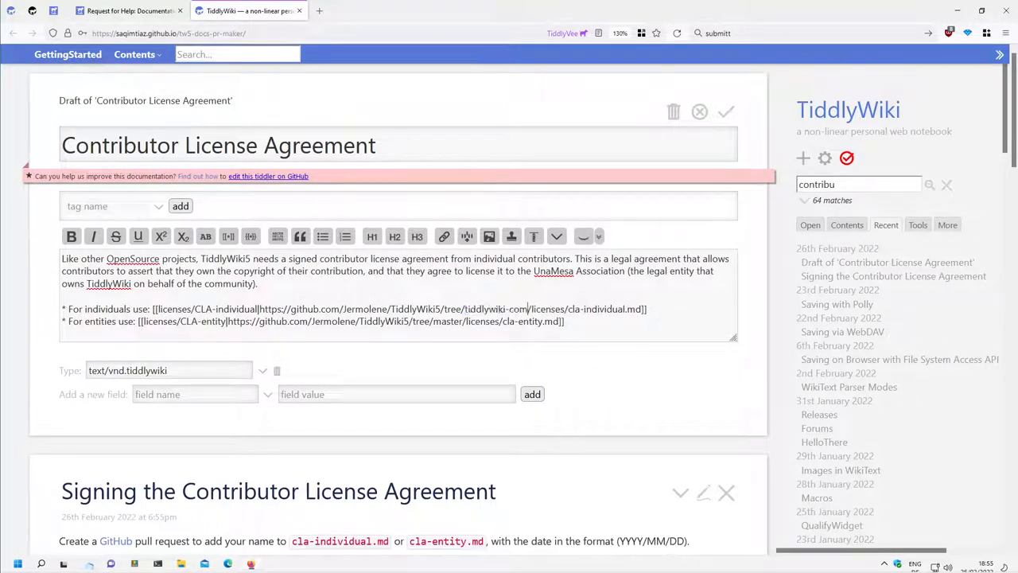
pyautogui.click(449, 322)
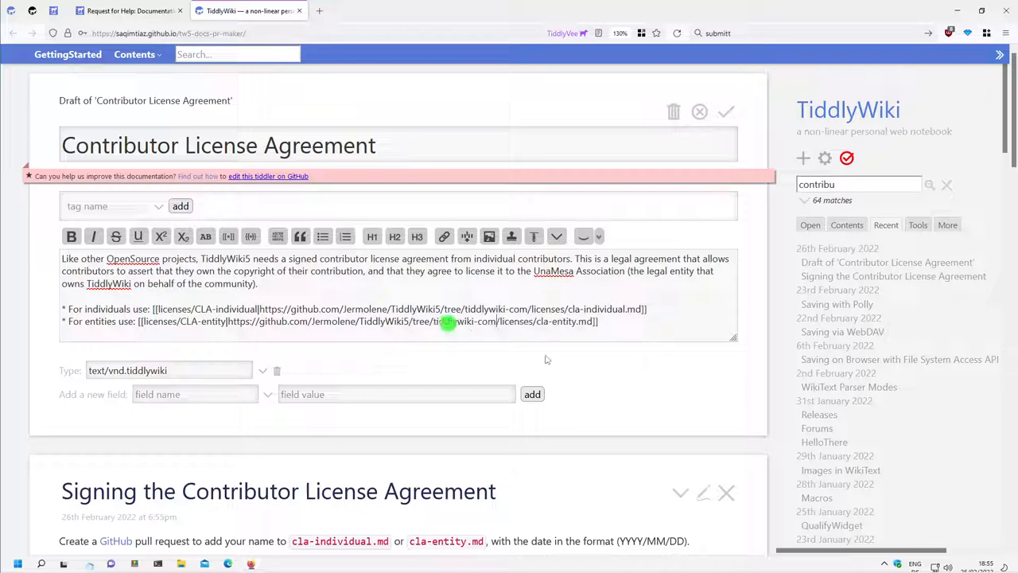
pyautogui.click(725, 112)
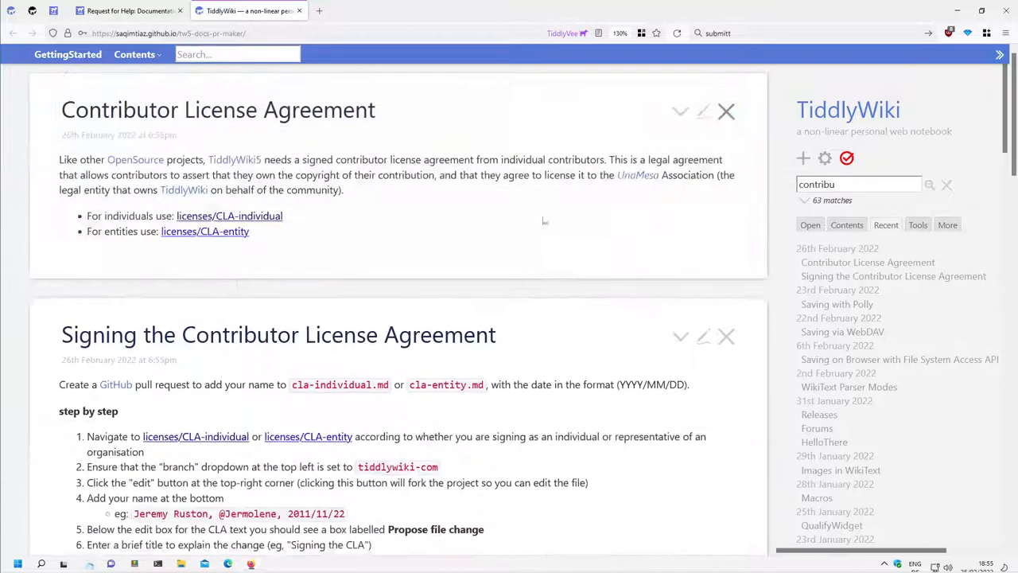
pyautogui.click(229, 217)
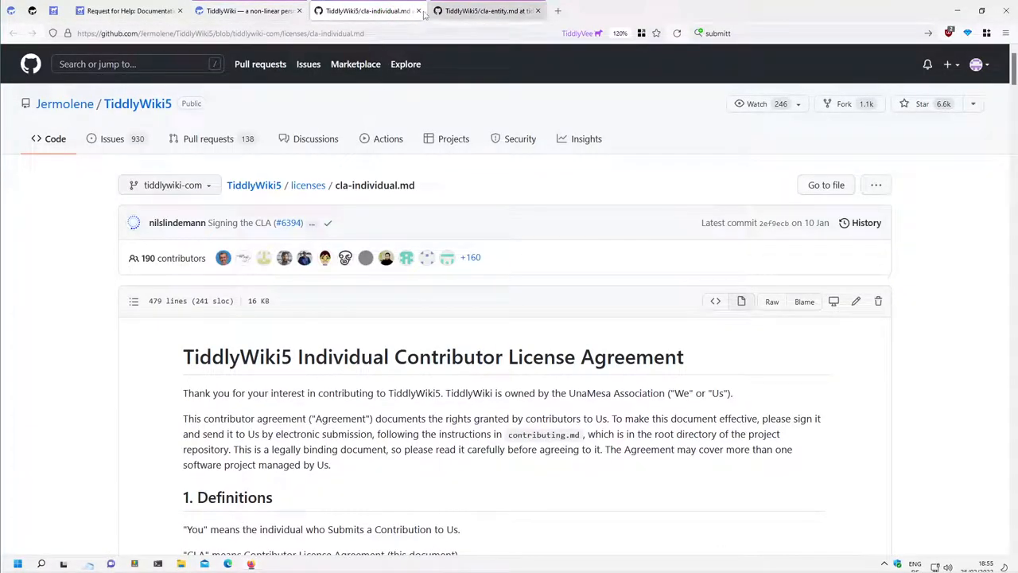
# - Check the licenses/CLA-individual link opens on the tiddlywiki-com branch, then return to the wiki
pyautogui.click(417, 9)
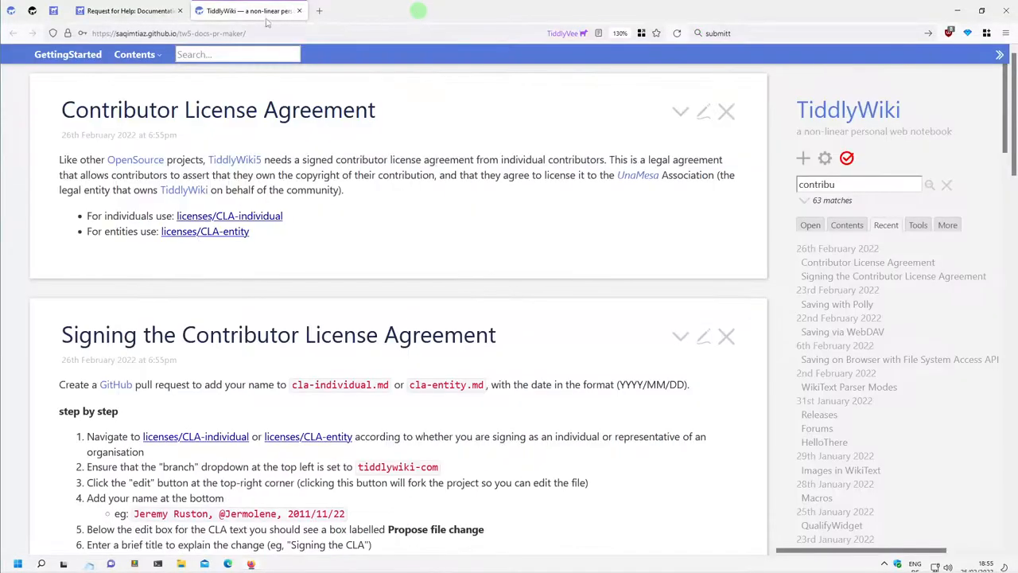
pyautogui.scroll(-3)
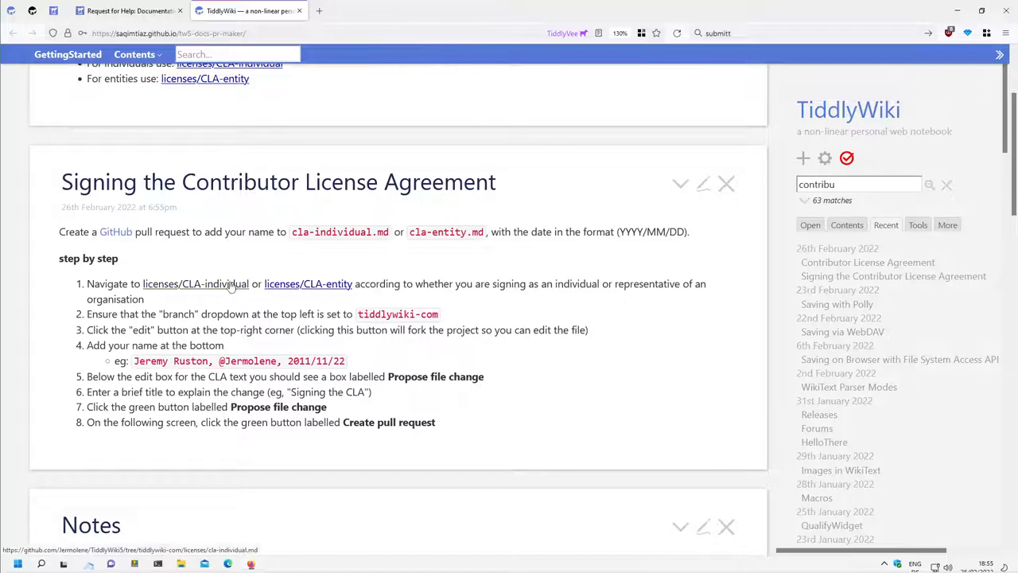
pyautogui.click(194, 283)
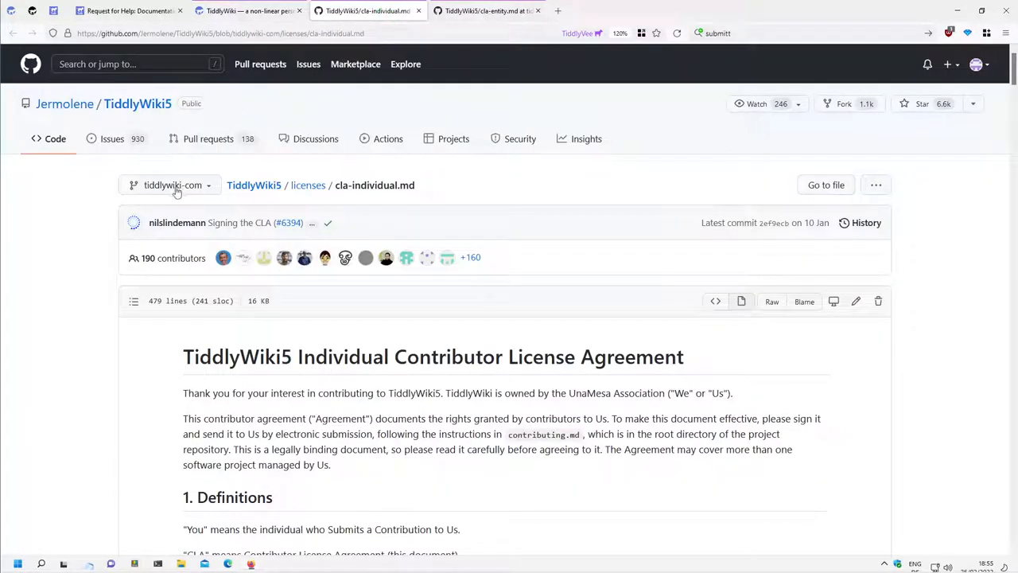
pyautogui.click(485, 9)
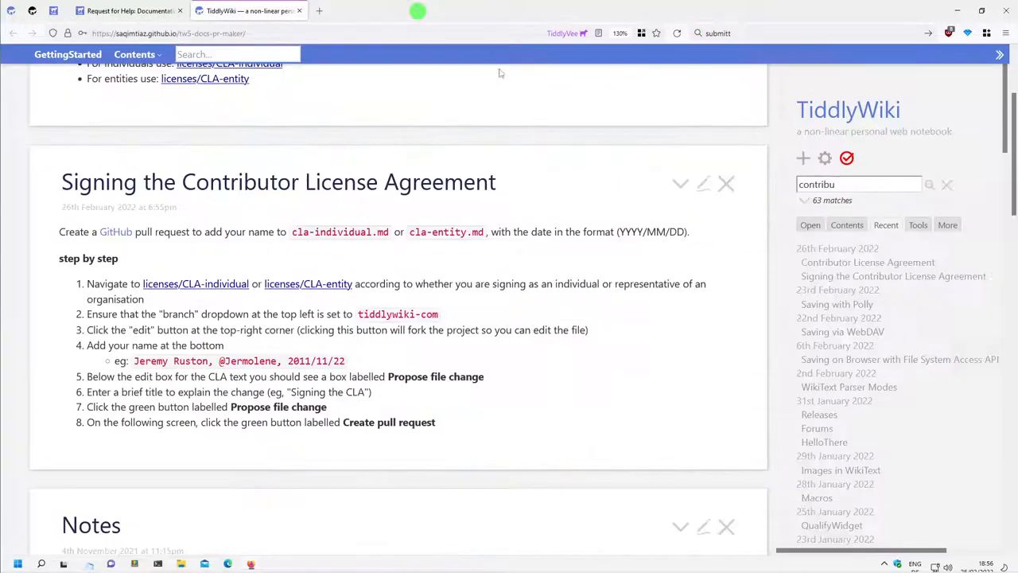
pyautogui.scroll(3)
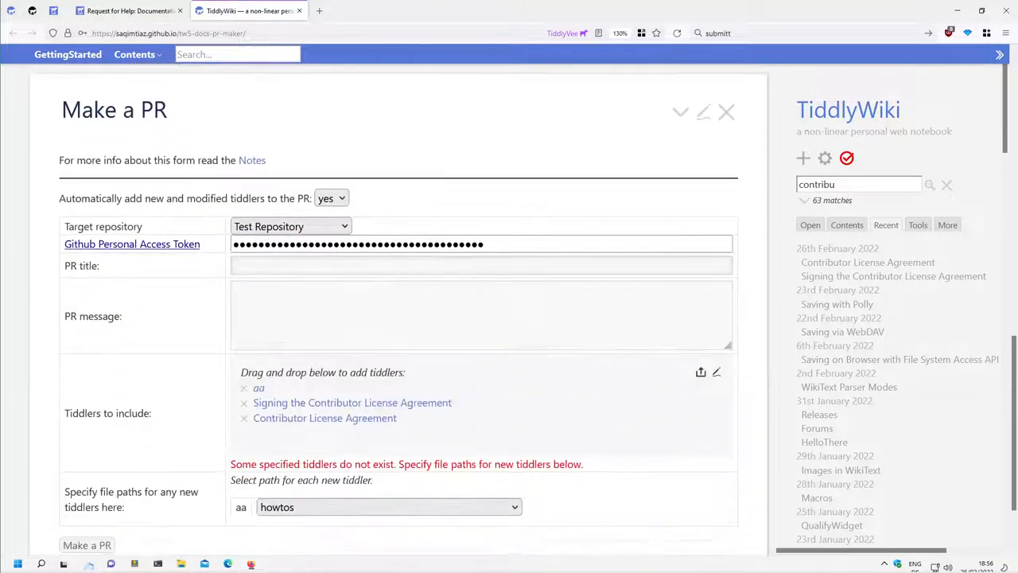
# - Bring the Make a PR form into view and focus its title field
pyautogui.scroll(-3)
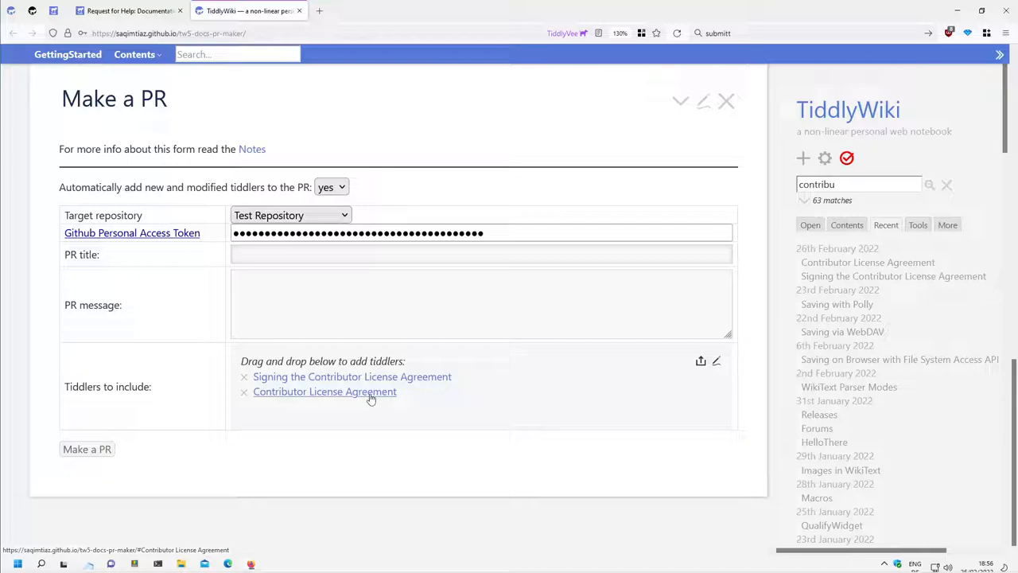
pyautogui.click(480, 255)
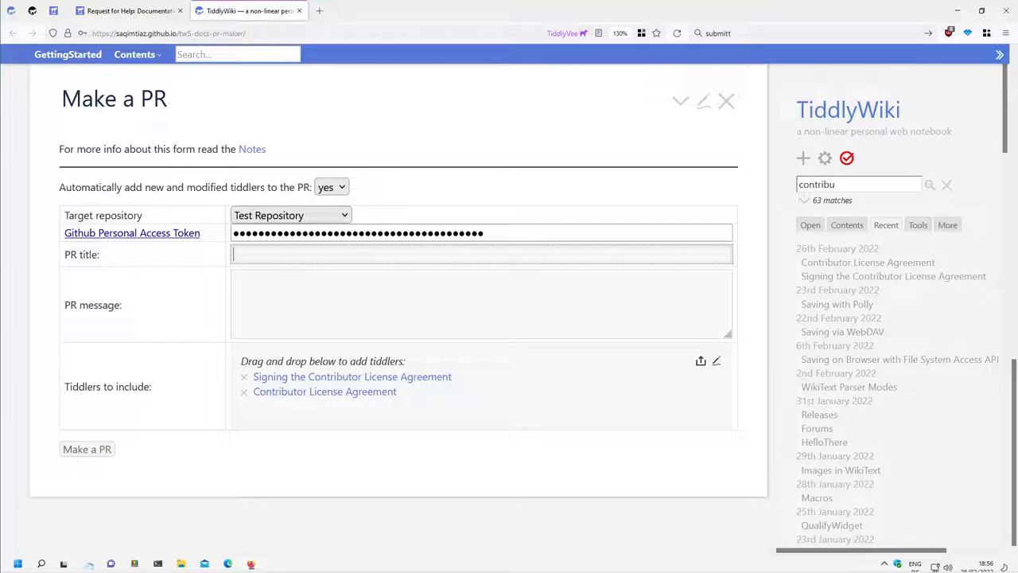
# - Title the PR 'change branch from master to tiddlywiki-com'
pyautogui.write('cha')
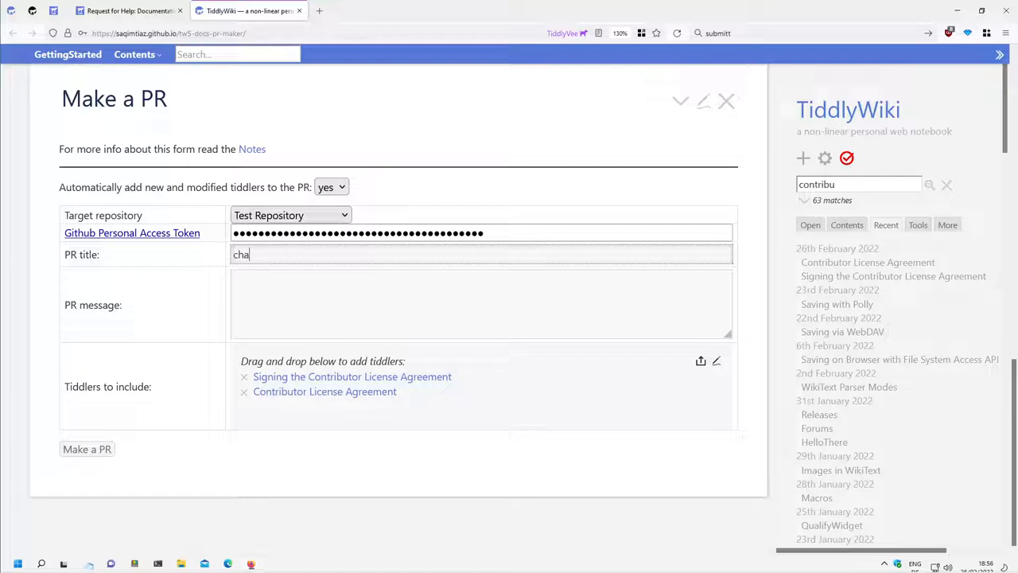
pyautogui.write('nge')
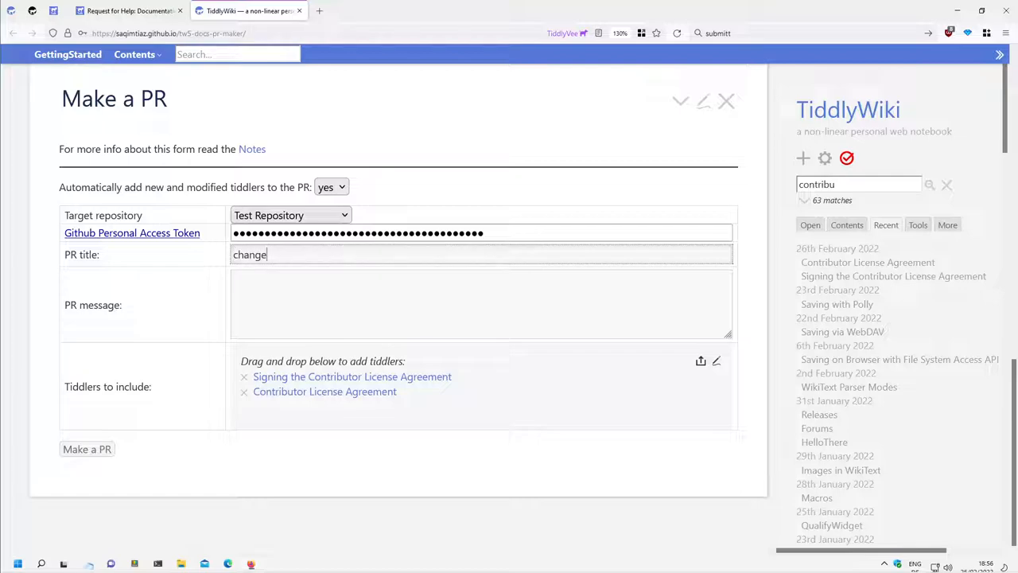
pyautogui.write('bra')
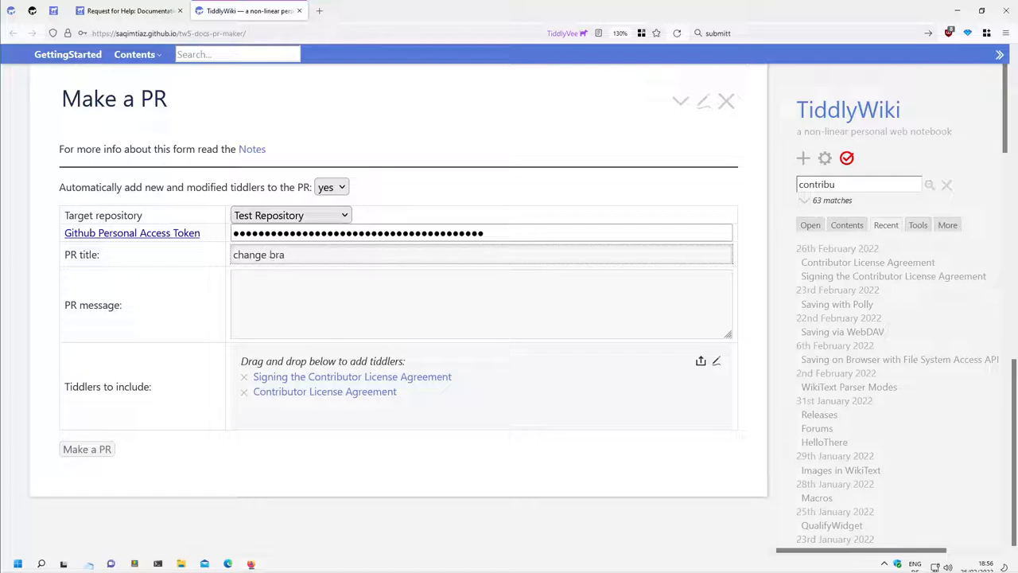
pyautogui.write('nch from mast')
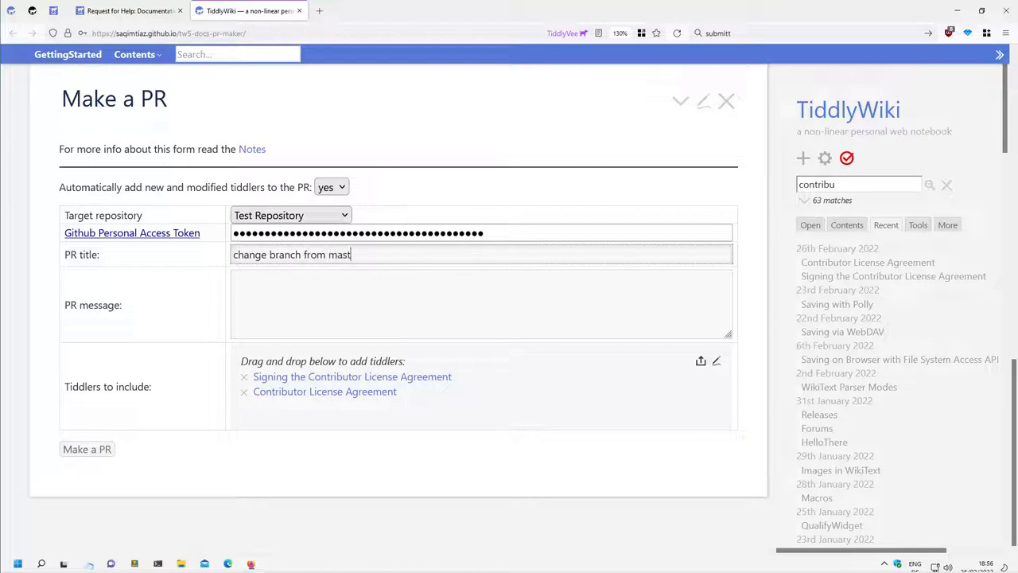
pyautogui.write('er to')
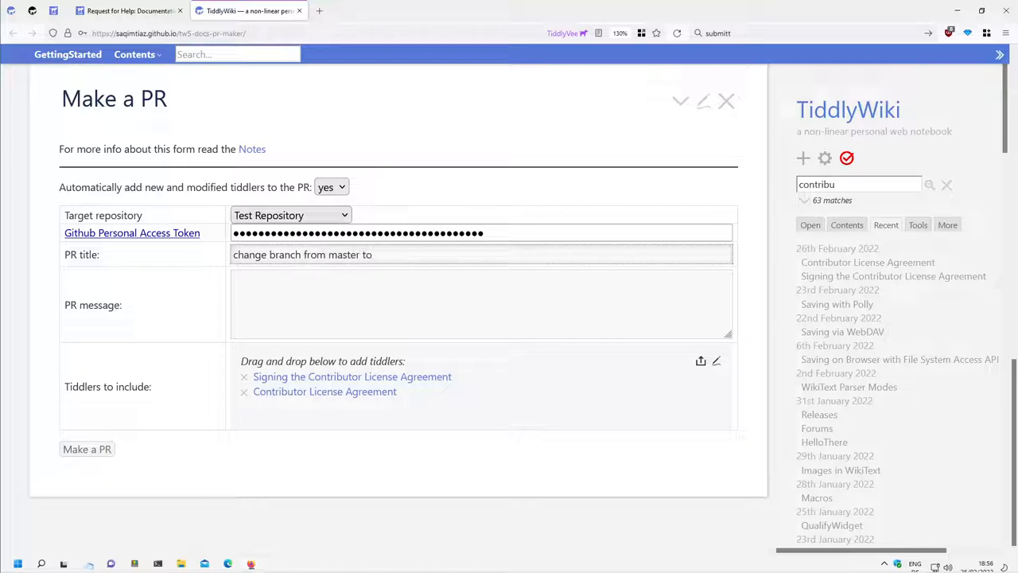
pyautogui.write('tiddlywiki-com')
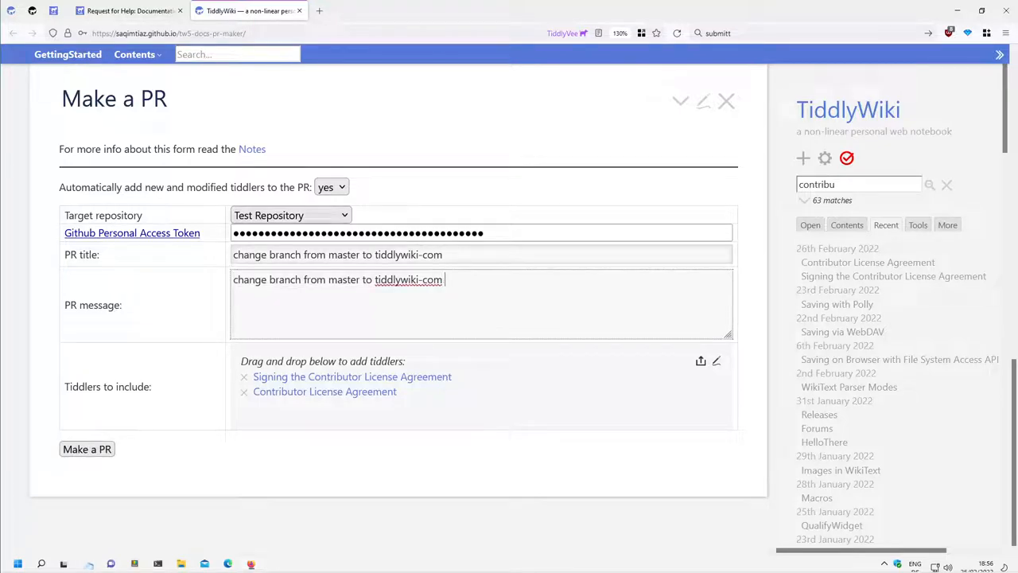
# - Write the PR message: it improves the experience for new users, found while recording git-related videos
pyautogui.write('... This PR')
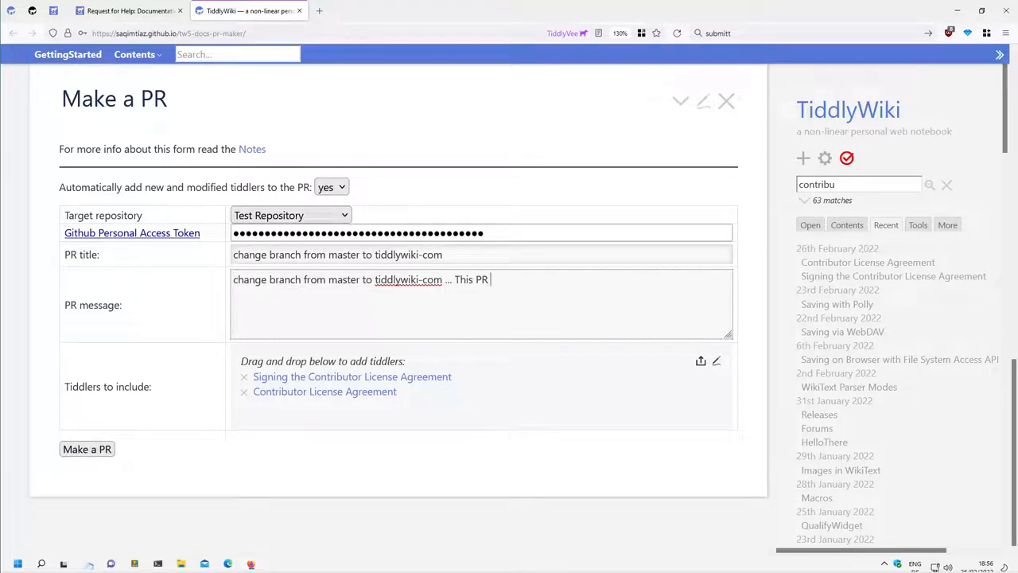
pyautogui.write('will improve t')
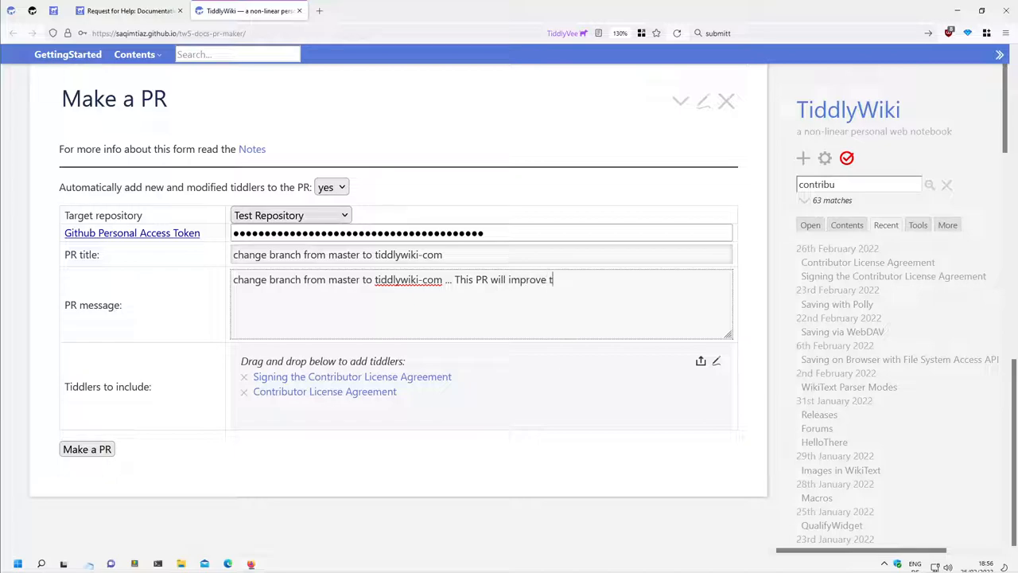
pyautogui.write('he')
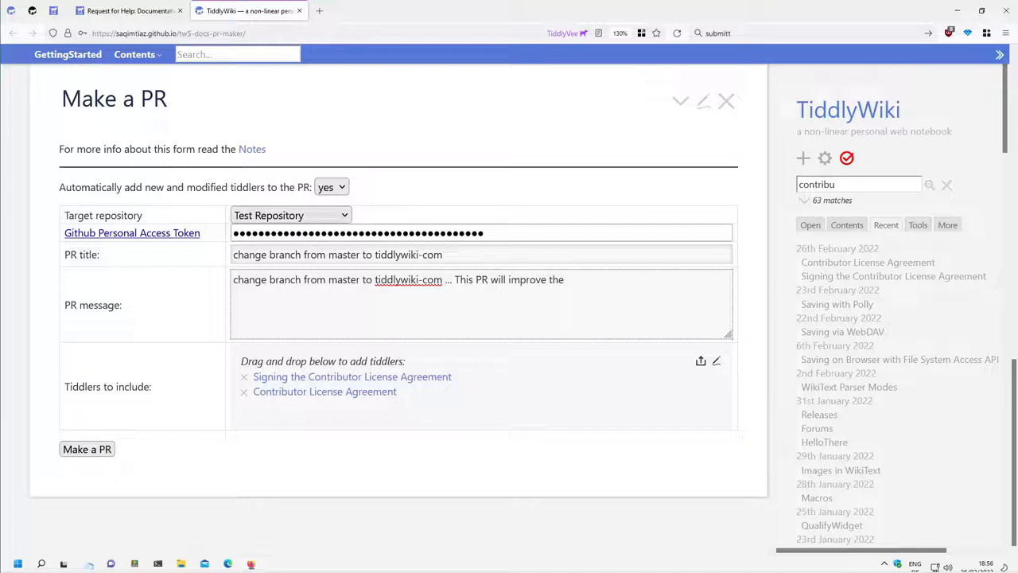
pyautogui.write('expe')
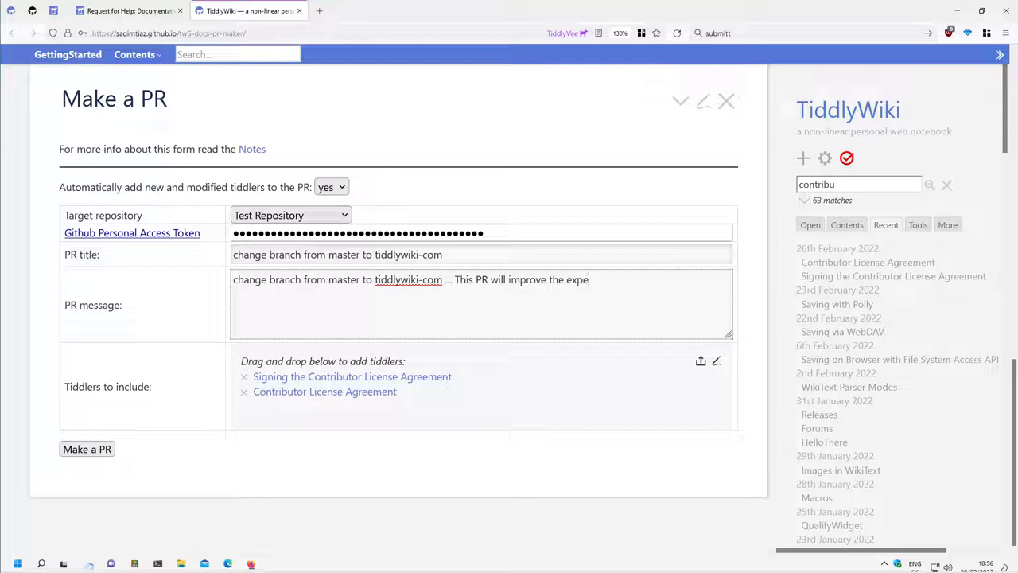
pyautogui.write('rience for')
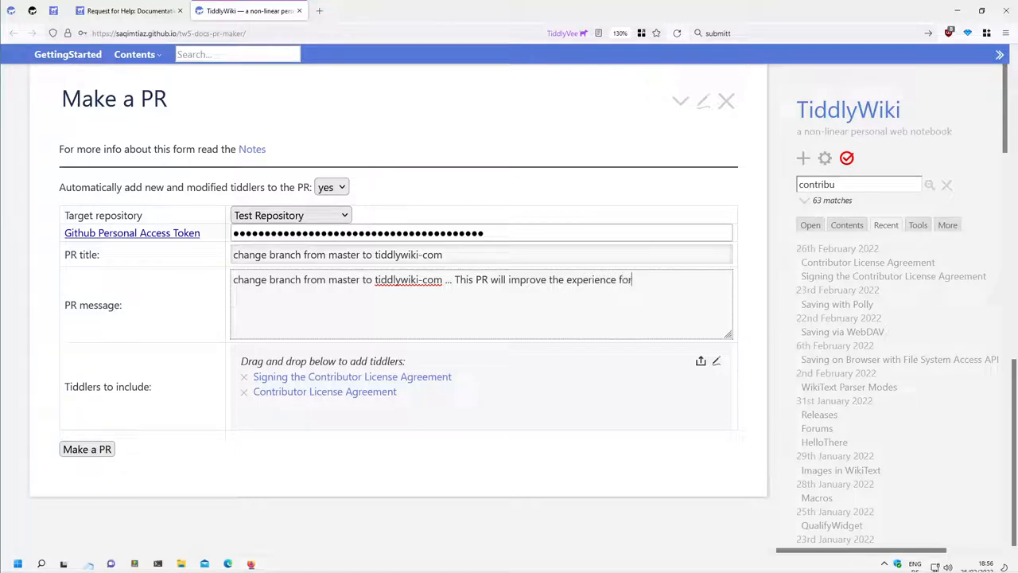
pyautogui.write('new users.')
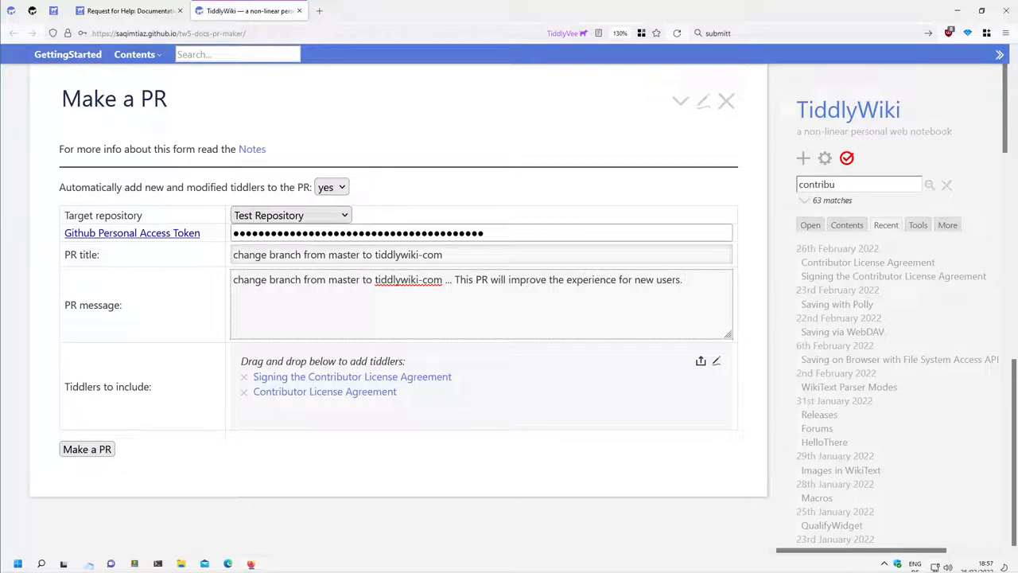
pyautogui.write('I found out a')
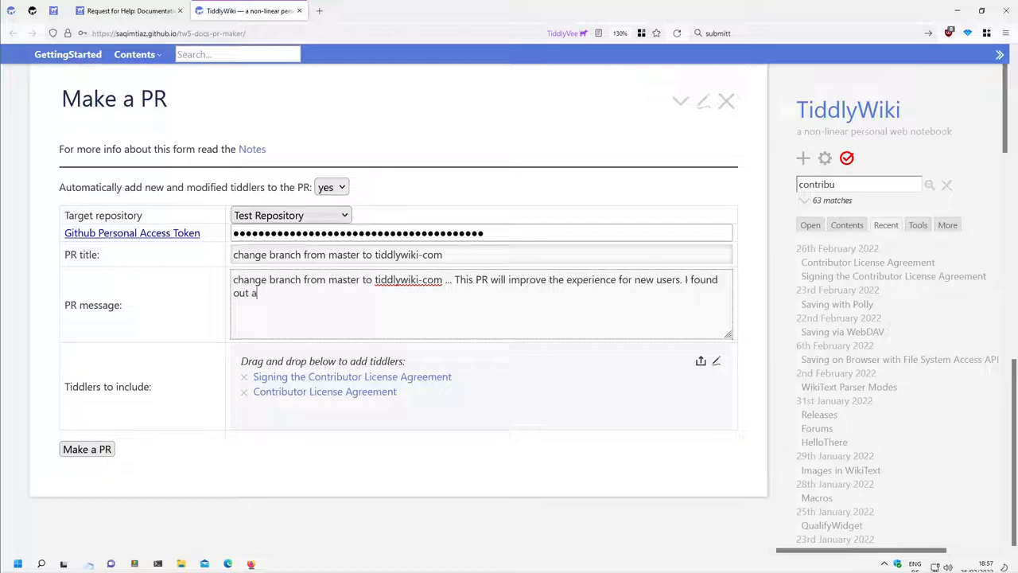
pyautogui.write('bout this')
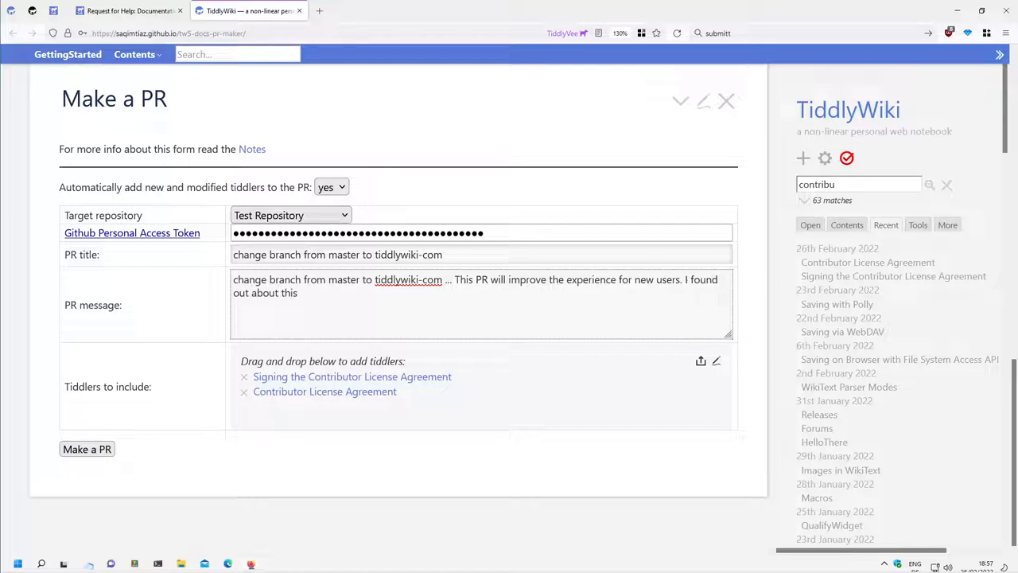
pyautogui.write('while c')
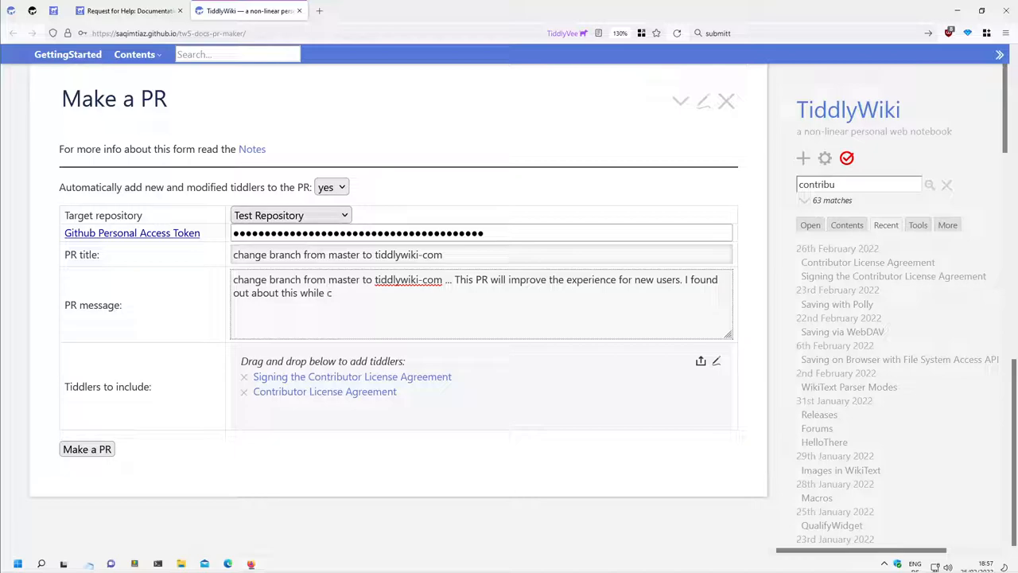
pyautogui.write('recor')
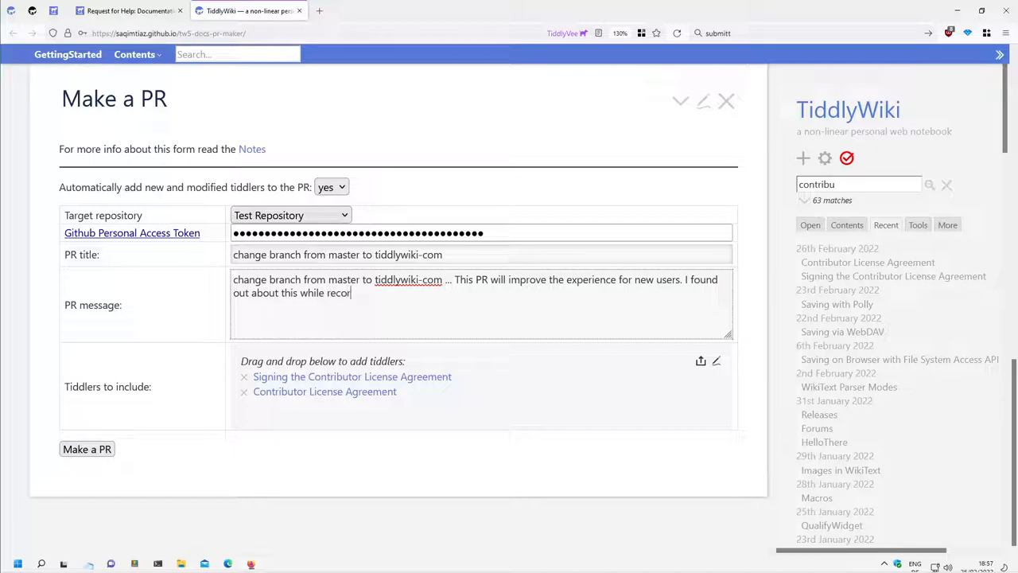
pyautogui.write('ding some')
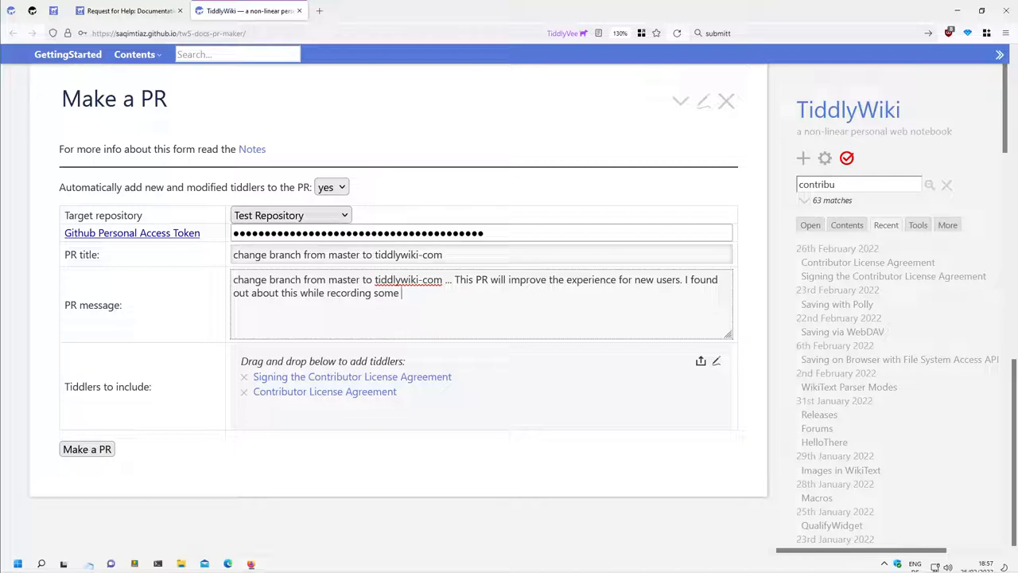
pyautogui.write('github and TW')
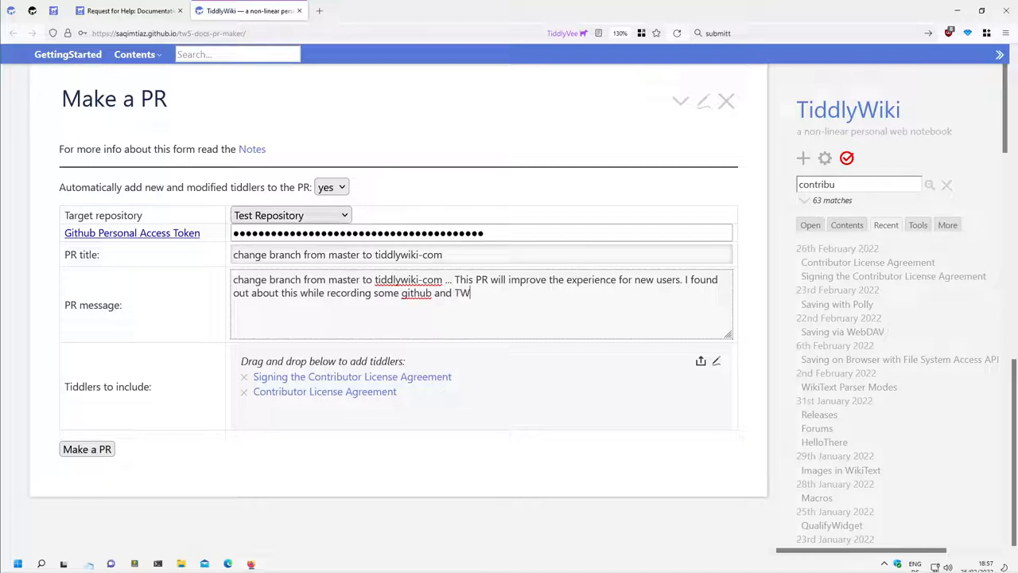
pyautogui.write('related vi')
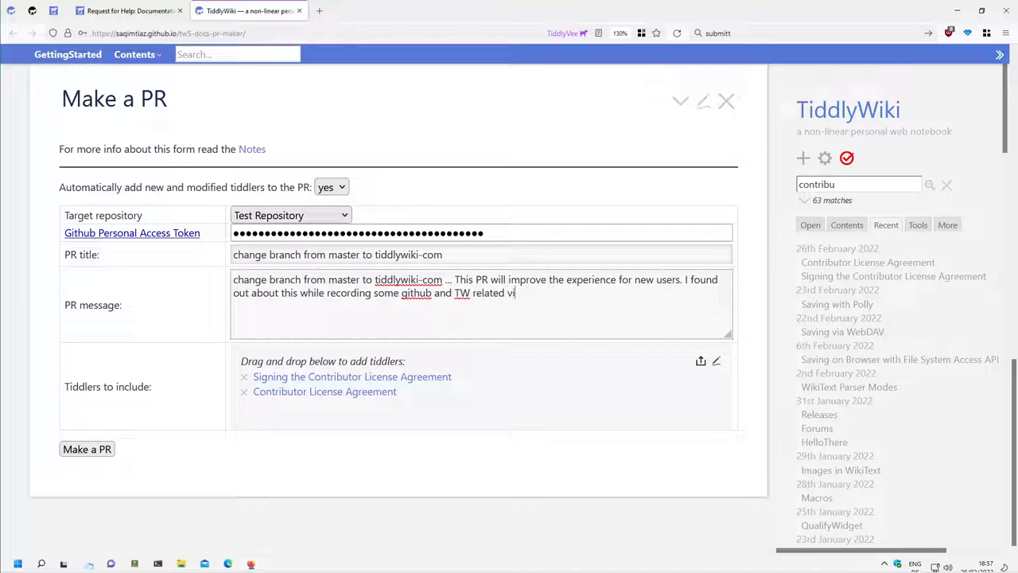
pyautogui.write('deo')
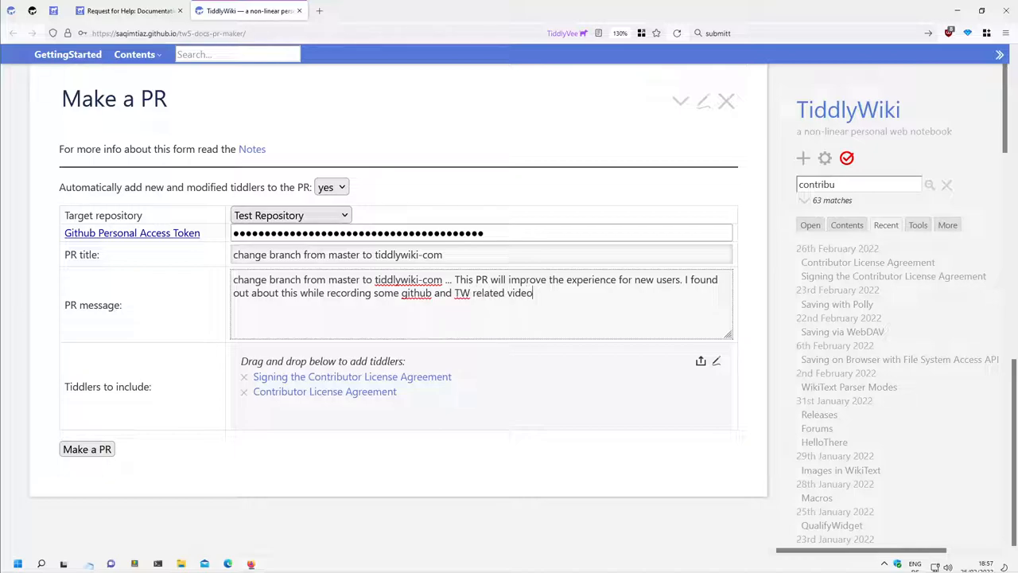
pyautogui.write('s.')
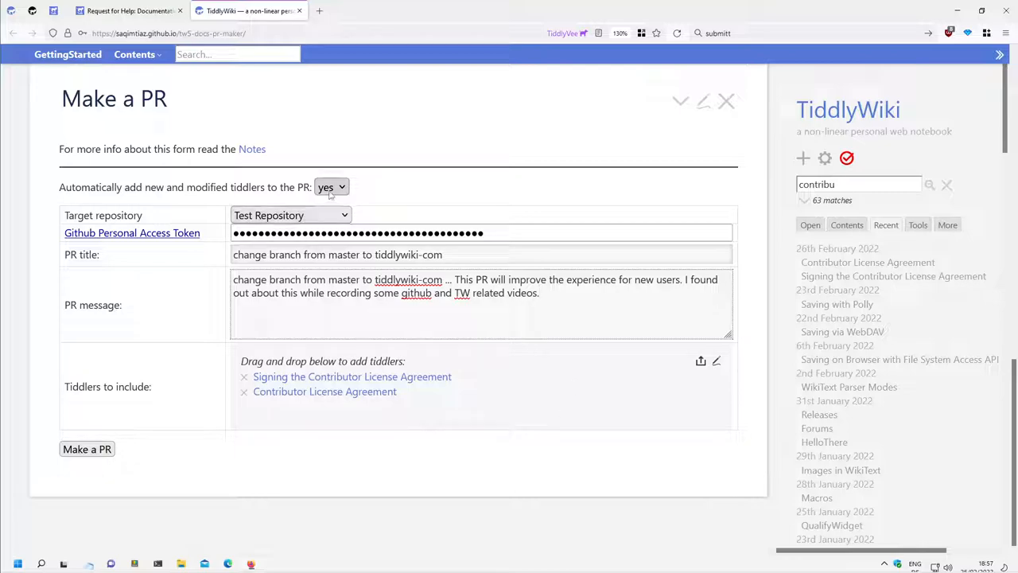
# - Target the Official TW Repository and bring the Notes section into view
pyautogui.click(290, 214)
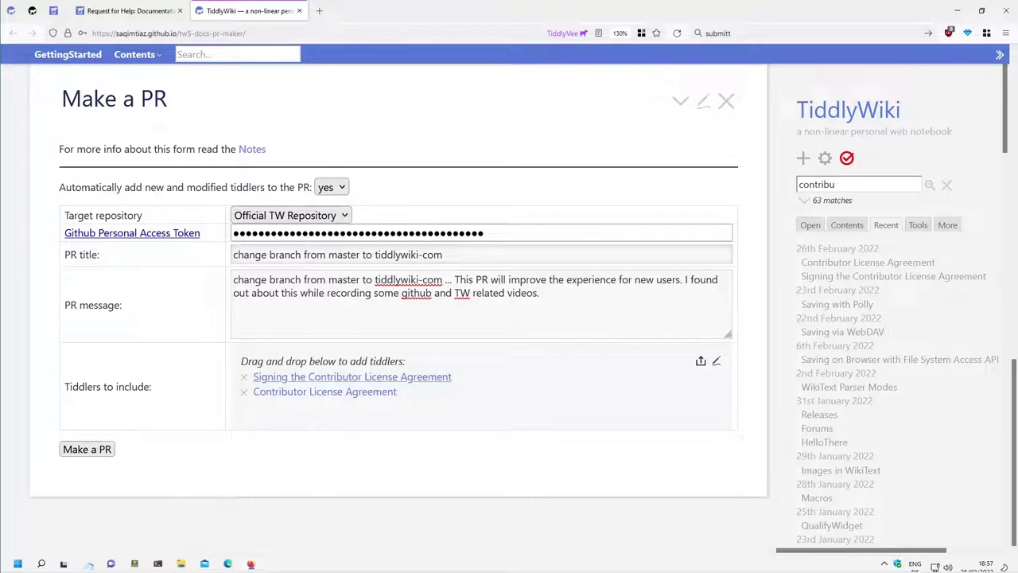
pyautogui.scroll(3)
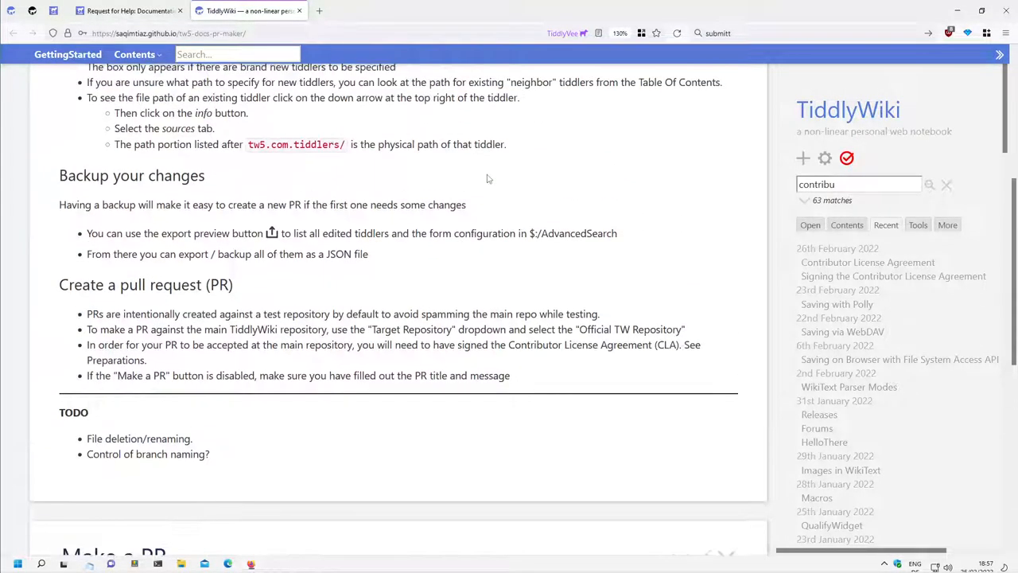
pyautogui.scroll(3)
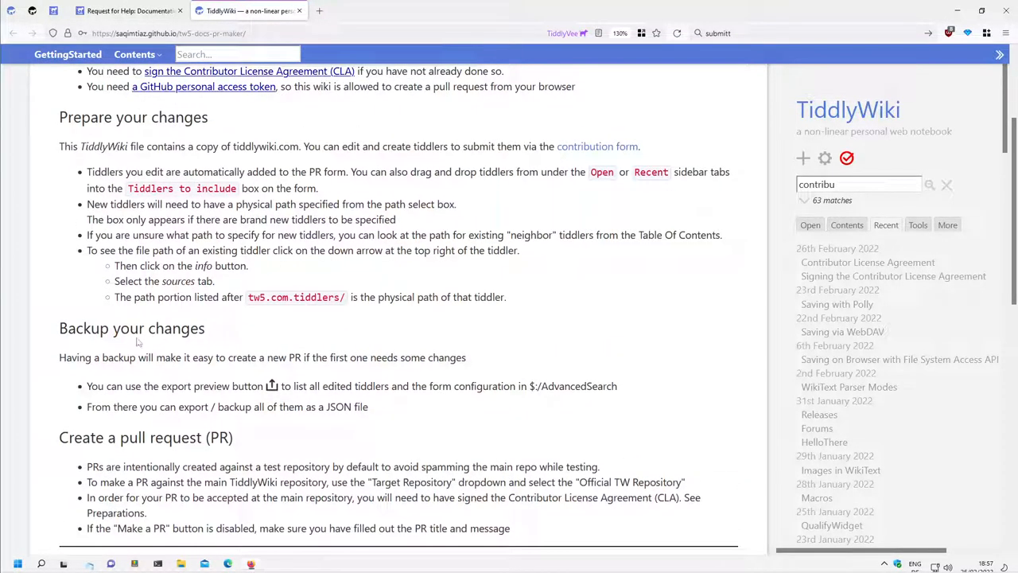
pyautogui.doubleClick(131, 328)
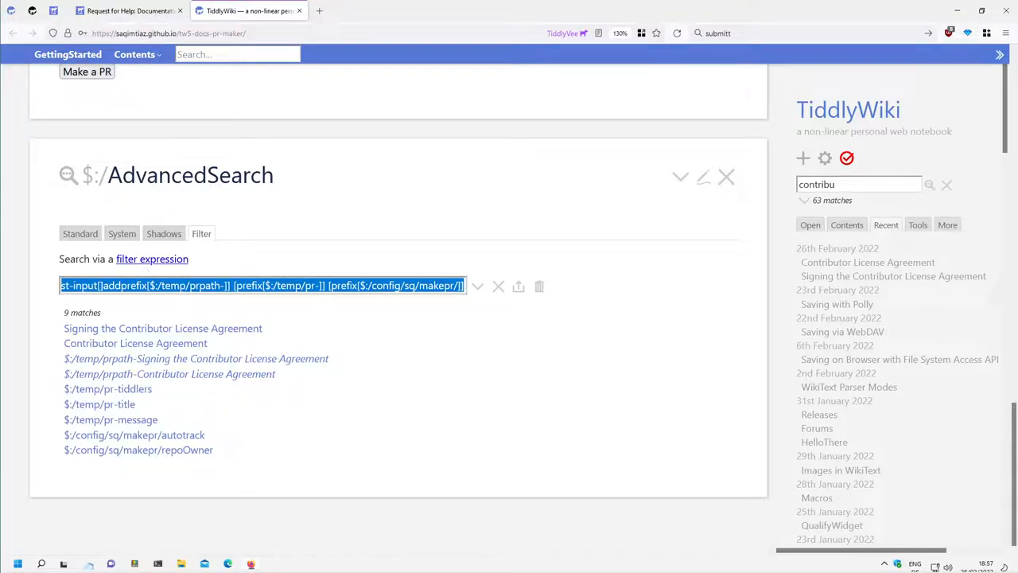
pyautogui.moveTo(131, 359)
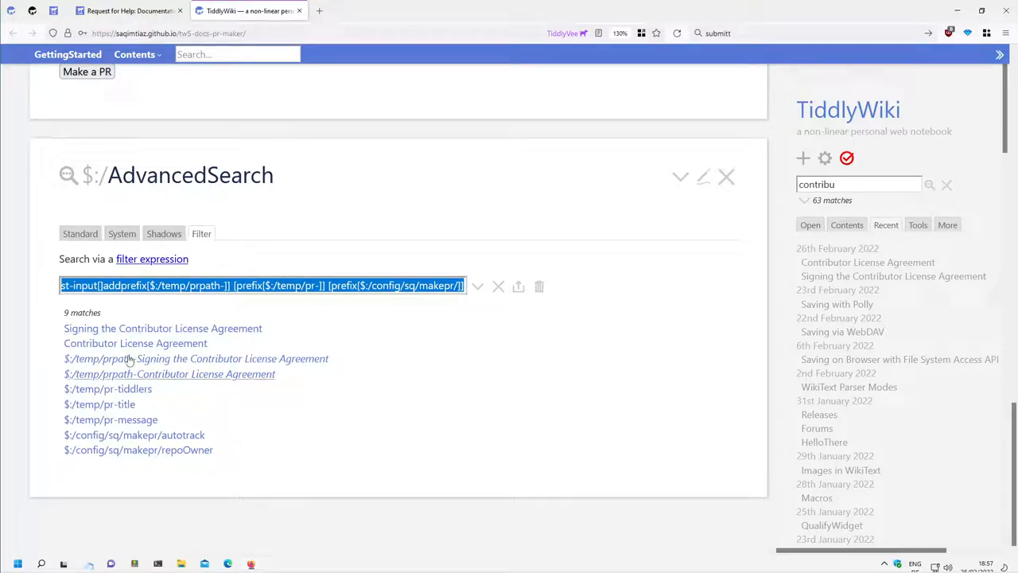
pyautogui.moveTo(119, 434)
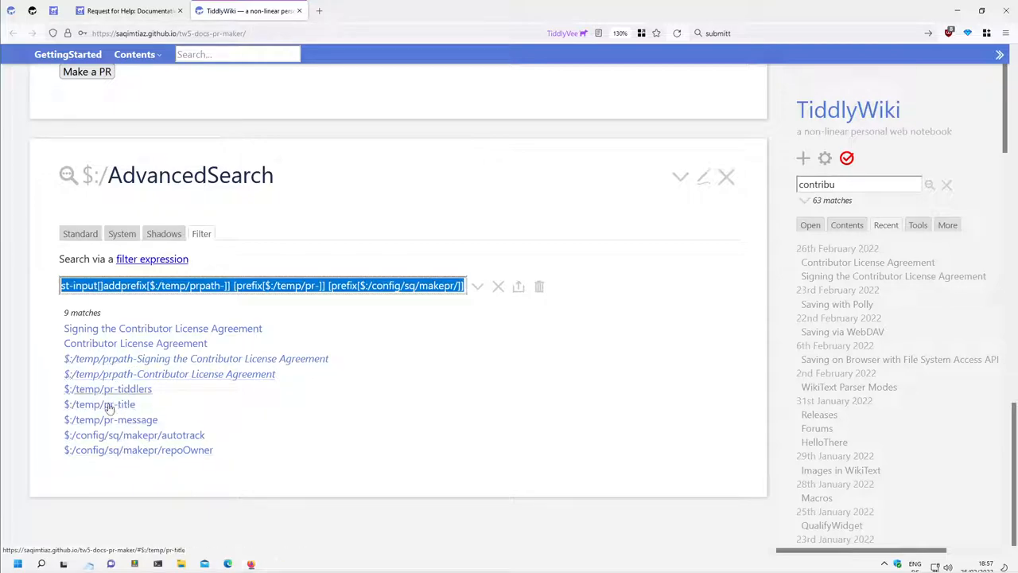
pyautogui.moveTo(124, 388)
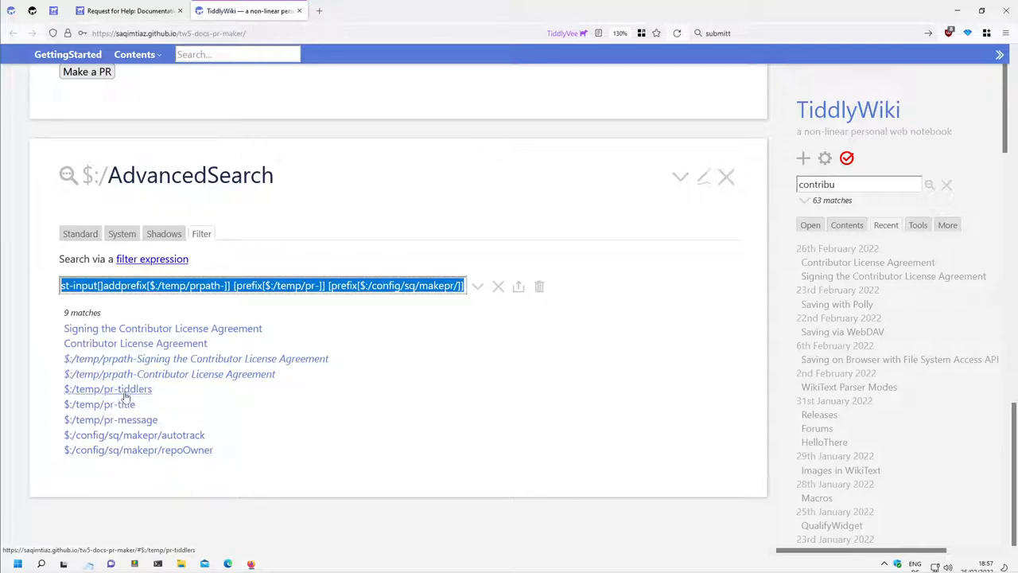
pyautogui.moveTo(108, 404)
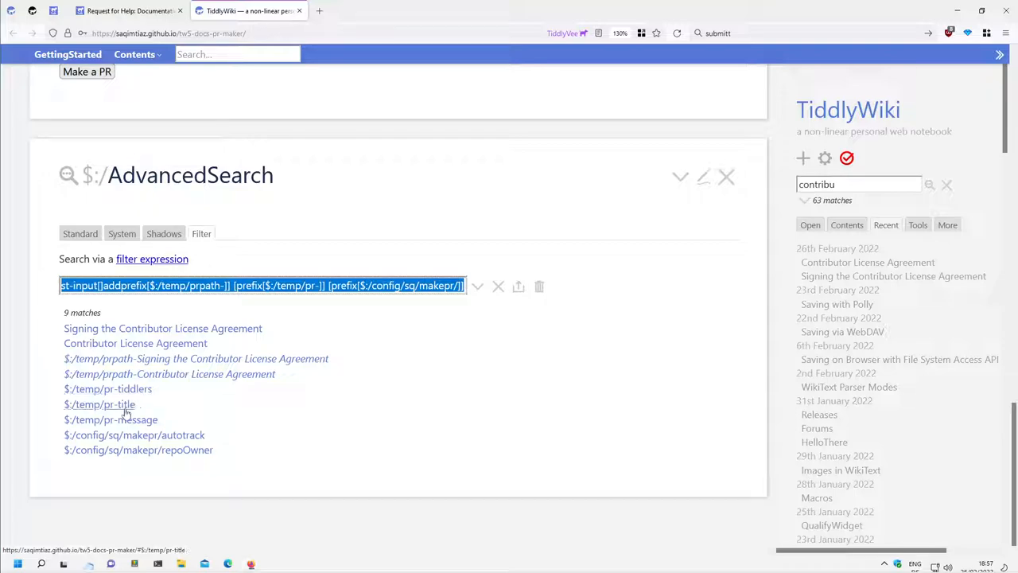
pyautogui.moveTo(142, 437)
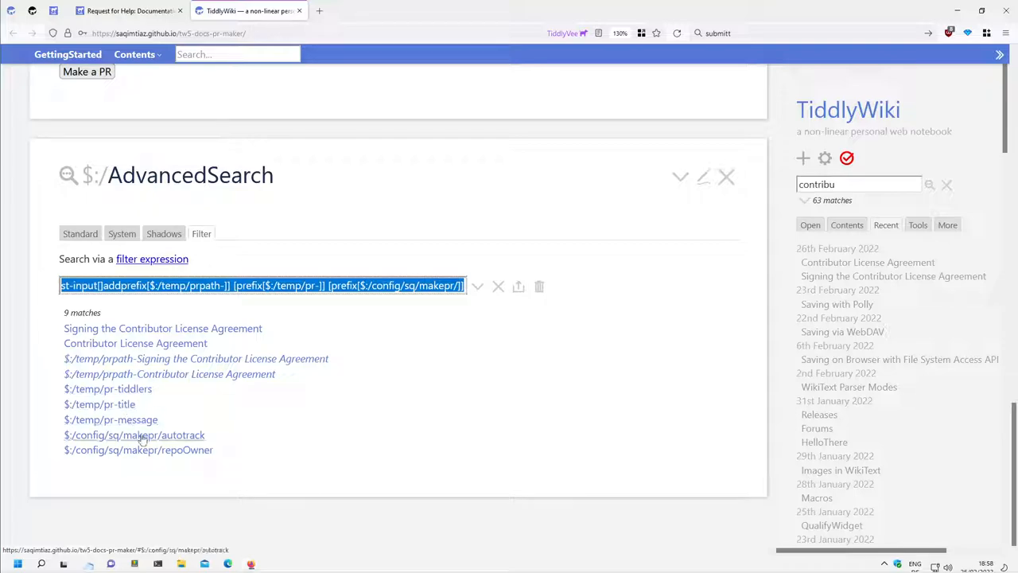
pyautogui.moveTo(159, 437)
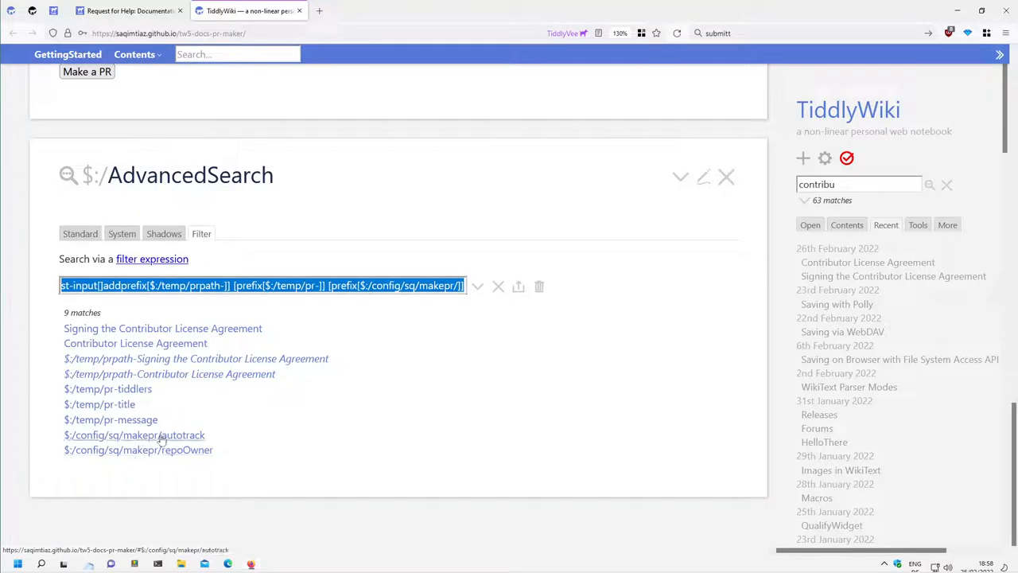
pyautogui.moveTo(592, 432)
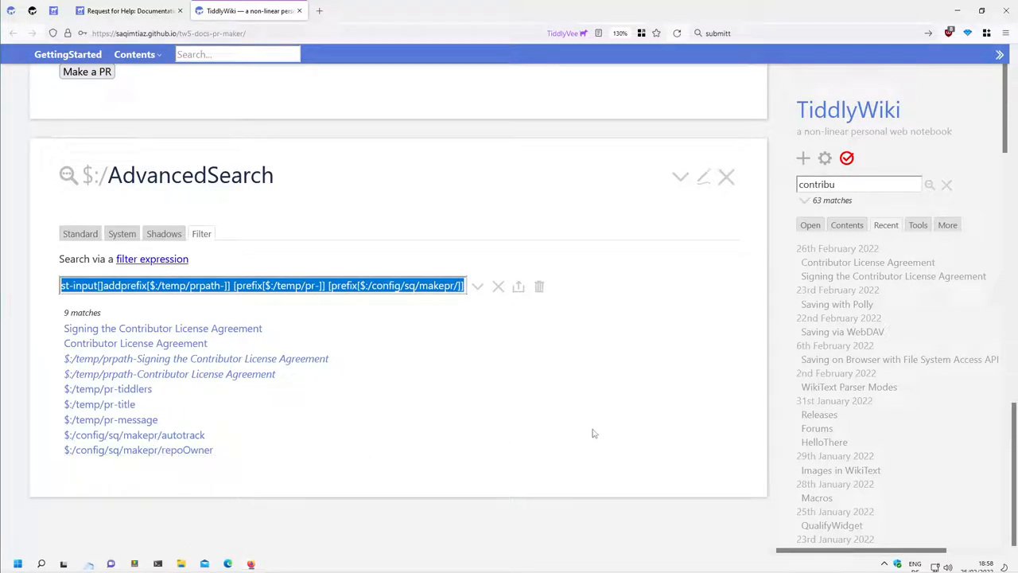
# - Export the nine matching tiddlers as a JSON file and bring up File Explorer
pyautogui.click(519, 286)
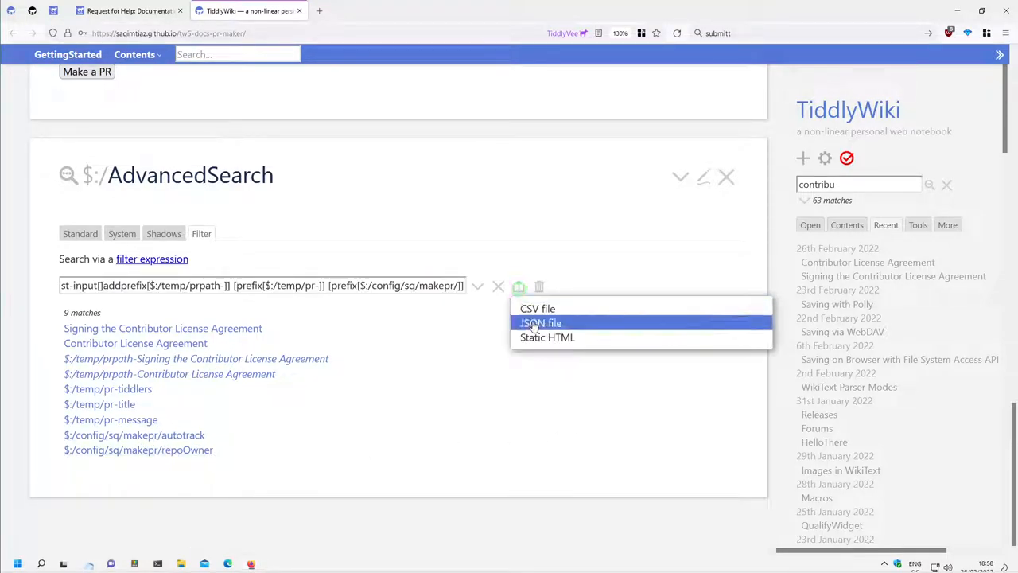
pyautogui.click(541, 321)
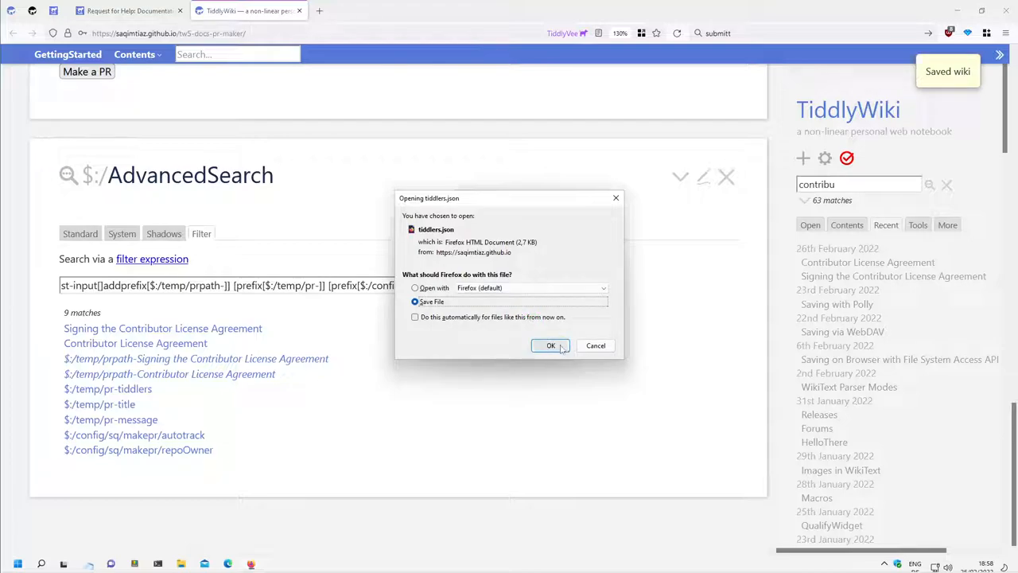
pyautogui.click(551, 345)
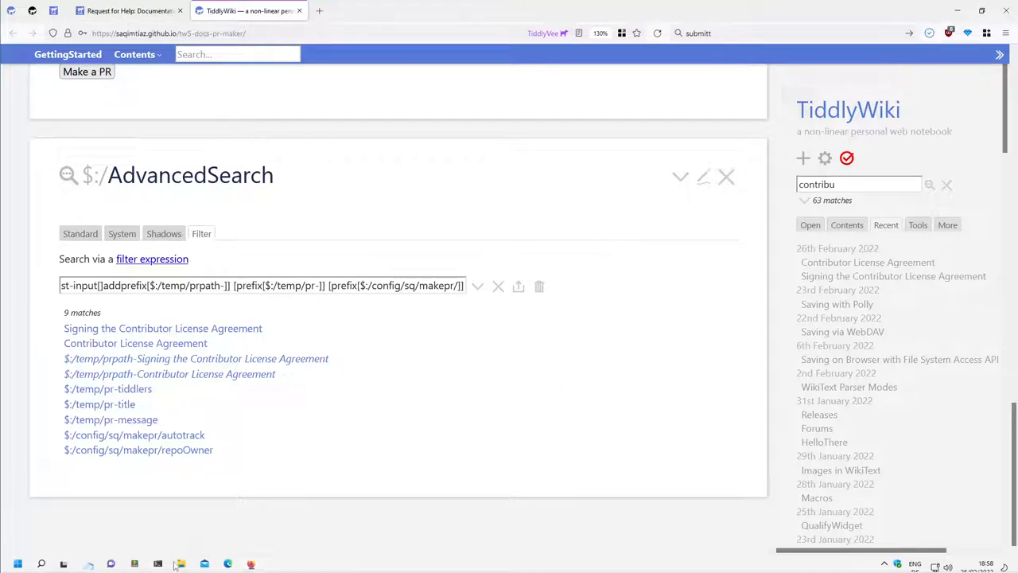
pyautogui.click(134, 563)
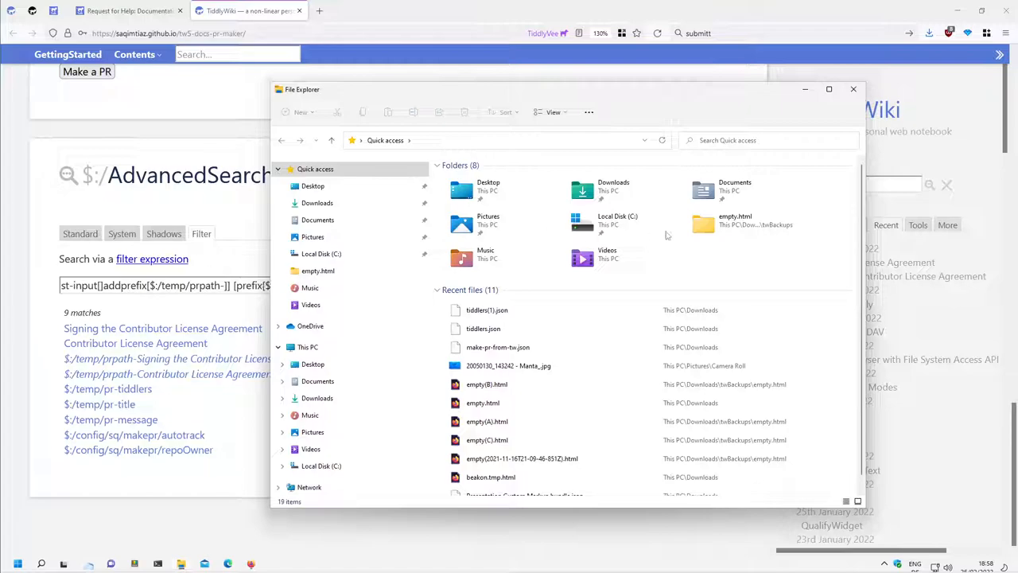
# - Locate the newly exported tiddlers JSON file in the Downloads folder
pyautogui.click(316, 204)
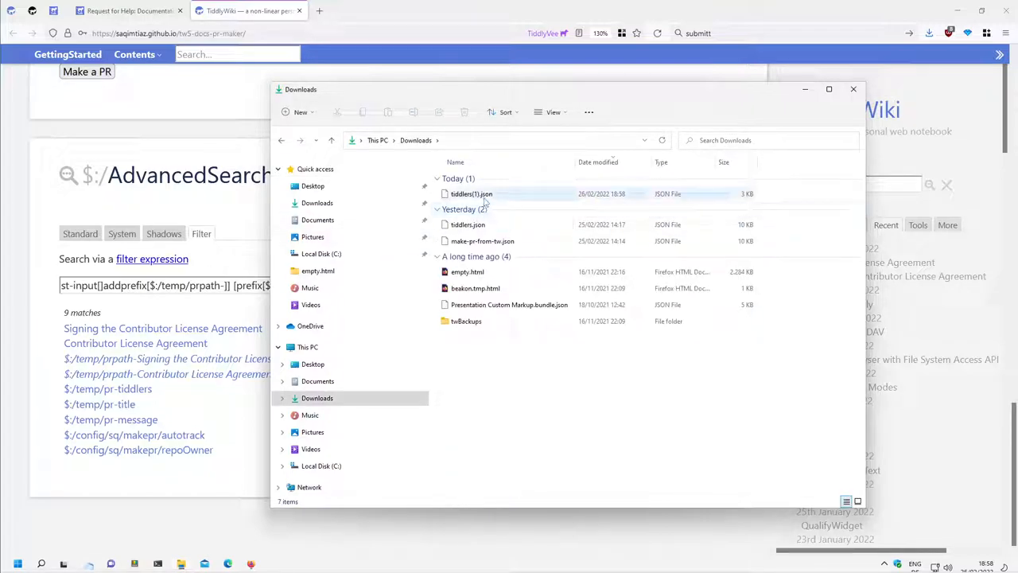
pyautogui.click(471, 194)
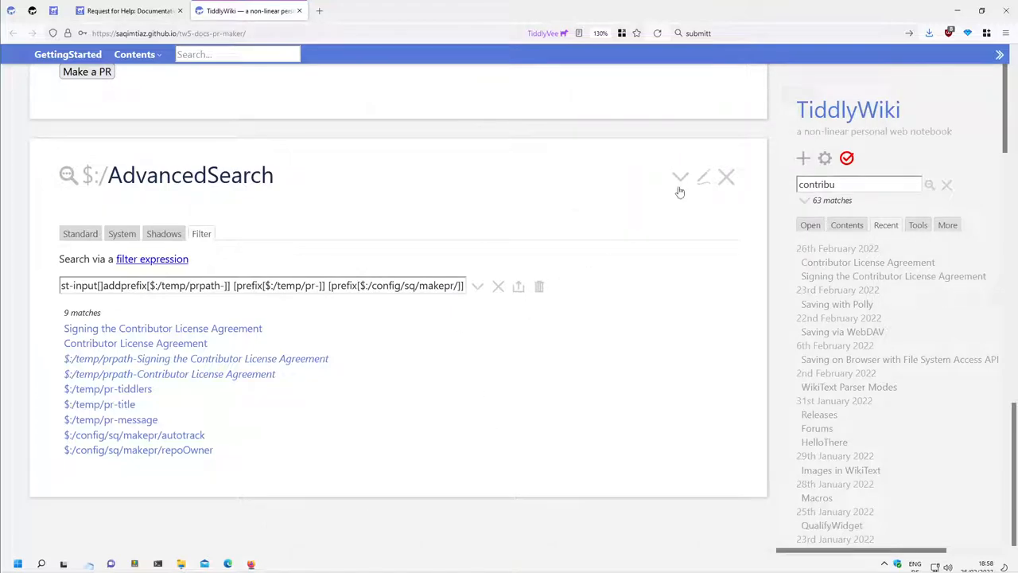
# - Read through the Notes on preparing and backing up changes before reloading
pyautogui.scroll(3)
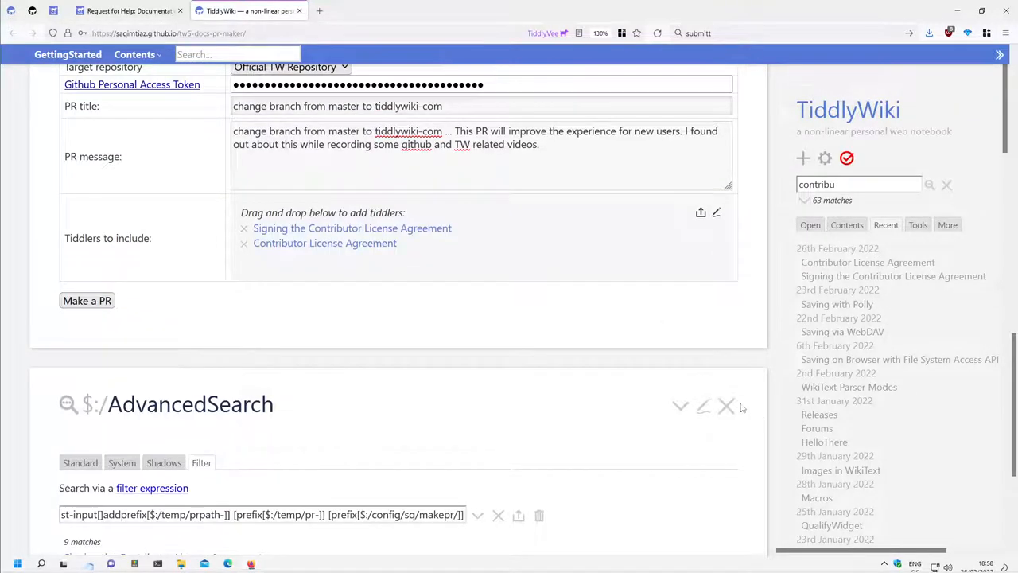
pyautogui.scroll(3)
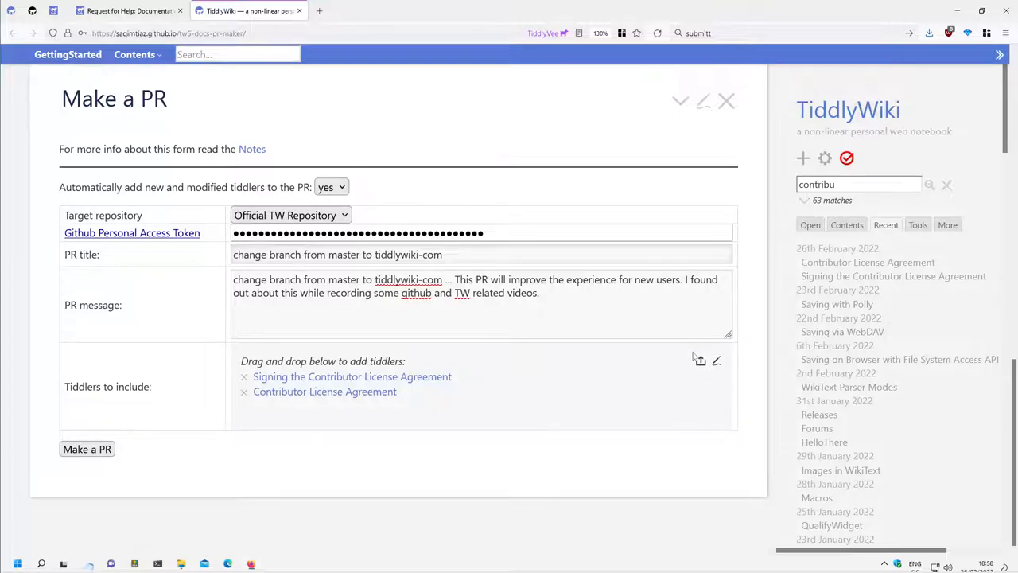
pyautogui.click(251, 150)
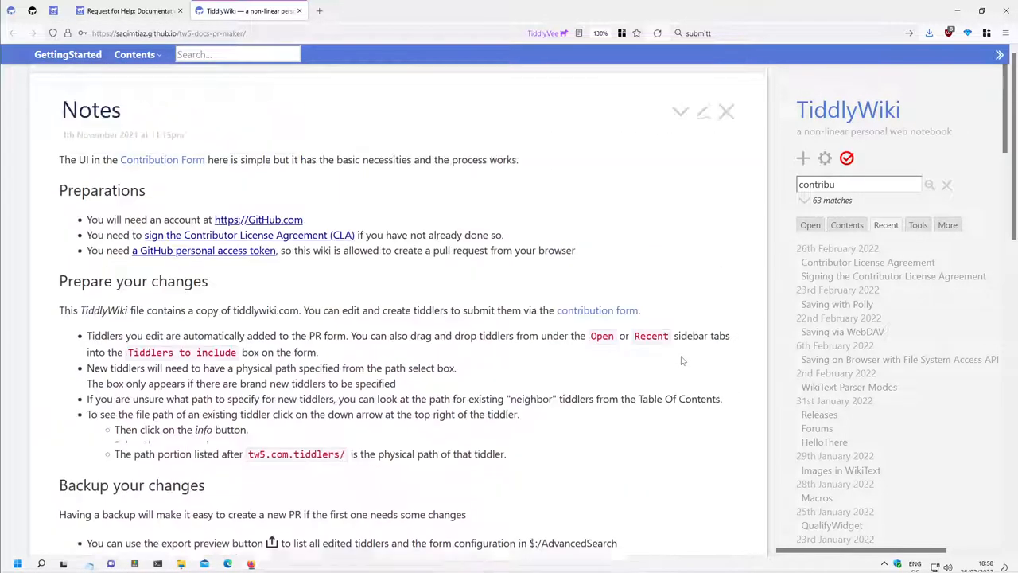
pyautogui.scroll(-3)
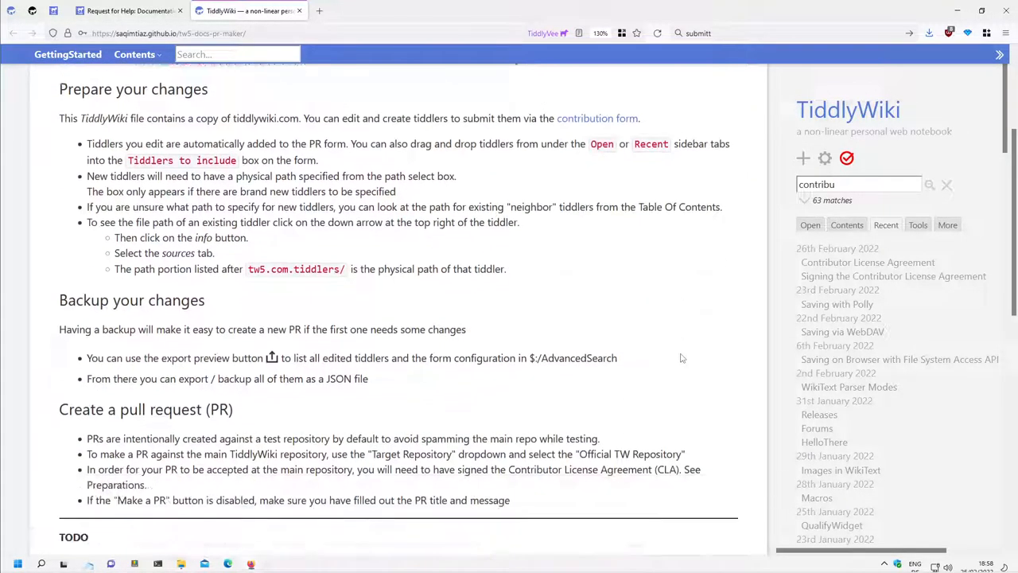
pyautogui.scroll(-3)
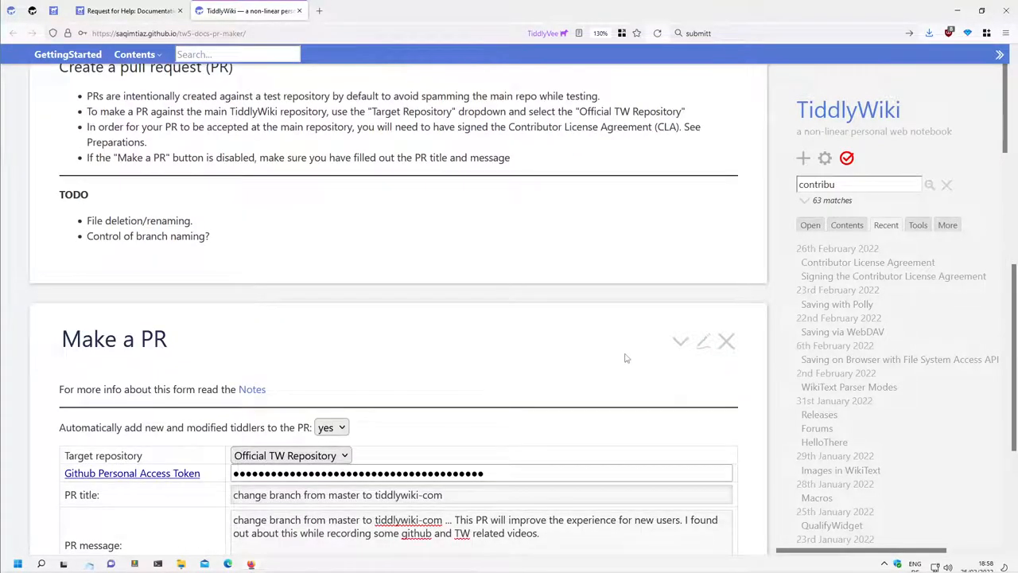
pyautogui.scroll(-3)
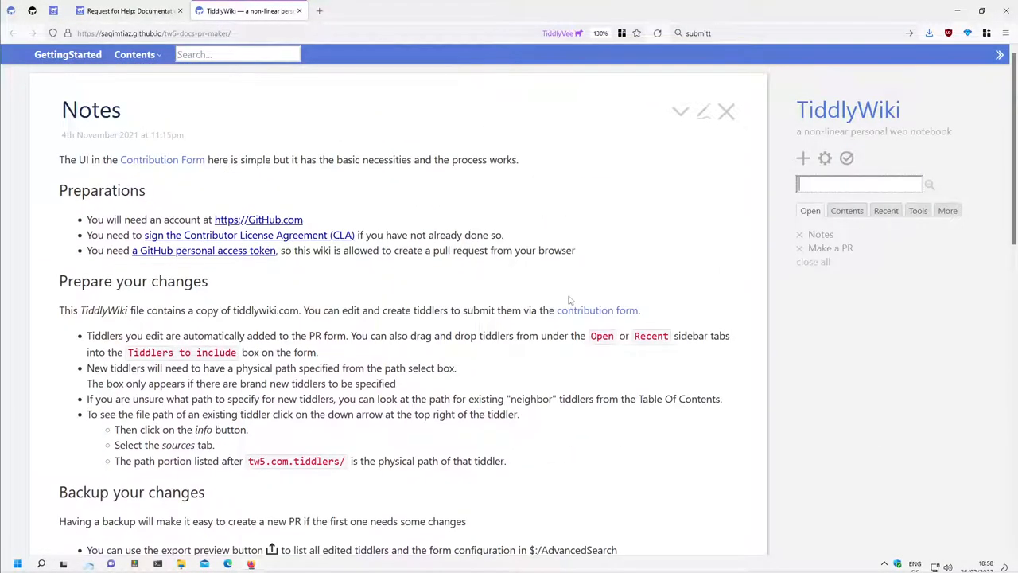
# - Import all seven tiddlers from the JSON backup into the reloaded wiki via $:/Import
pyautogui.click(831, 248)
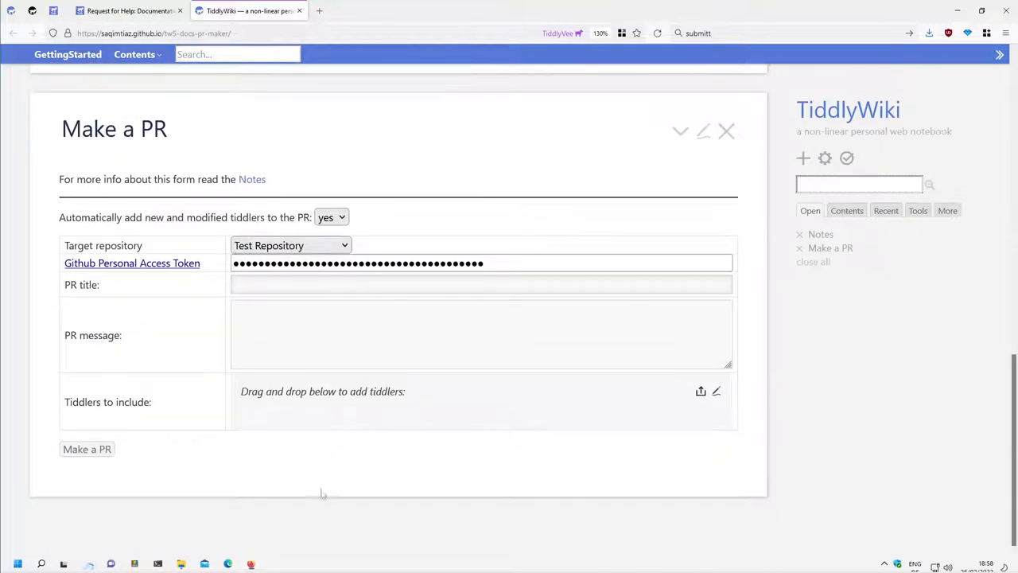
pyautogui.click(178, 564)
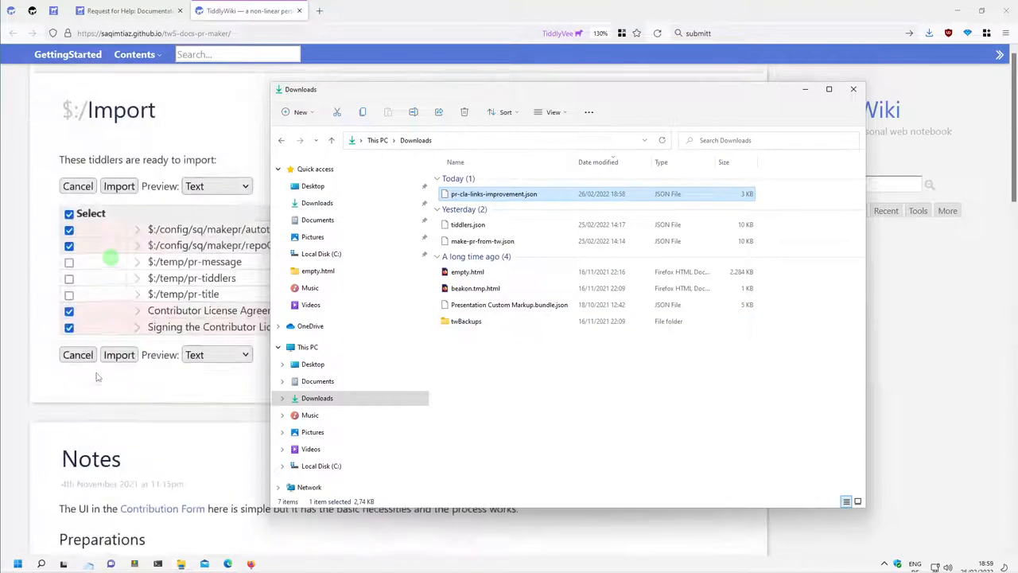
pyautogui.click(852, 89)
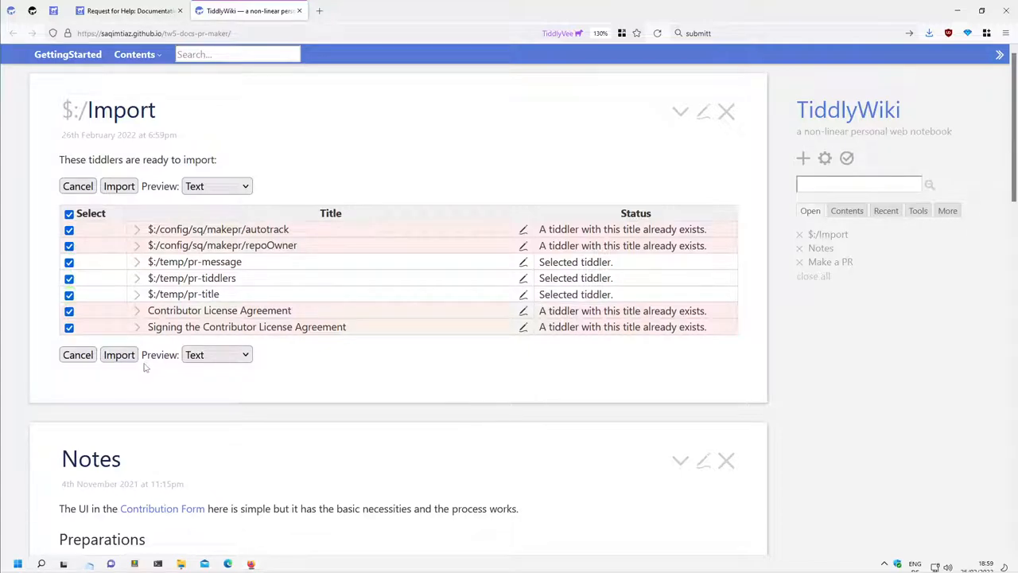
pyautogui.click(118, 353)
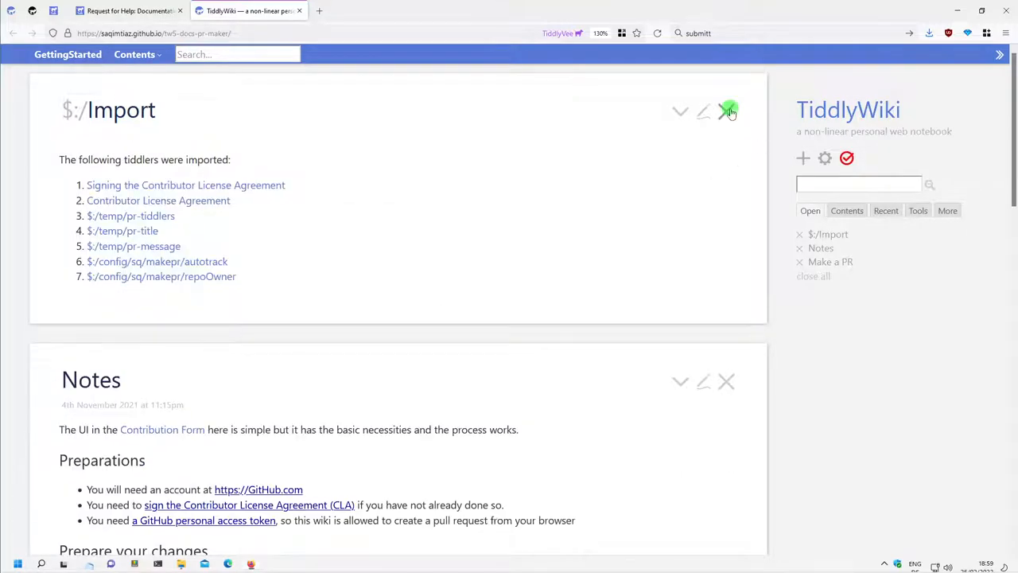
pyautogui.click(728, 111)
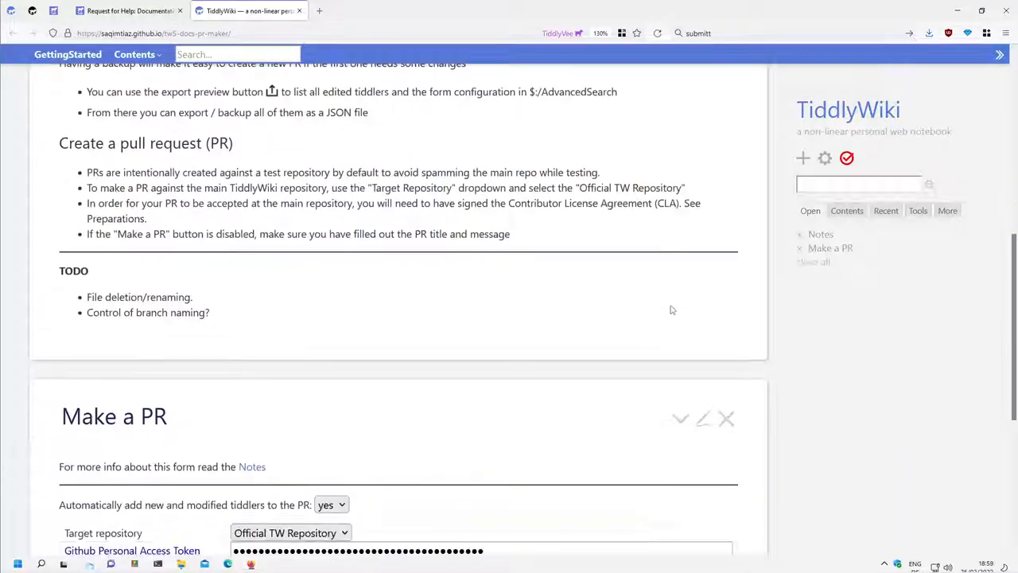
# - Submit the PR to the official repository and follow the 'PR created' link to GitHub
pyautogui.scroll(-3)
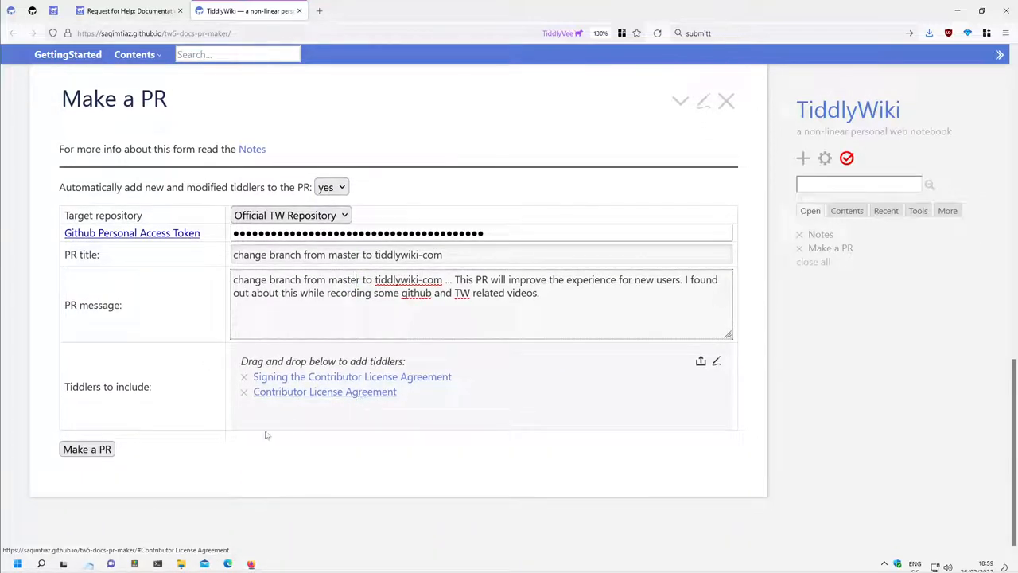
pyautogui.click(86, 448)
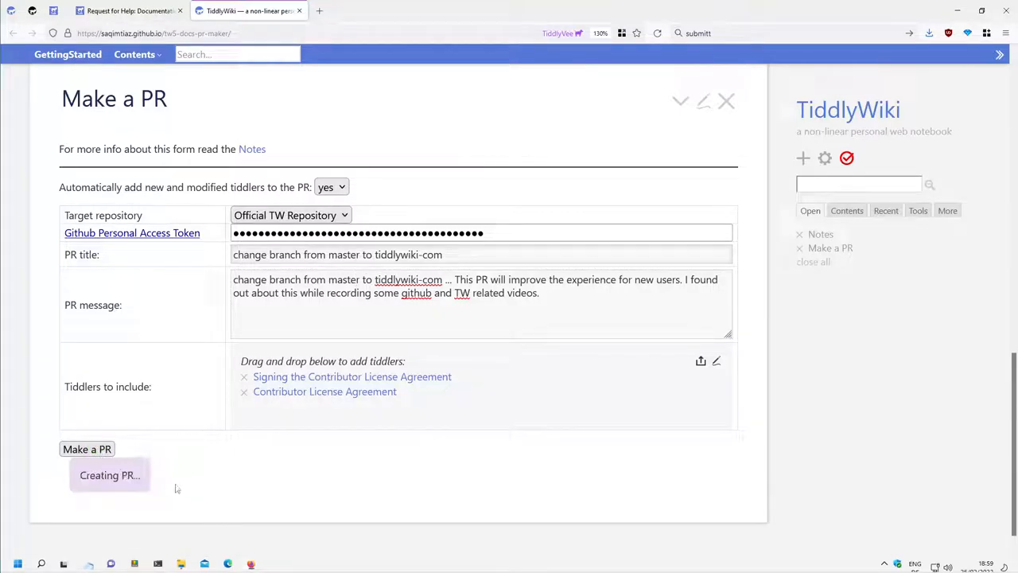
pyautogui.moveTo(146, 487)
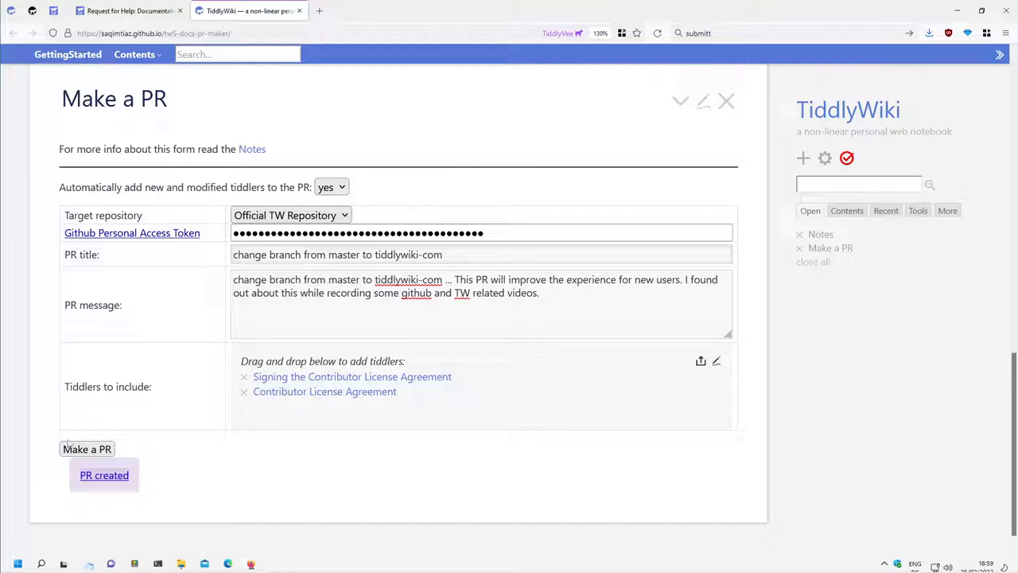
pyautogui.moveTo(105, 474)
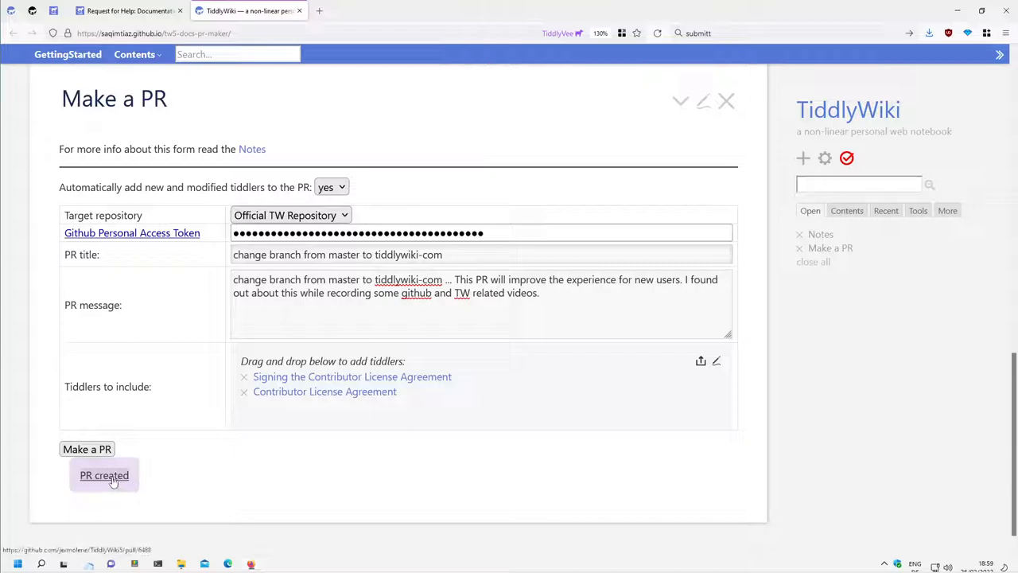
pyautogui.click(105, 474)
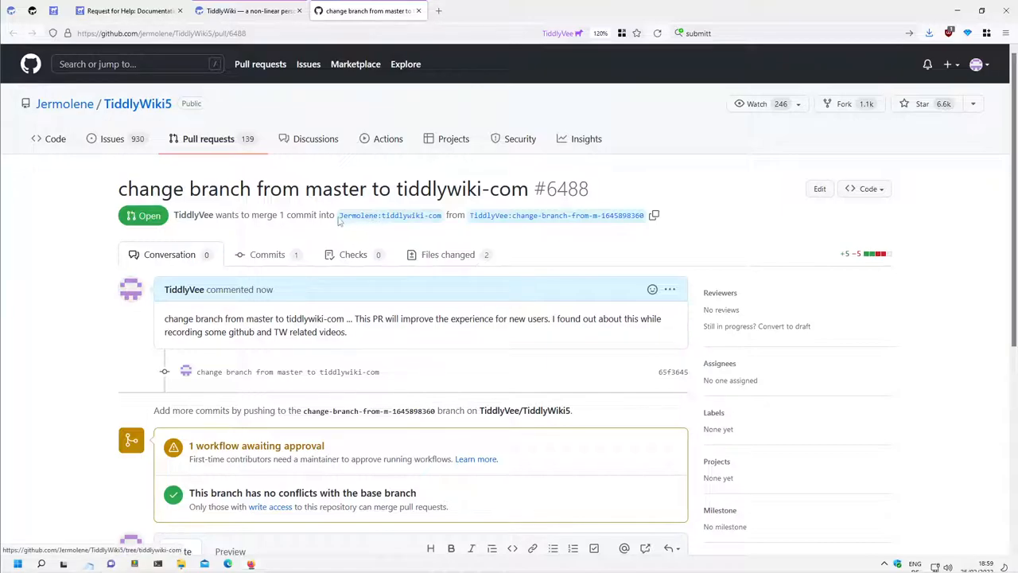
pyautogui.moveTo(353, 225)
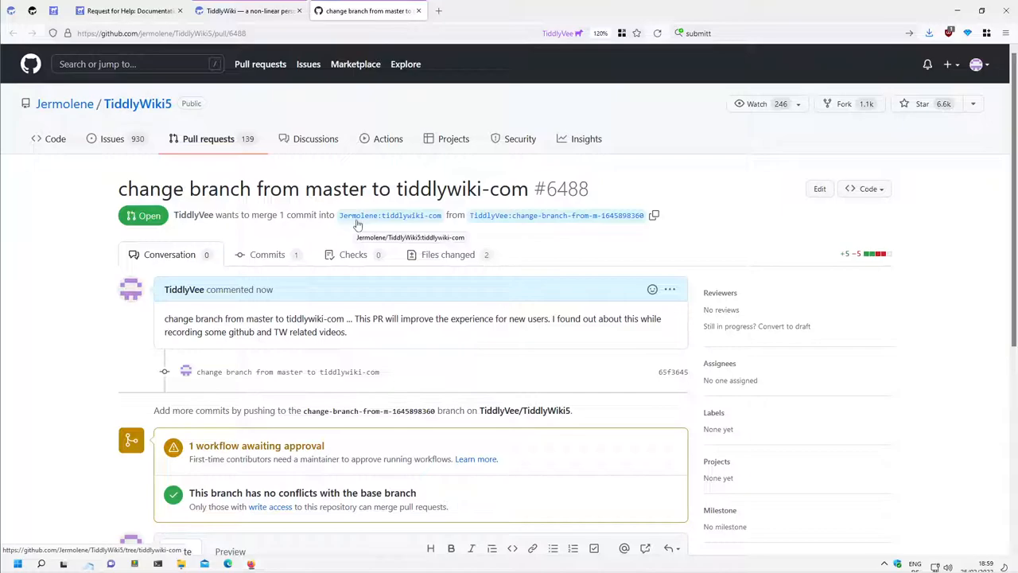
pyautogui.moveTo(414, 223)
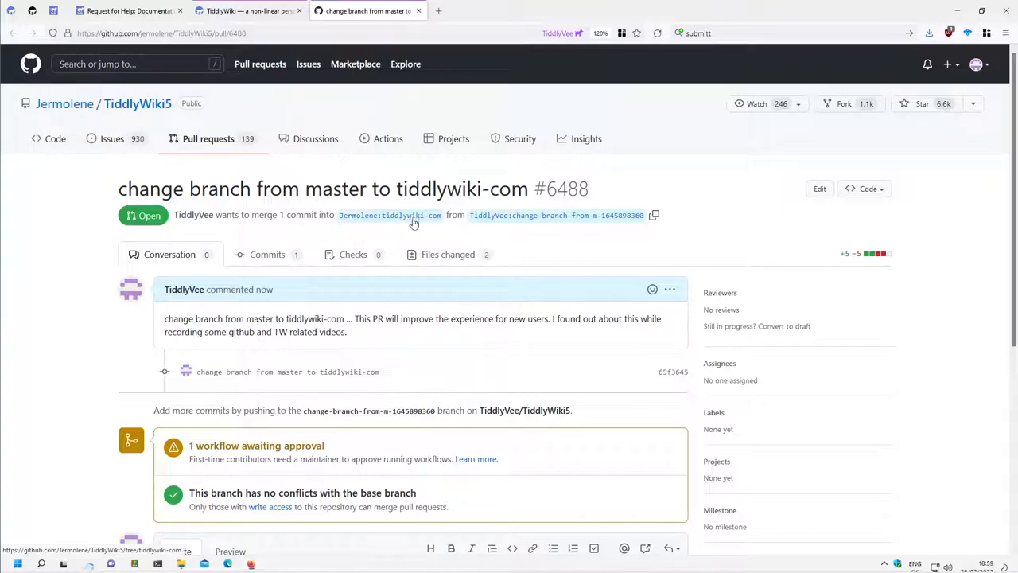
pyautogui.moveTo(525, 220)
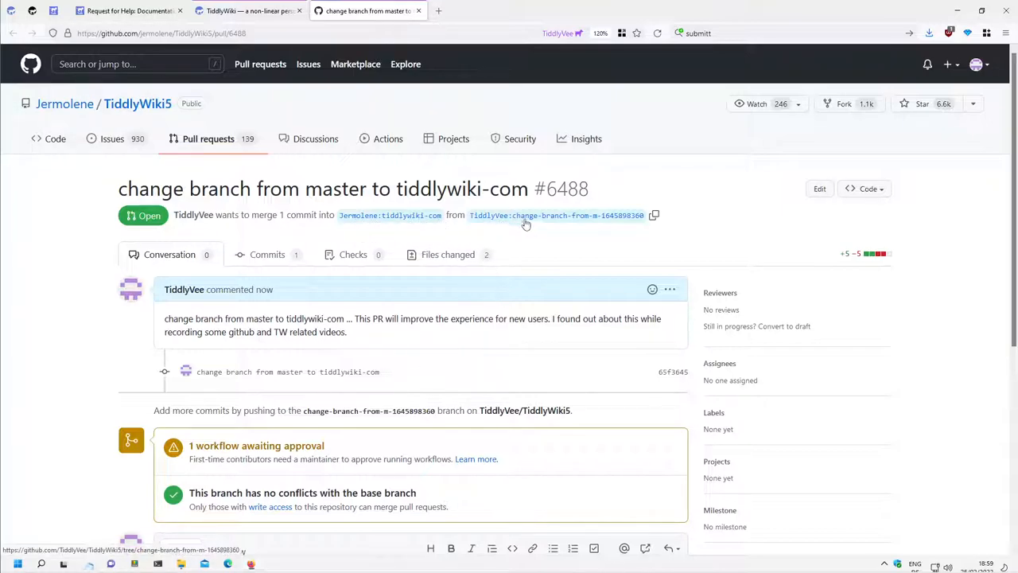
pyautogui.moveTo(582, 226)
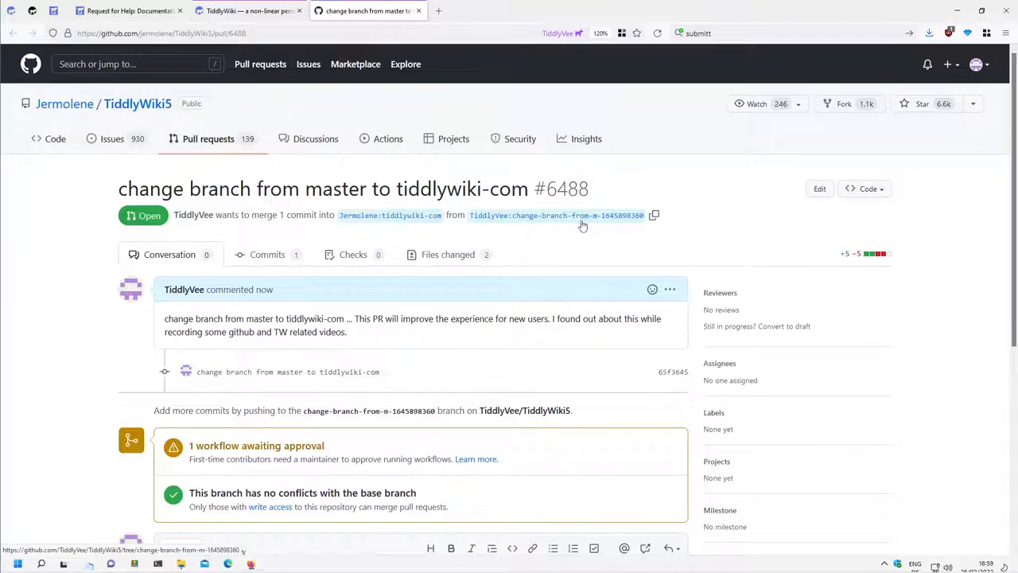
pyautogui.moveTo(553, 219)
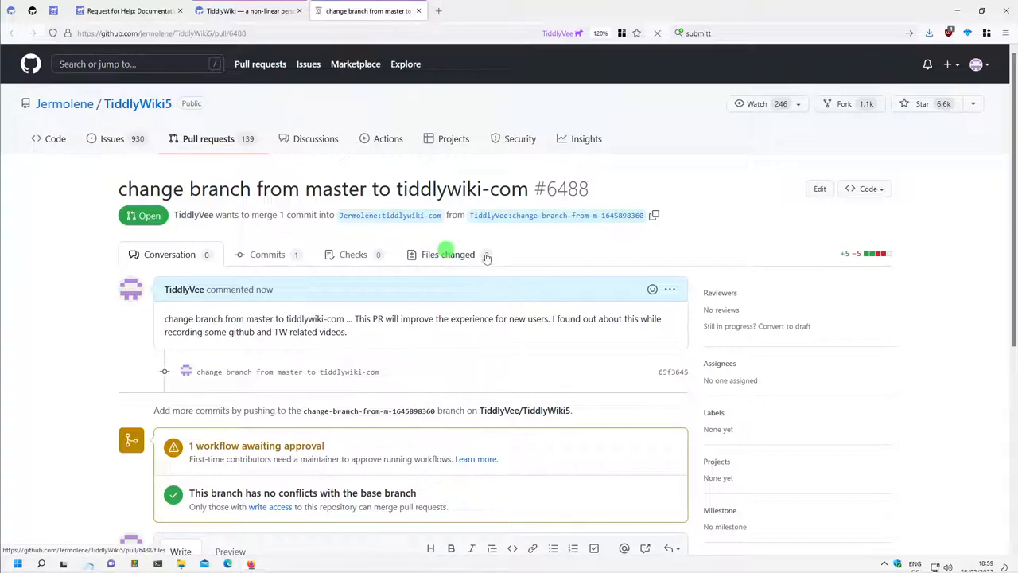
pyautogui.click(448, 254)
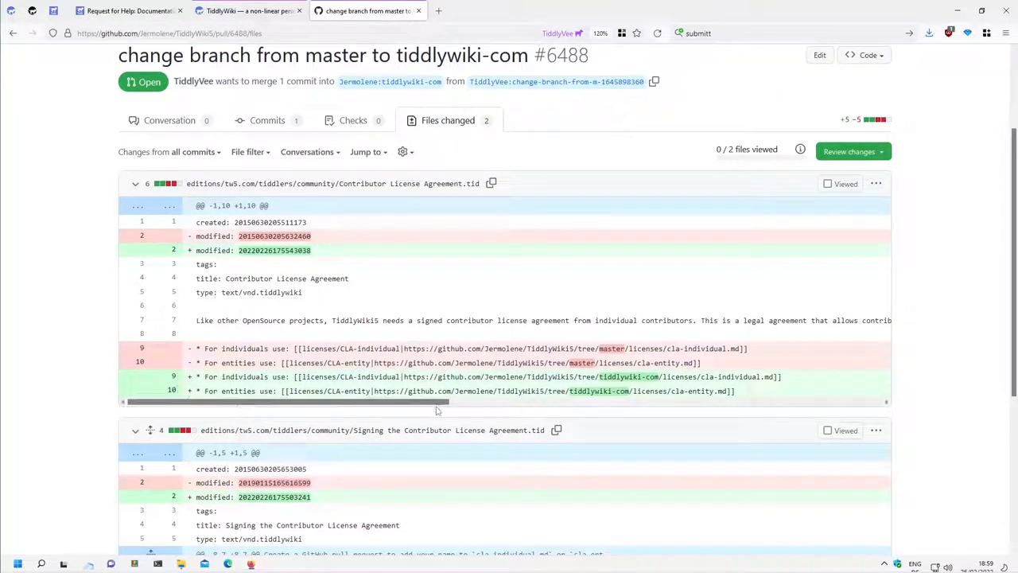
pyautogui.moveTo(442, 401); pyautogui.dragTo(519, 401)
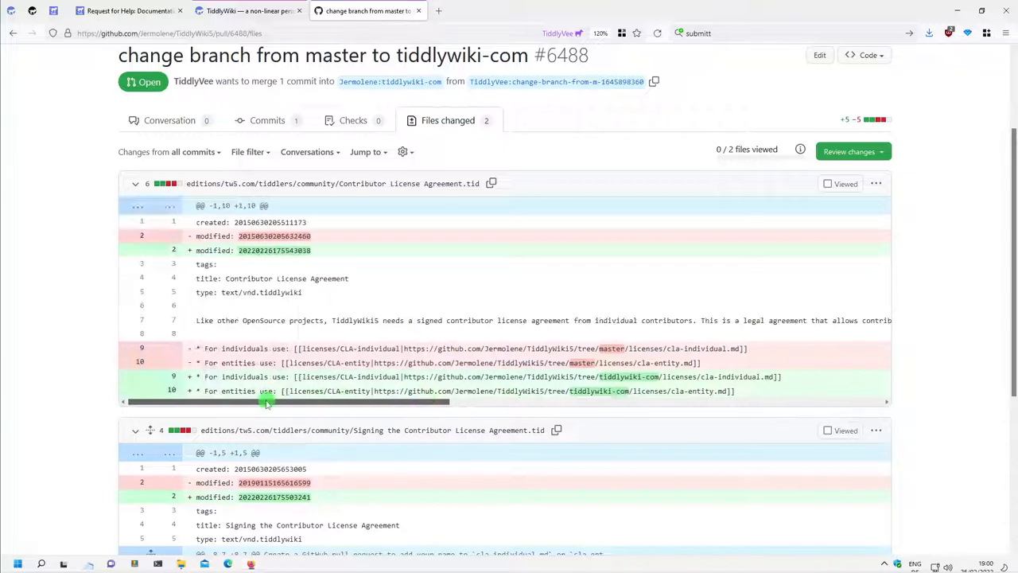
pyautogui.scroll(-3)
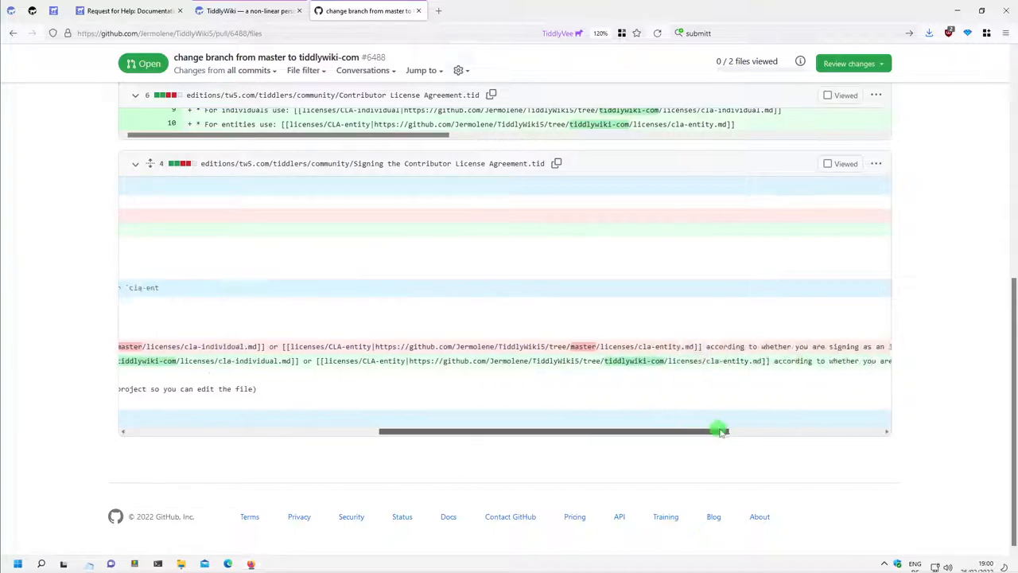
pyautogui.scroll(3)
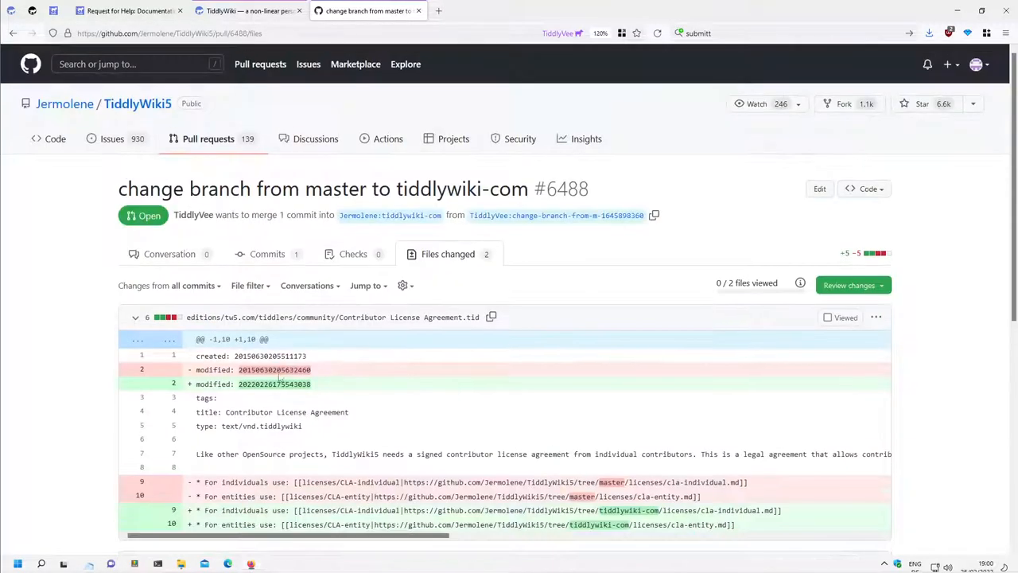
pyautogui.click(169, 255)
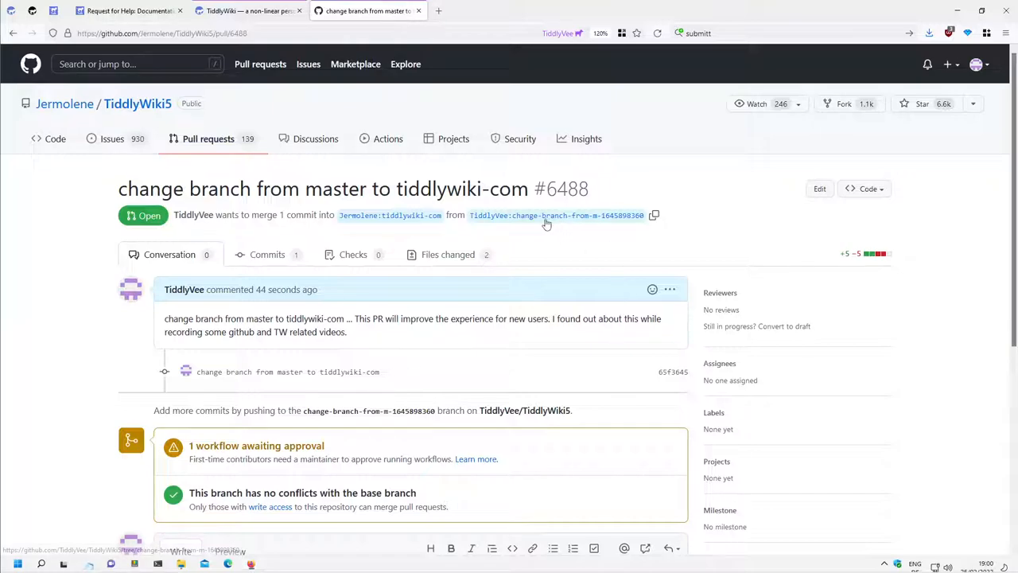
pyautogui.moveTo(553, 215)
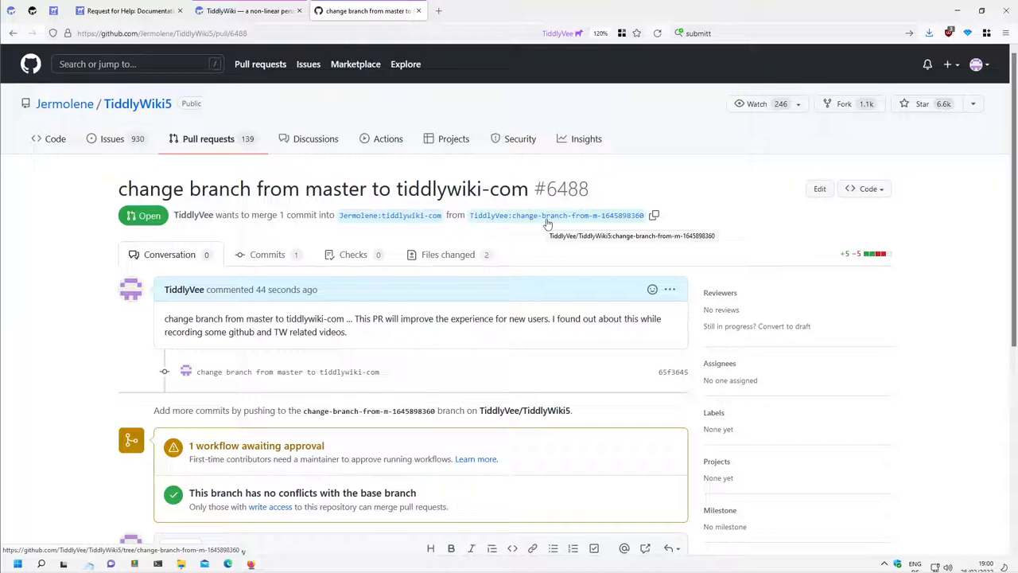
pyautogui.moveTo(448, 206)
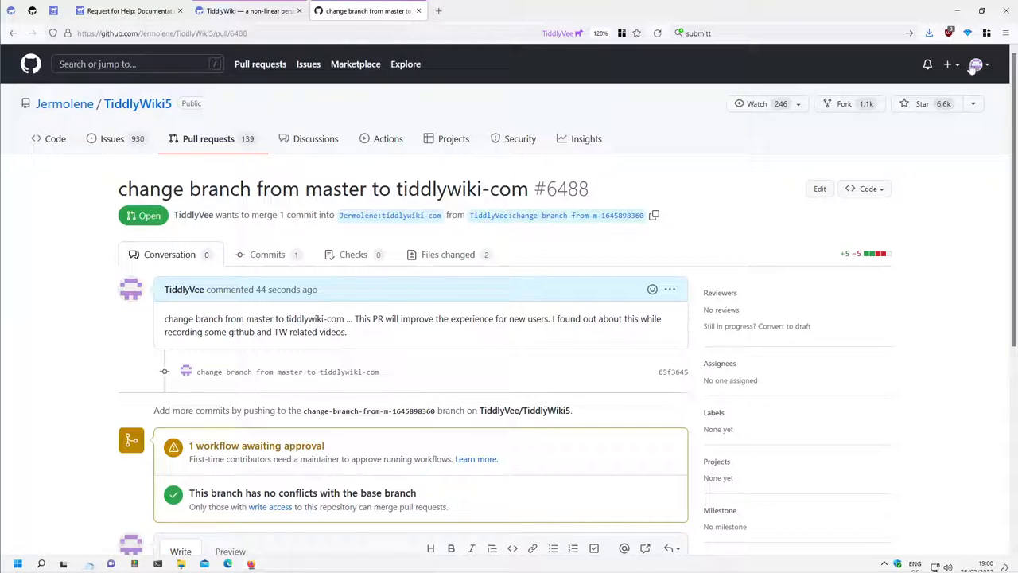
# - Go to the GitHub dashboard and enter your TiddlyWiki5 fork from Recent Repositories
pyautogui.click(976, 64)
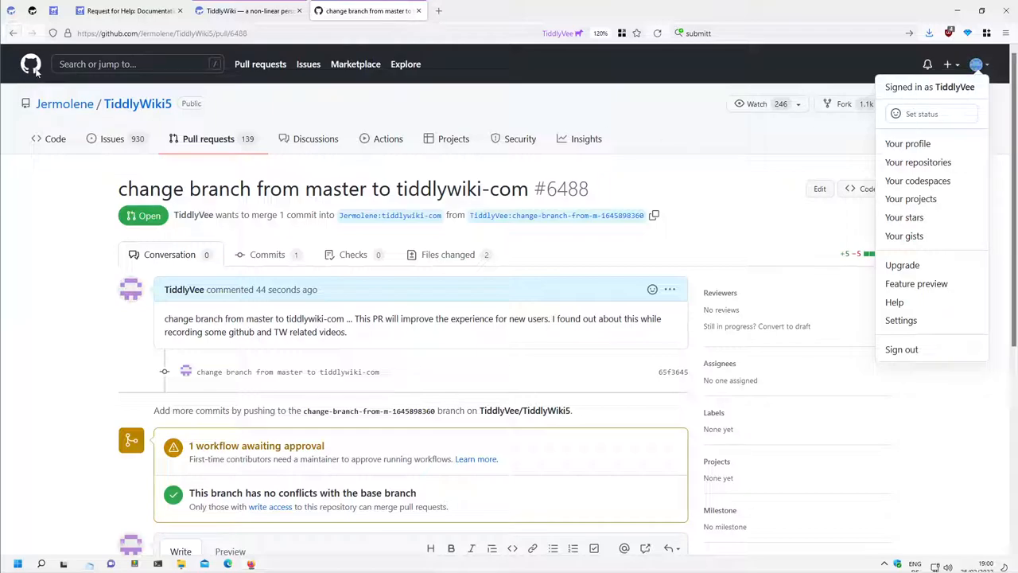
pyautogui.click(31, 66)
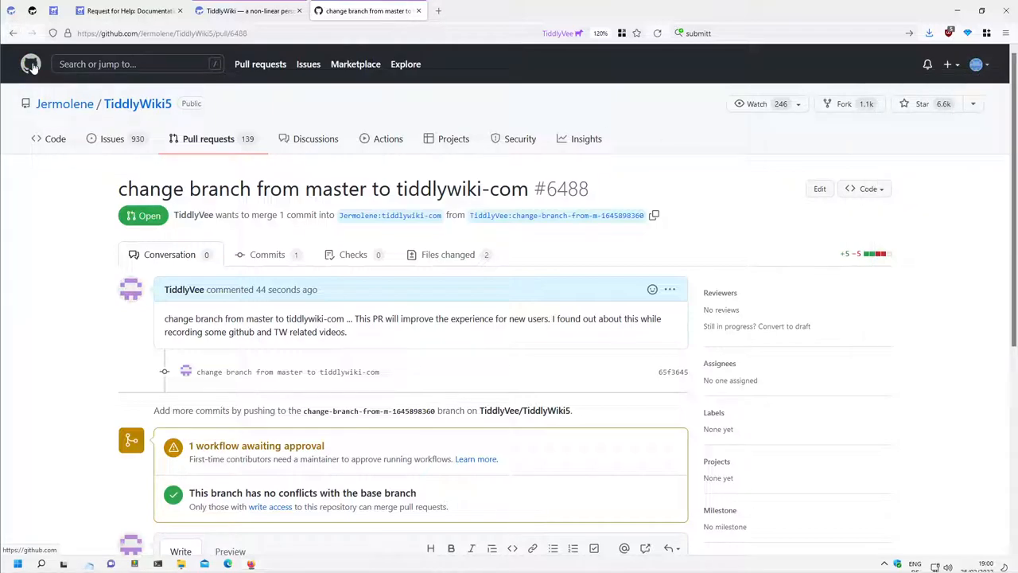
pyautogui.click(30, 63)
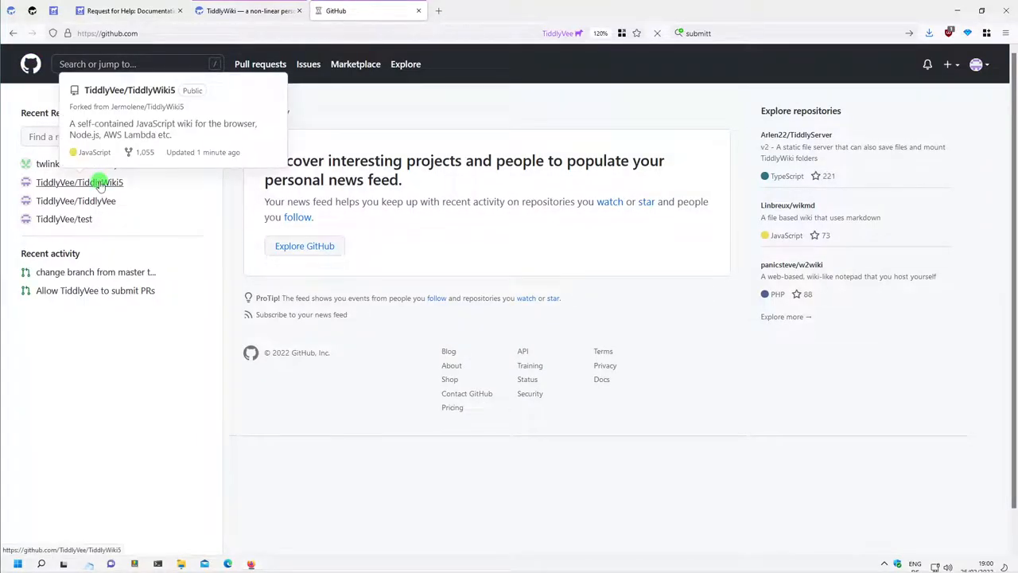
pyautogui.click(80, 182)
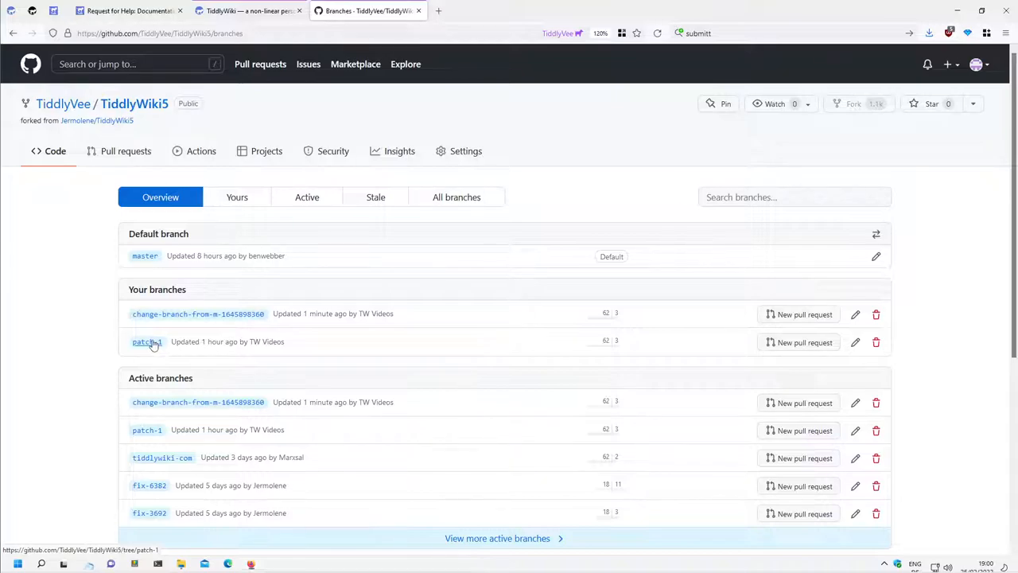
# - Show licenses/cla-individual.md on the fork's patch-1 branch and look through it
pyautogui.click(146, 340)
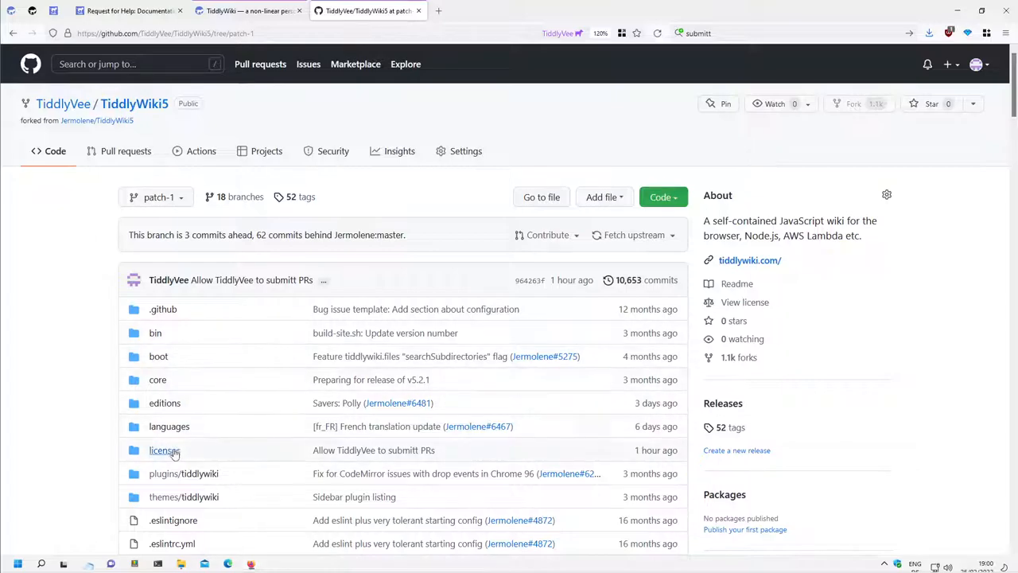
pyautogui.click(163, 448)
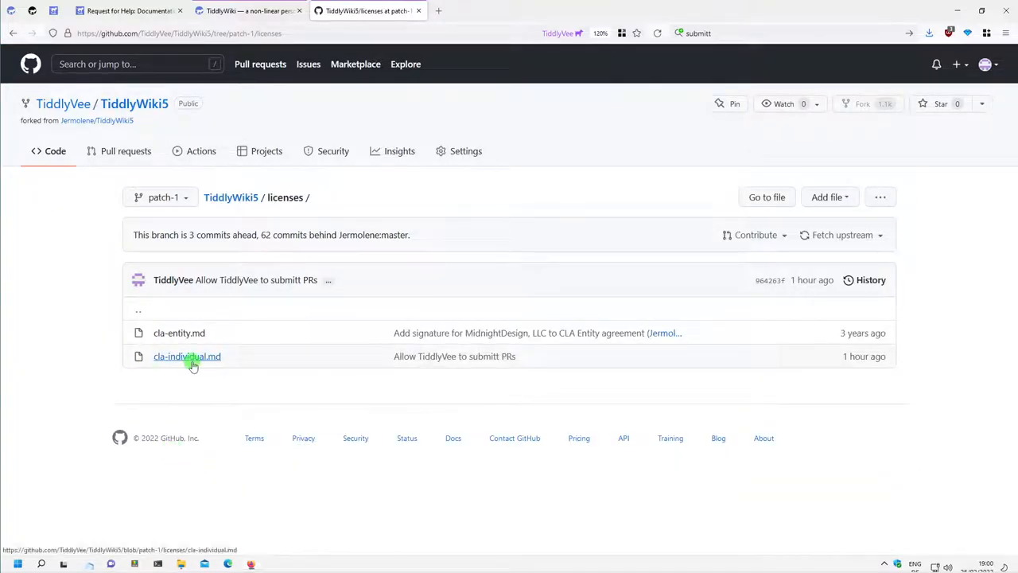
pyautogui.click(187, 356)
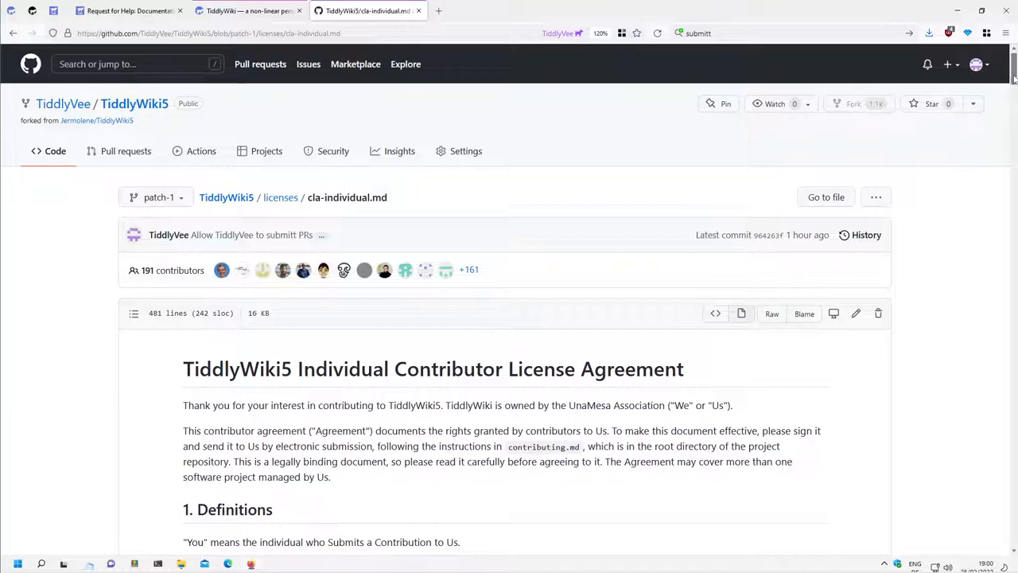
pyautogui.scroll(-3)
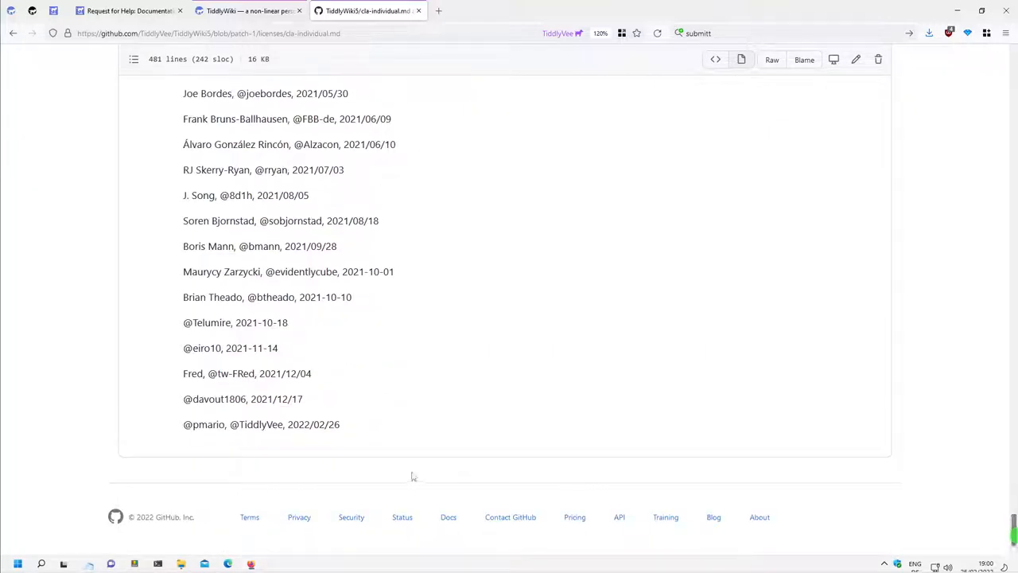
pyautogui.scroll(3)
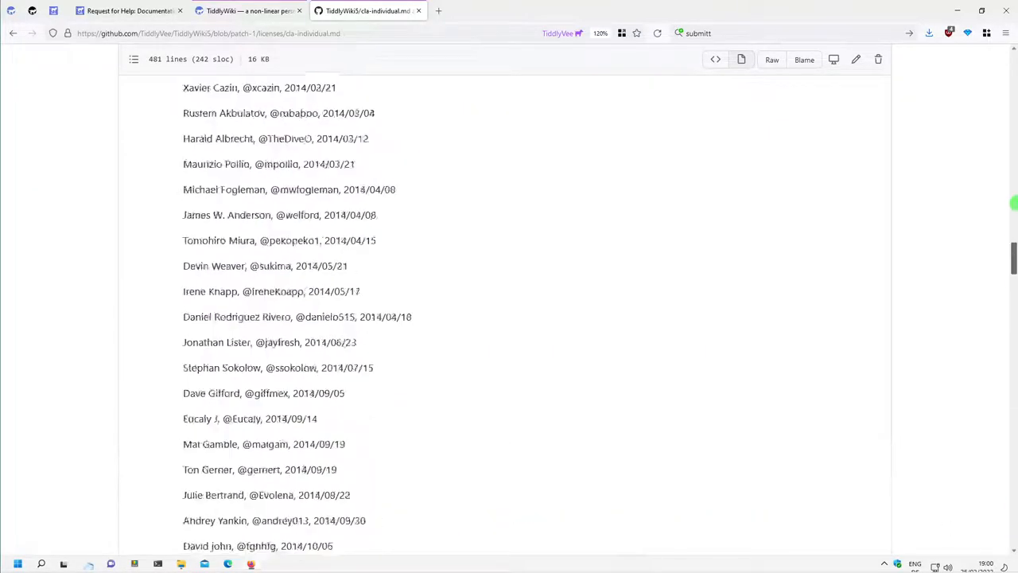
pyautogui.scroll(3)
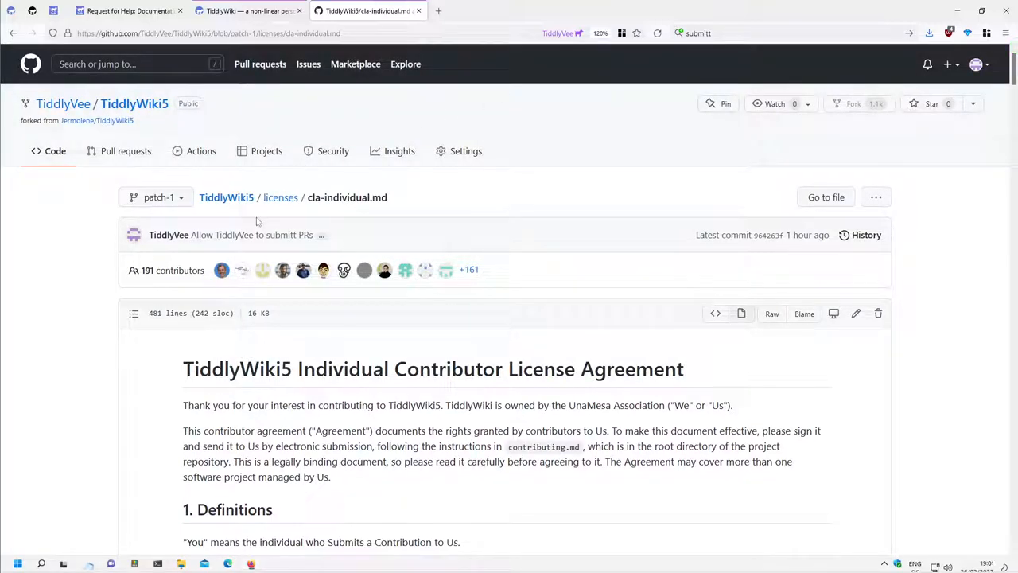
pyautogui.click(156, 197)
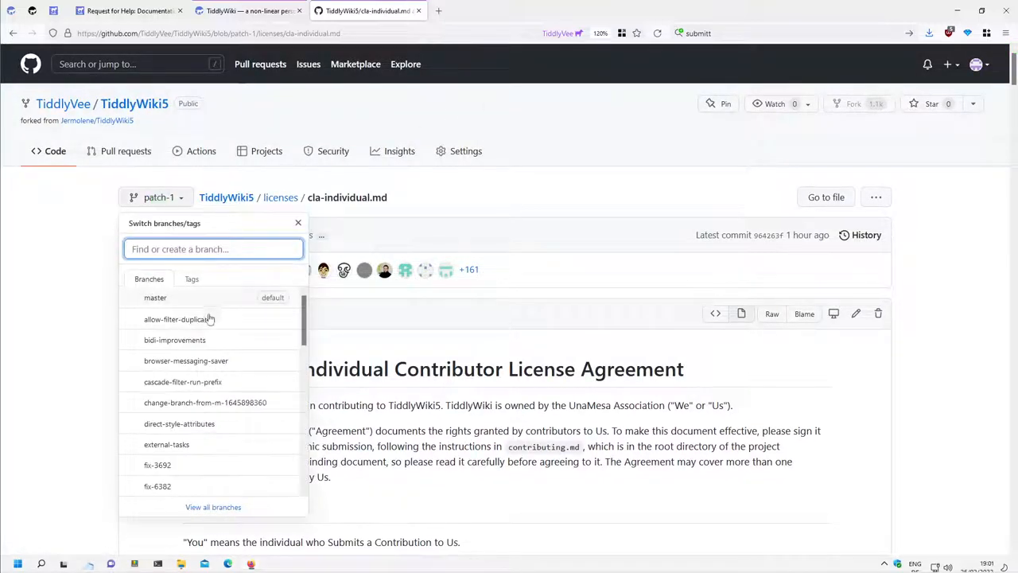
pyautogui.click(205, 401)
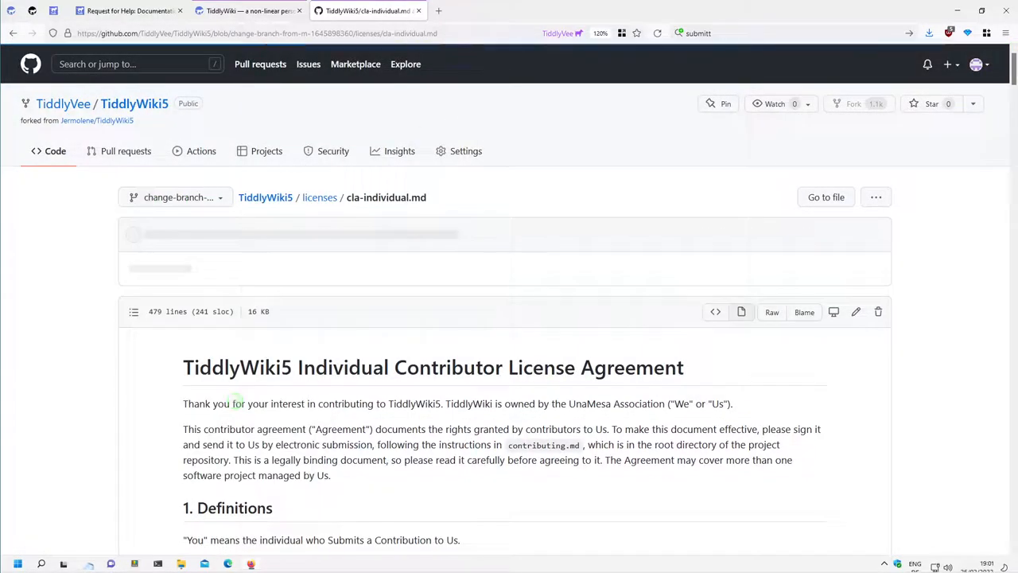
pyautogui.scroll(-3)
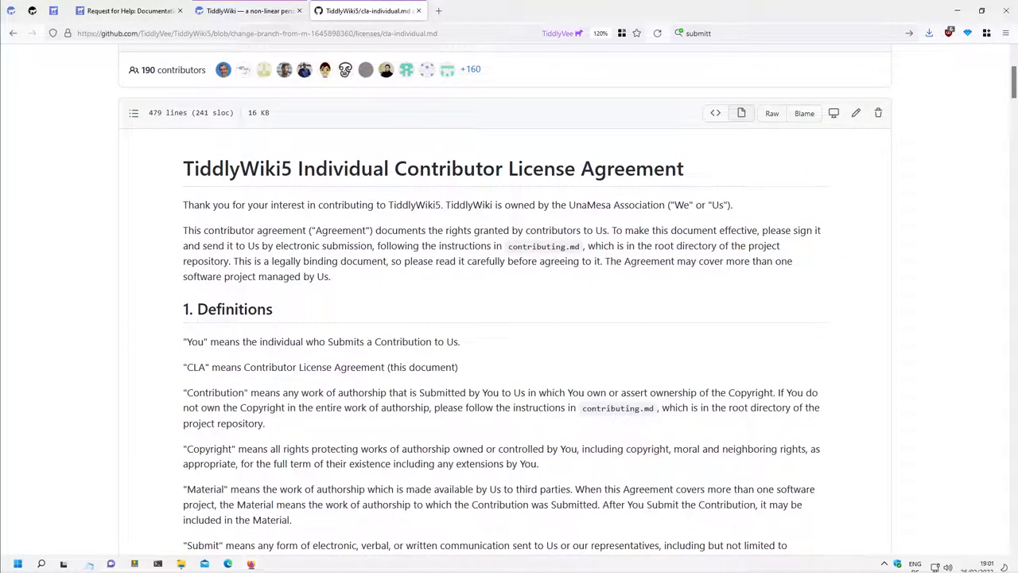
pyautogui.scroll(-3)
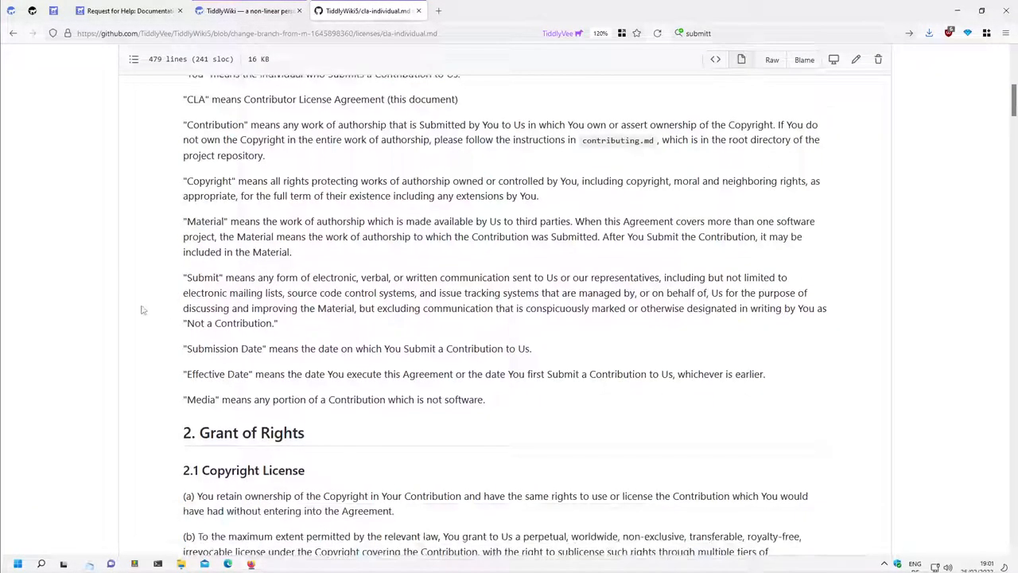
pyautogui.scroll(3)
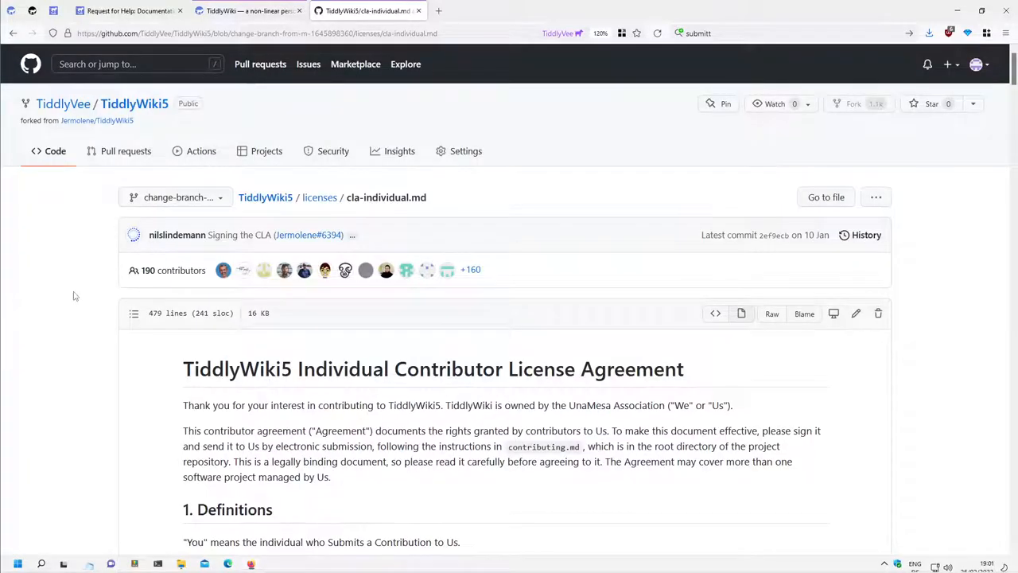
pyautogui.moveTo(67, 257)
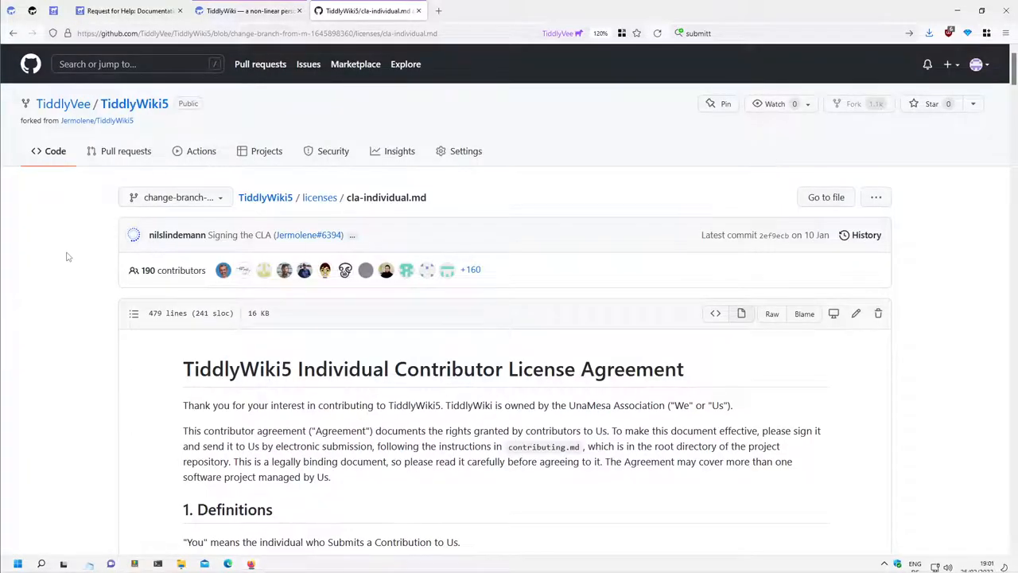